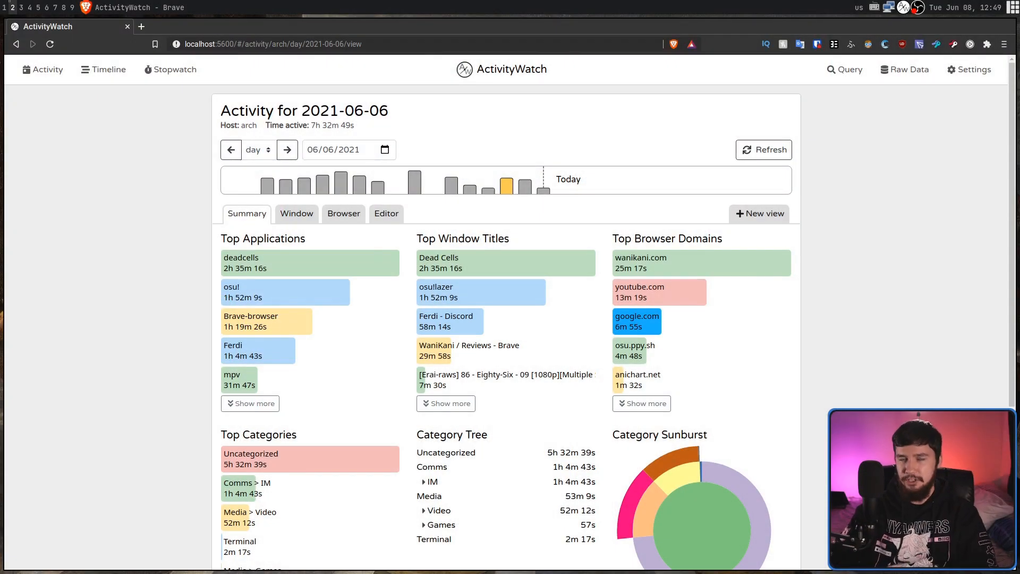
# - Jump to 2021-06-08, glance at the empty Editor breakdown, then return to Summary
pyautogui.click(287, 148)
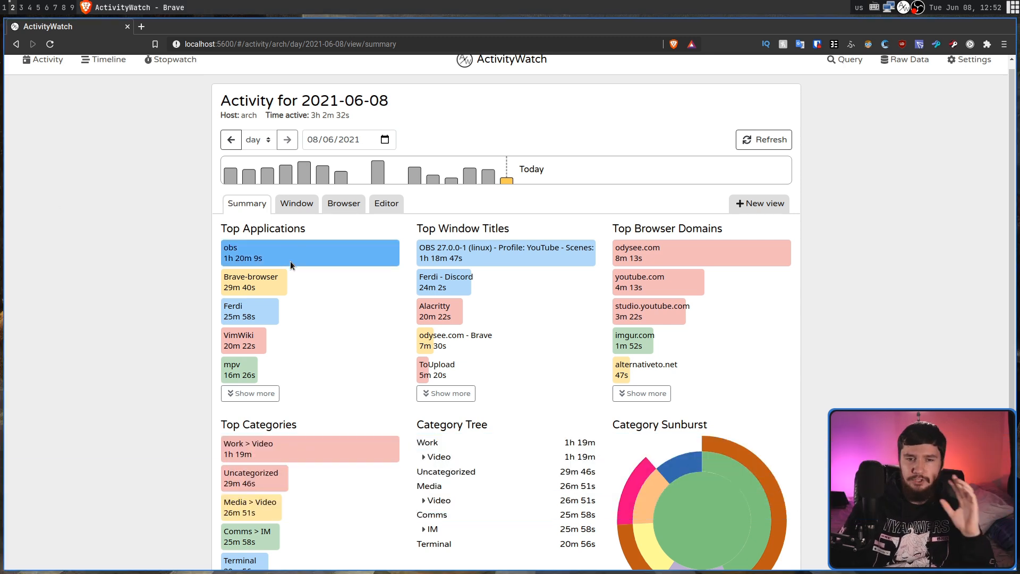
pyautogui.moveTo(657, 282)
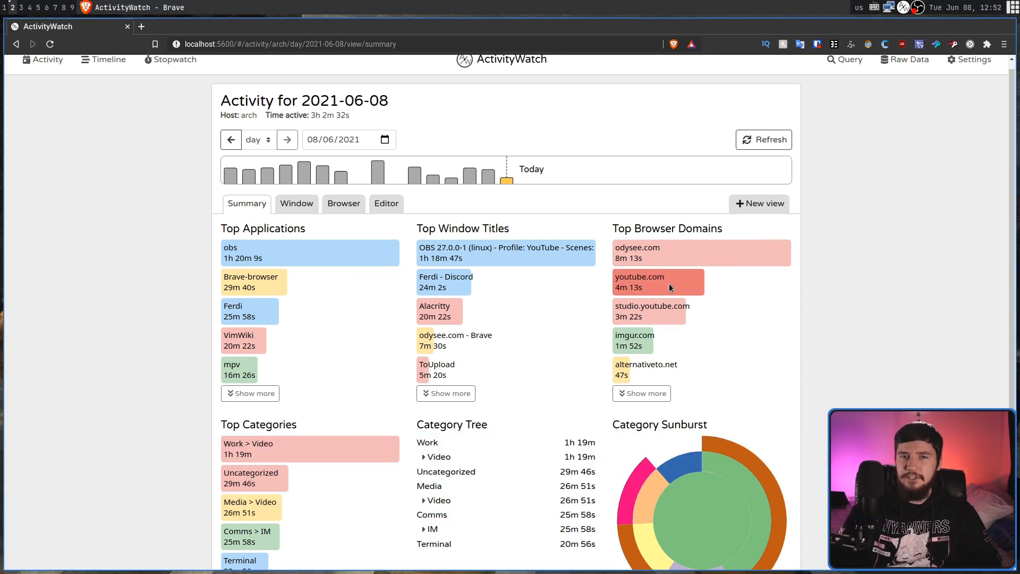
pyautogui.scroll(3)
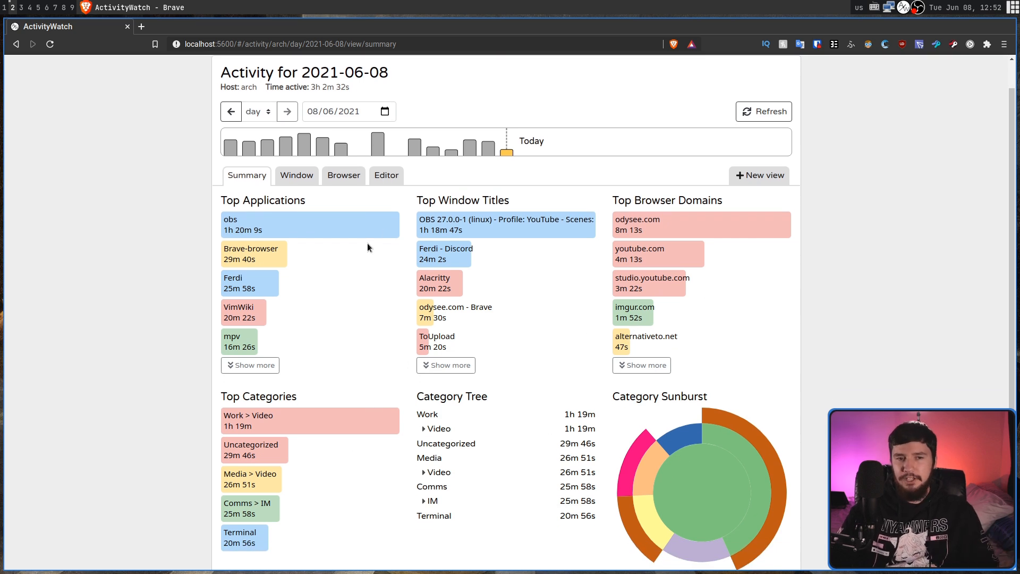
pyautogui.click(386, 174)
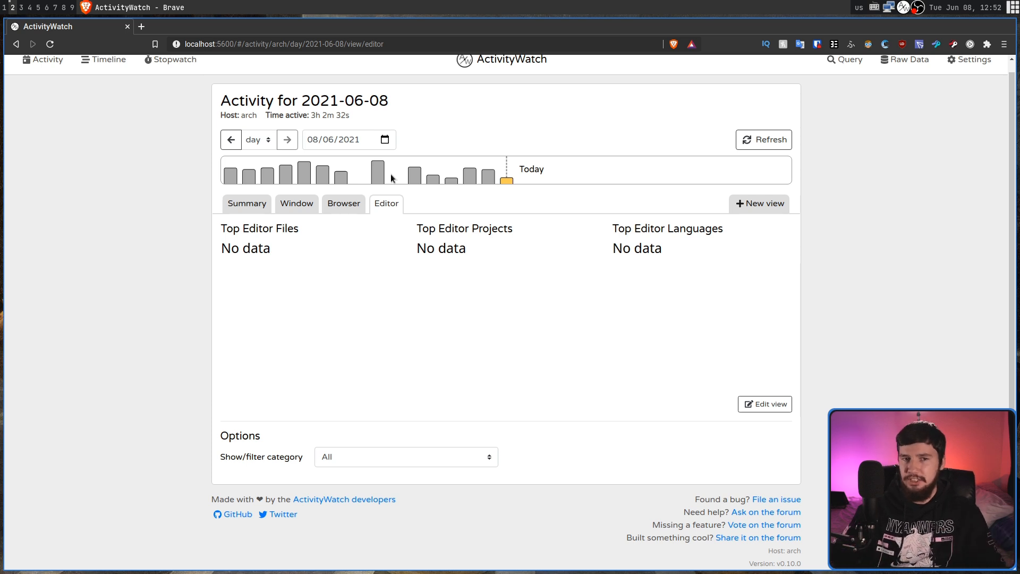
pyautogui.click(247, 203)
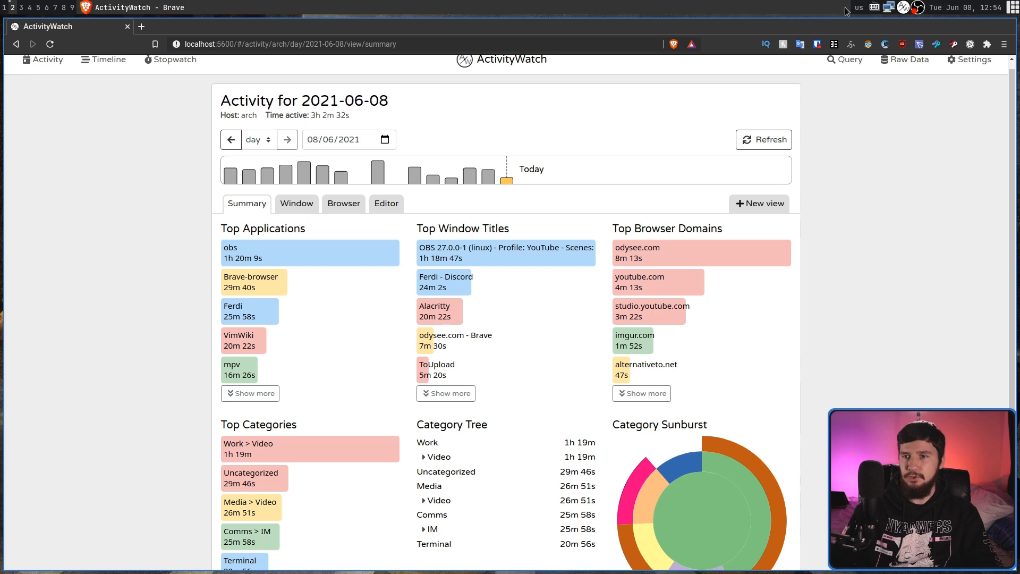
# - Show the Modules menu from the ActivityWatch tray icon, listing aw-server and watchers
pyautogui.click(904, 7)
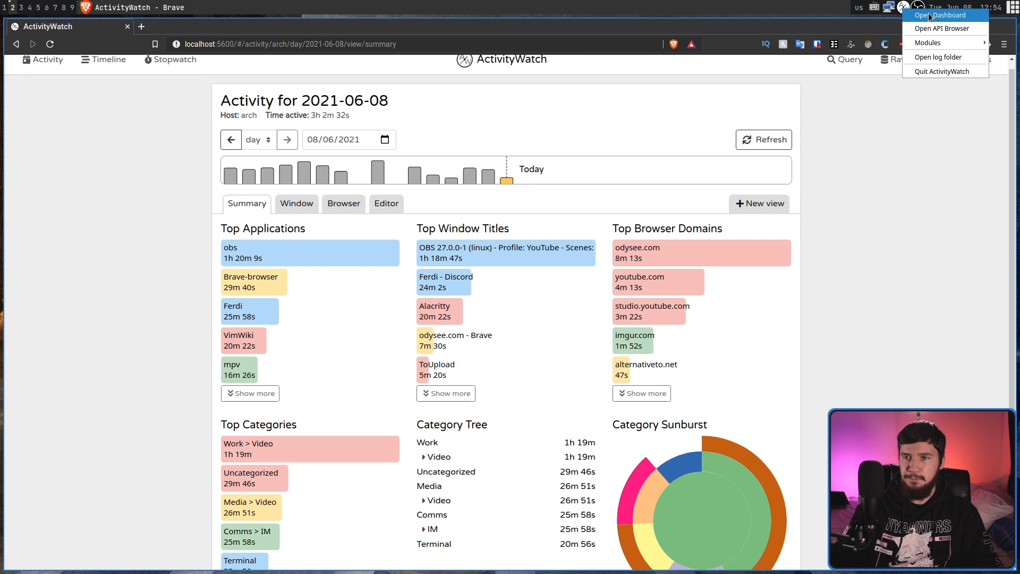
pyautogui.click(928, 43)
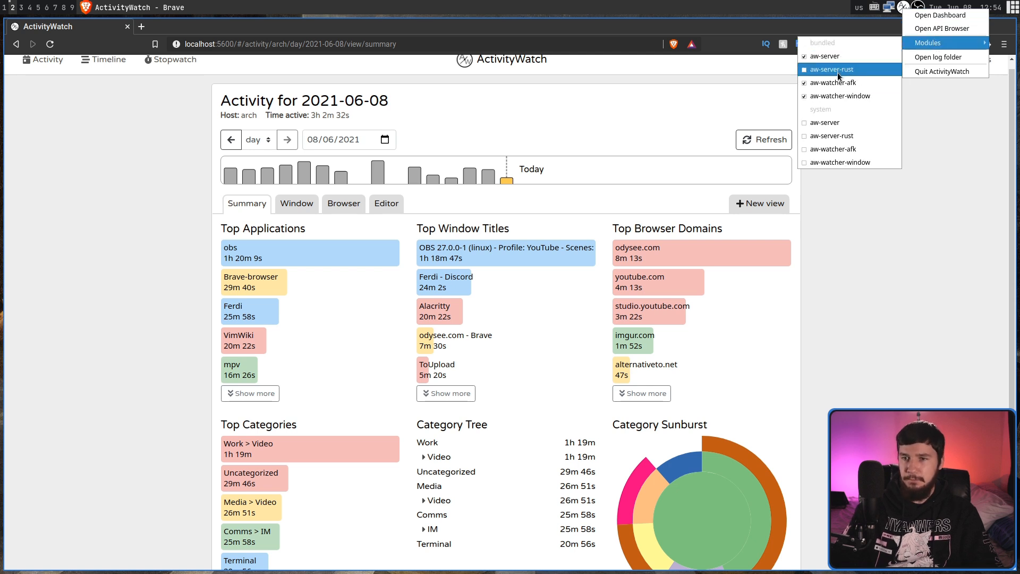
pyautogui.moveTo(832, 83)
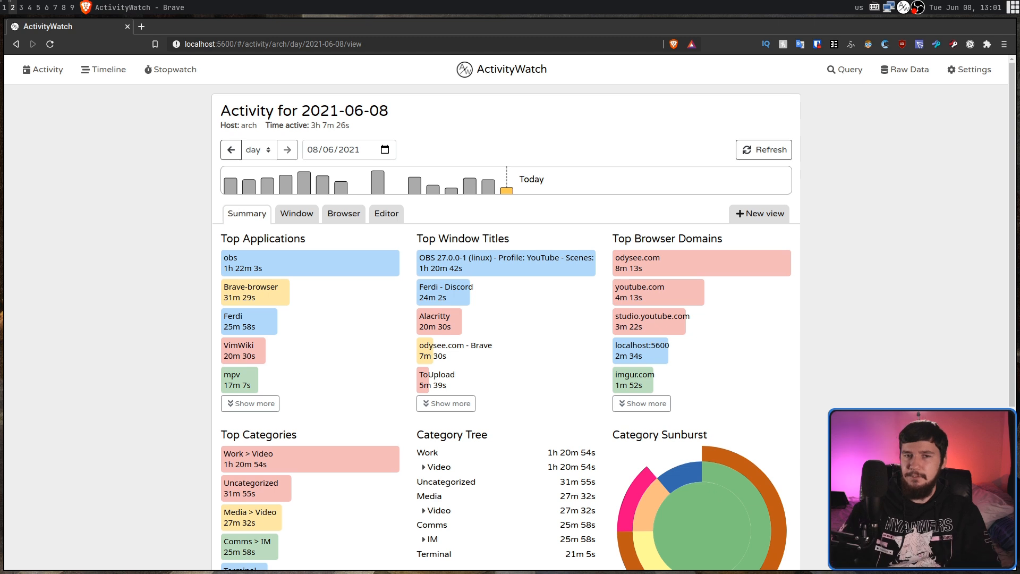
pyautogui.moveTo(32, 145)
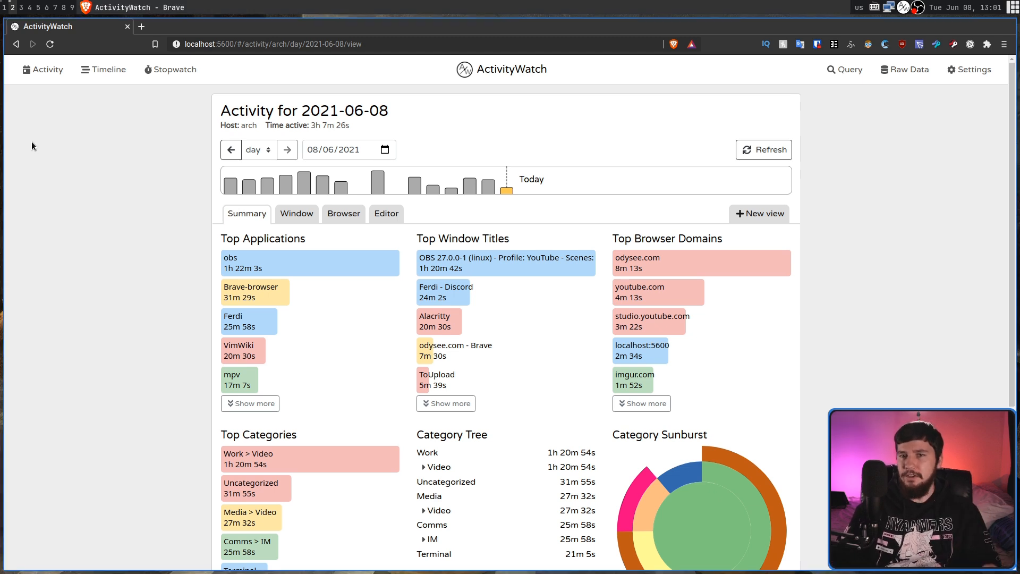
pyautogui.moveTo(897, 32)
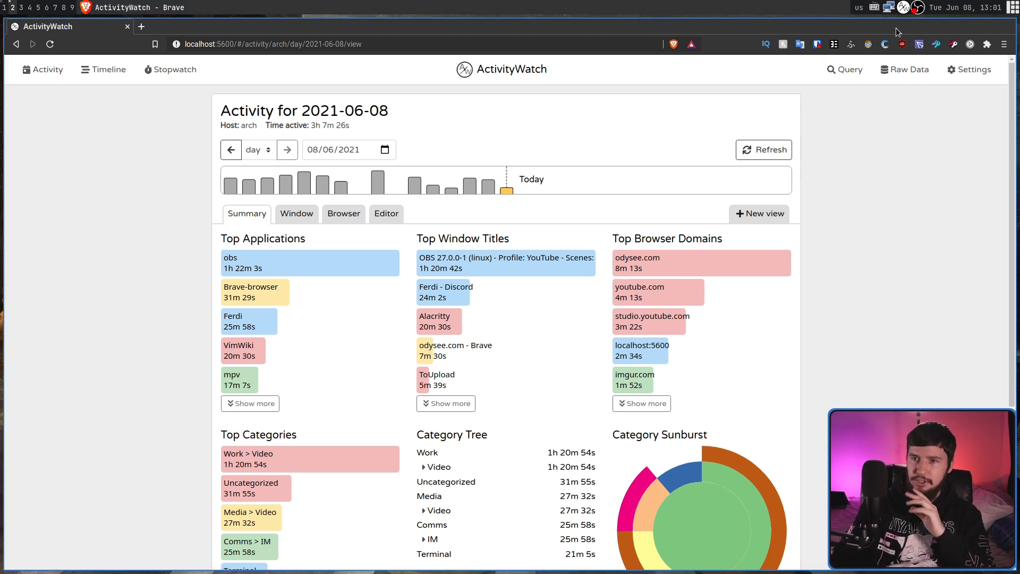
# - Open the Raw Data Buckets page from the ActivityWatch tray menu
pyautogui.click(904, 7)
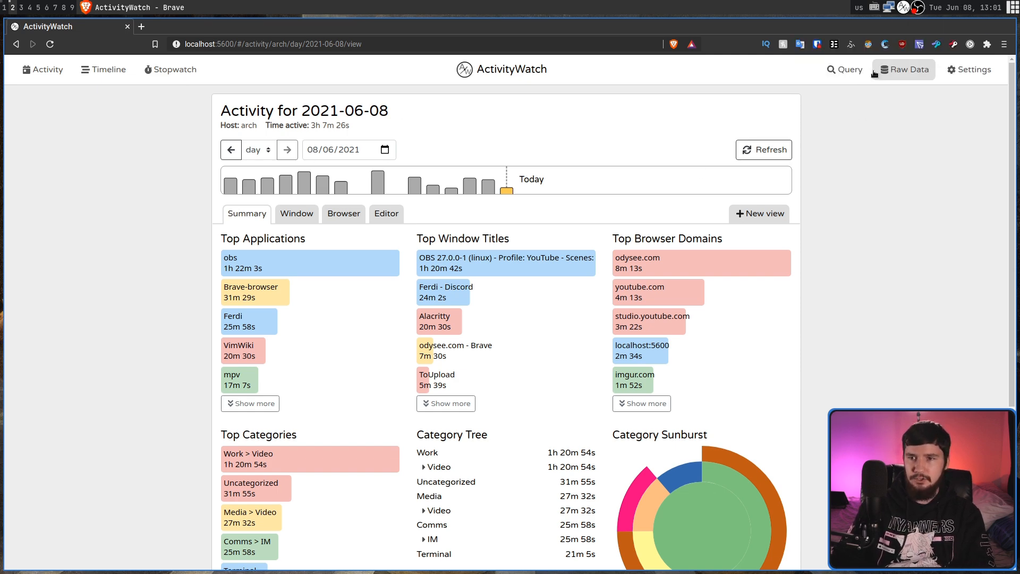
pyautogui.click(908, 70)
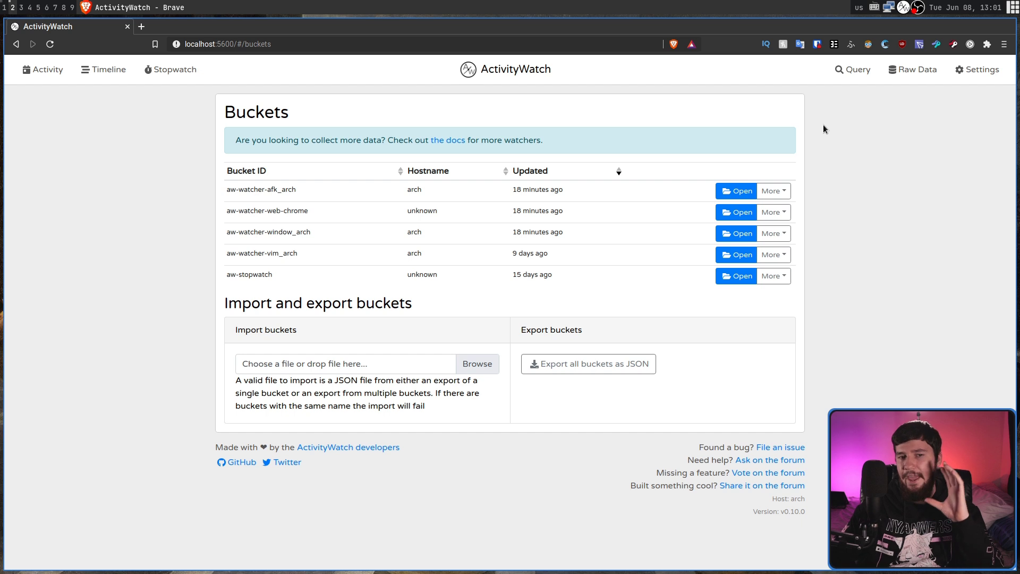
pyautogui.moveTo(715, 146)
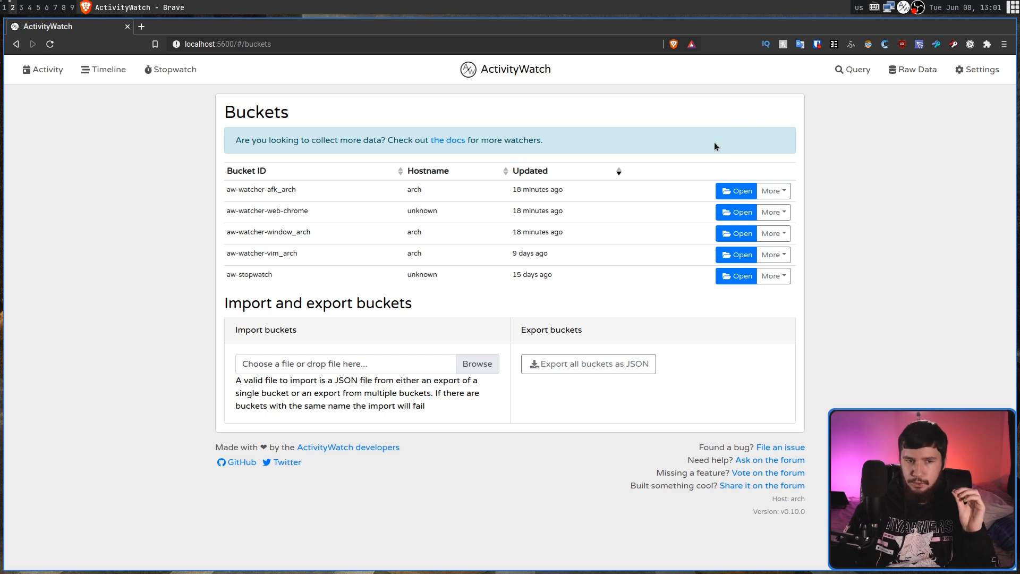
pyautogui.moveTo(684, 137)
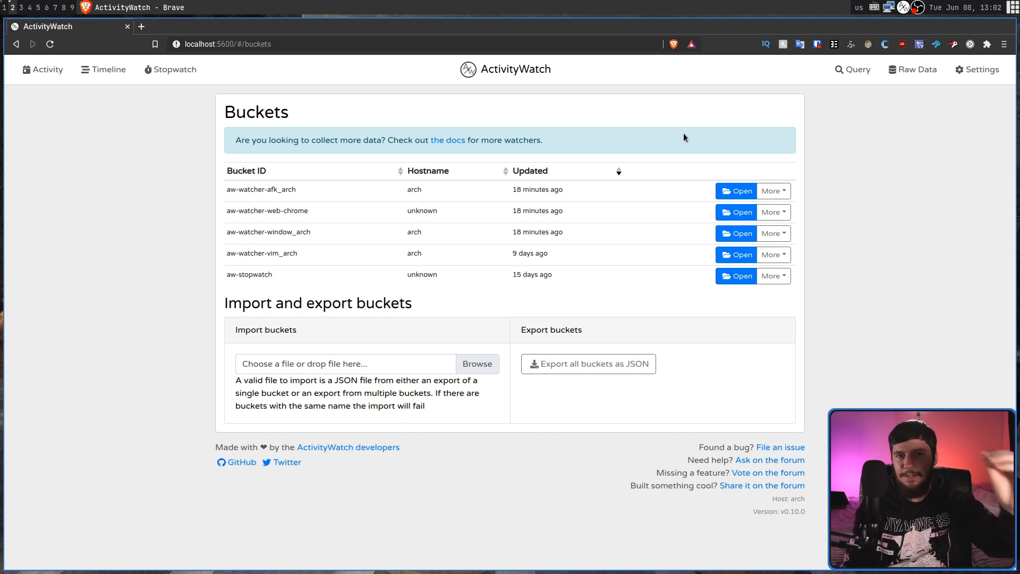
pyautogui.moveTo(634, 132)
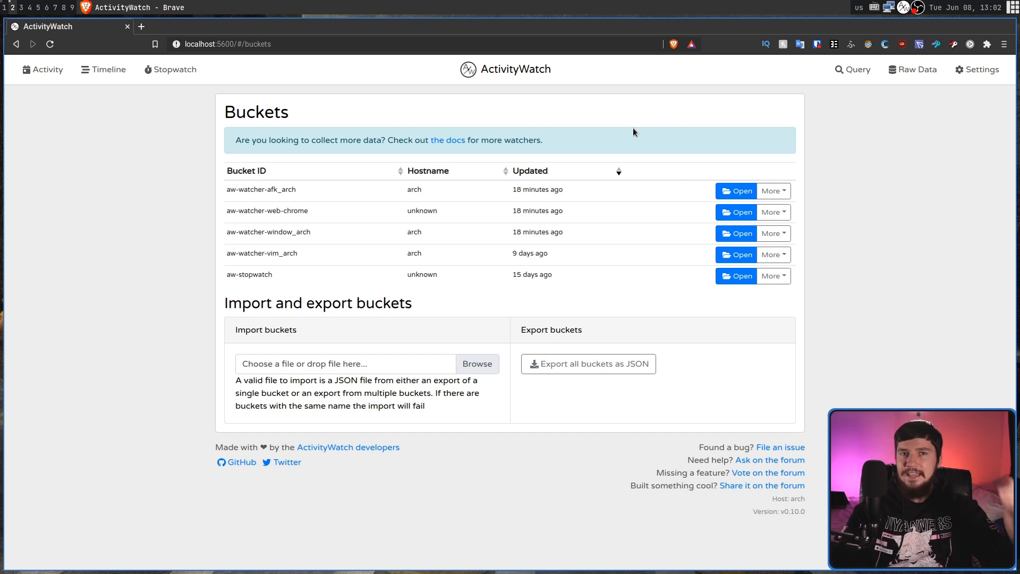
pyautogui.moveTo(624, 134)
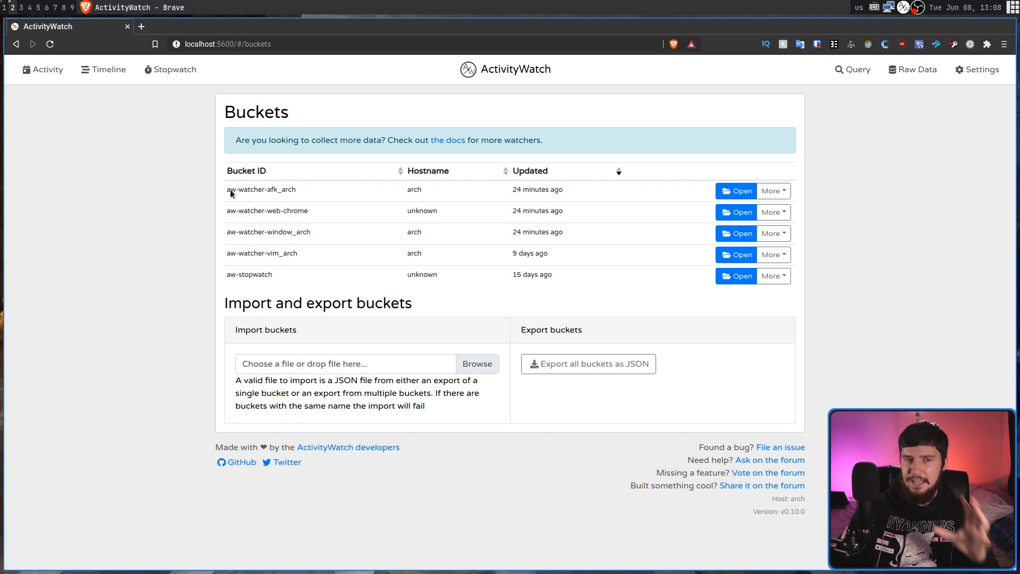
pyautogui.moveTo(284, 252)
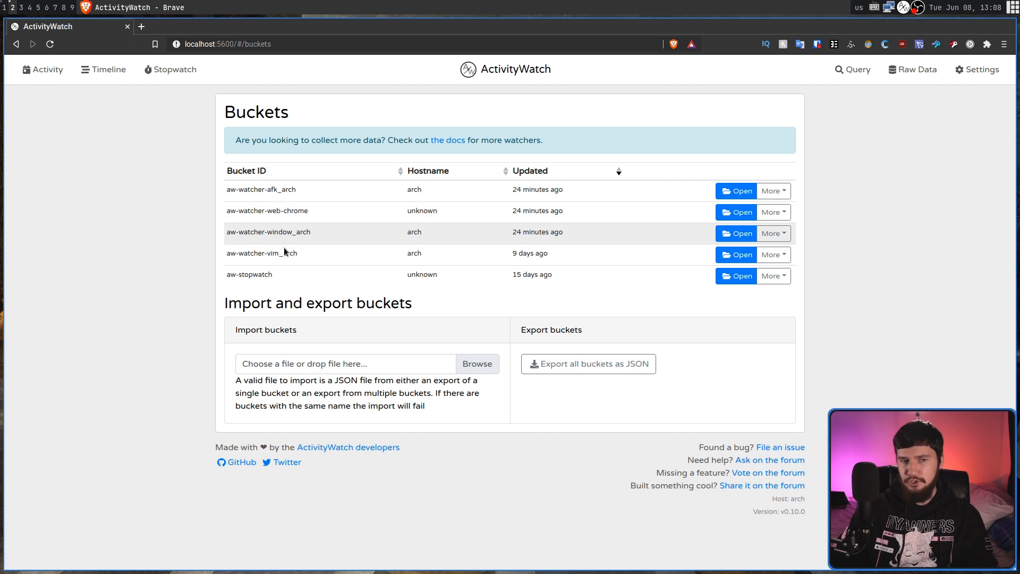
pyautogui.doubleClick(249, 274)
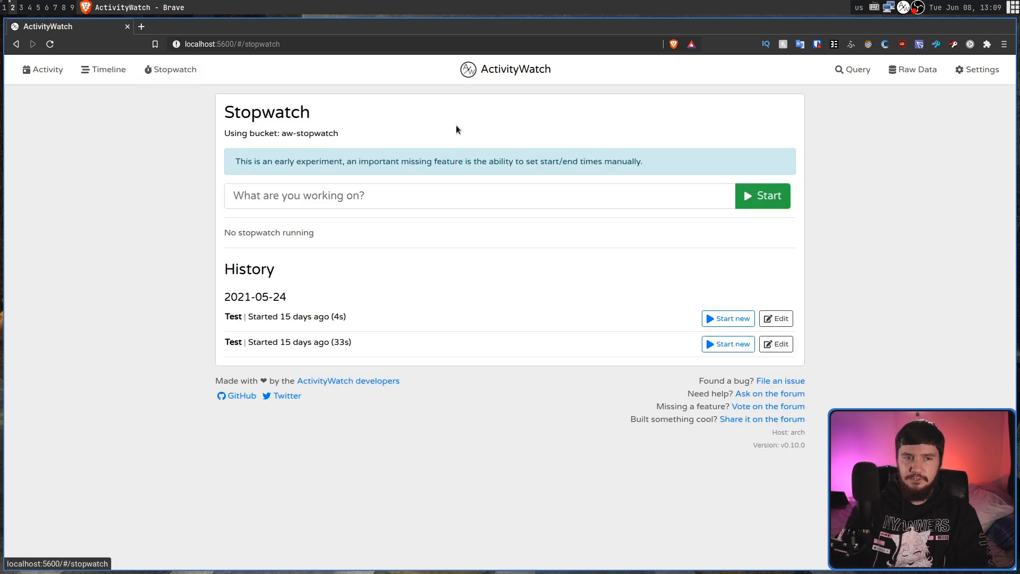
pyautogui.moveTo(916, 70)
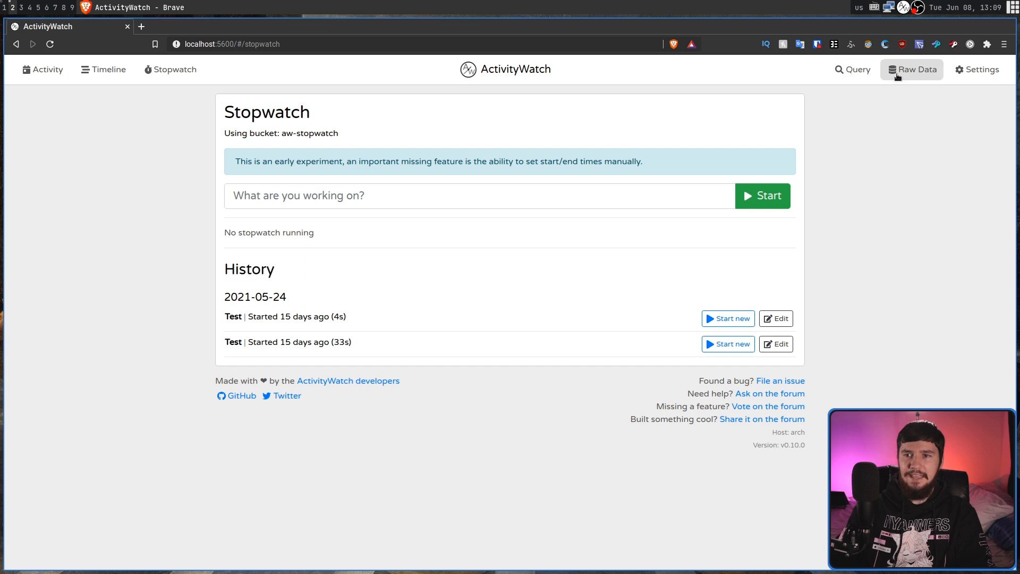
pyautogui.click(912, 69)
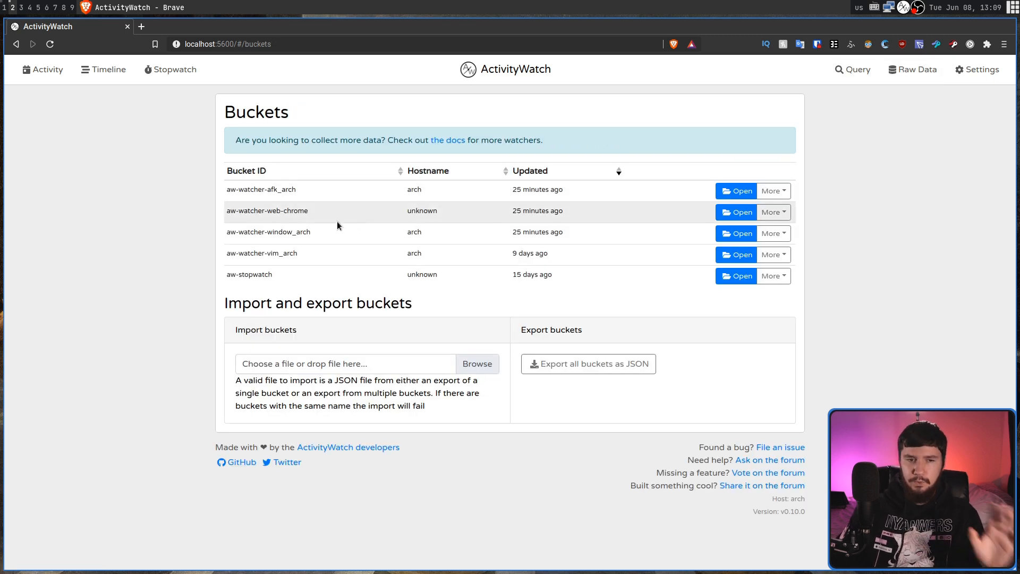
pyautogui.moveTo(325, 164)
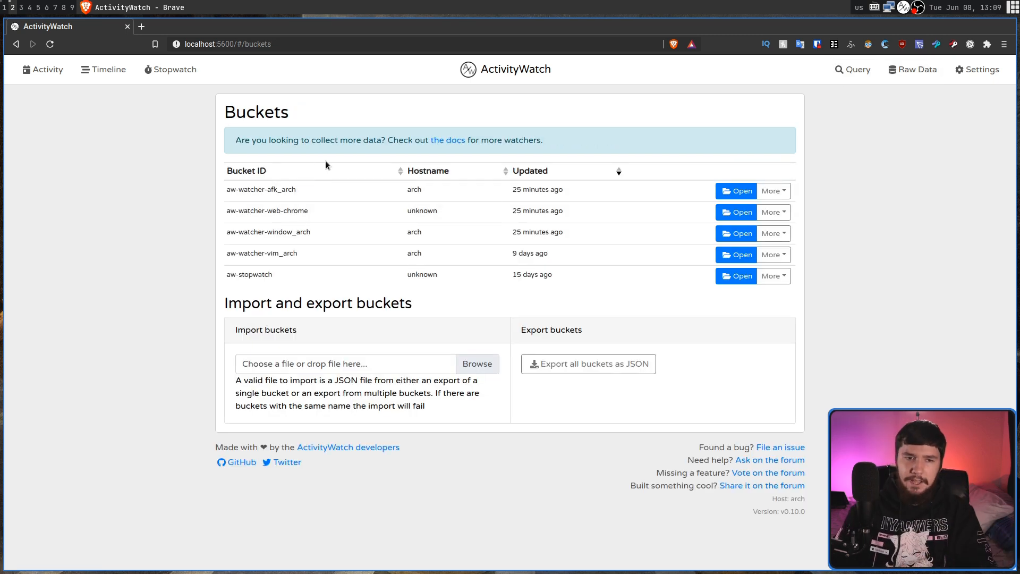
pyautogui.moveTo(625, 102)
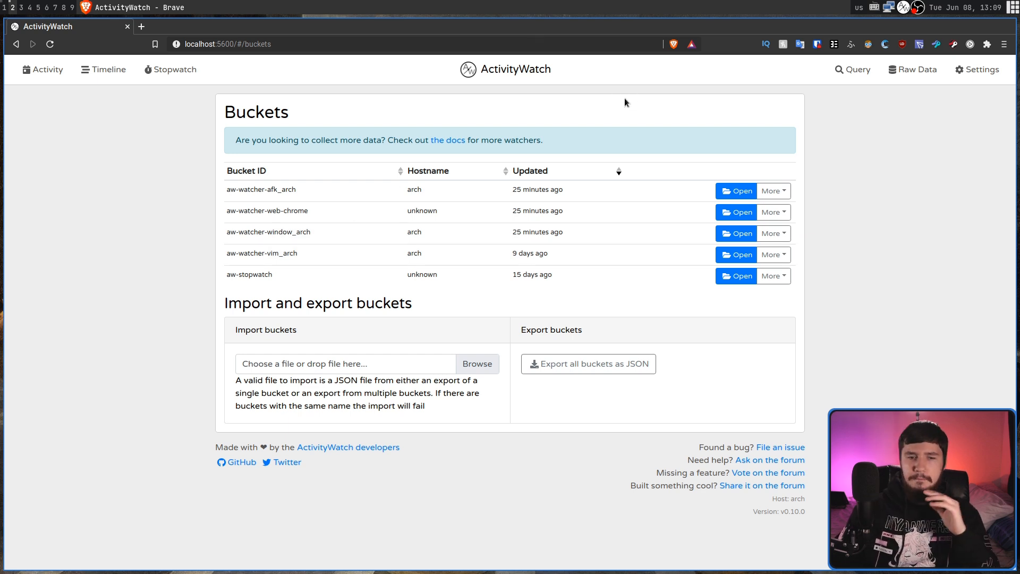
# - Scroll through the Watchers docs on browser, editor and media watchers, then return to Buckets
pyautogui.click(140, 26)
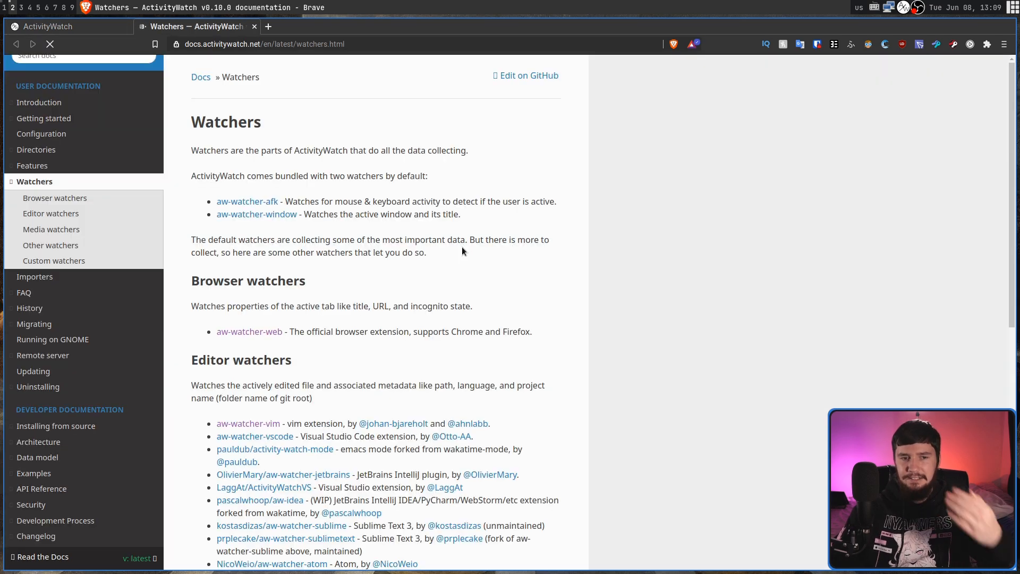
pyautogui.scroll(-3)
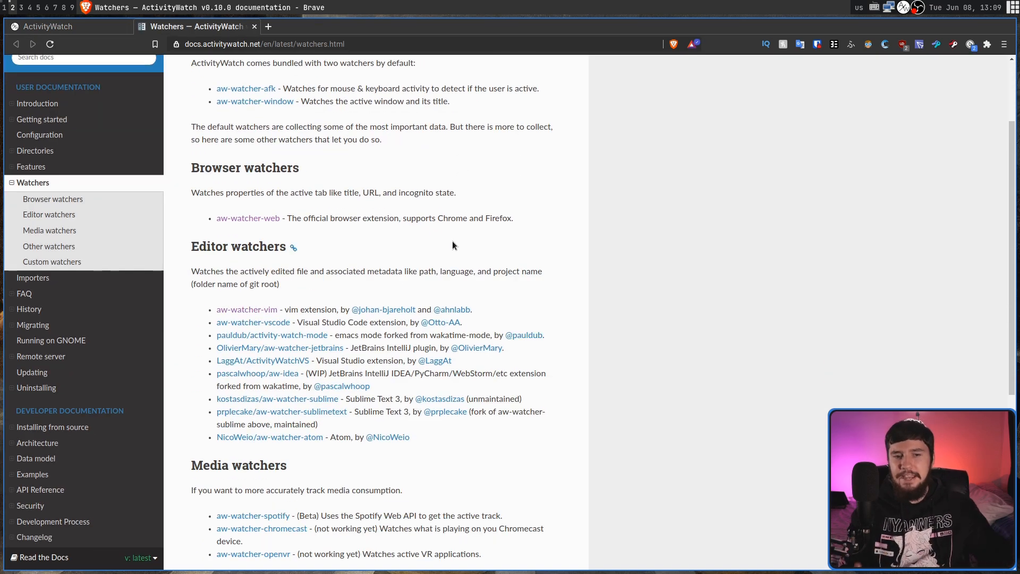
pyautogui.scroll(-3)
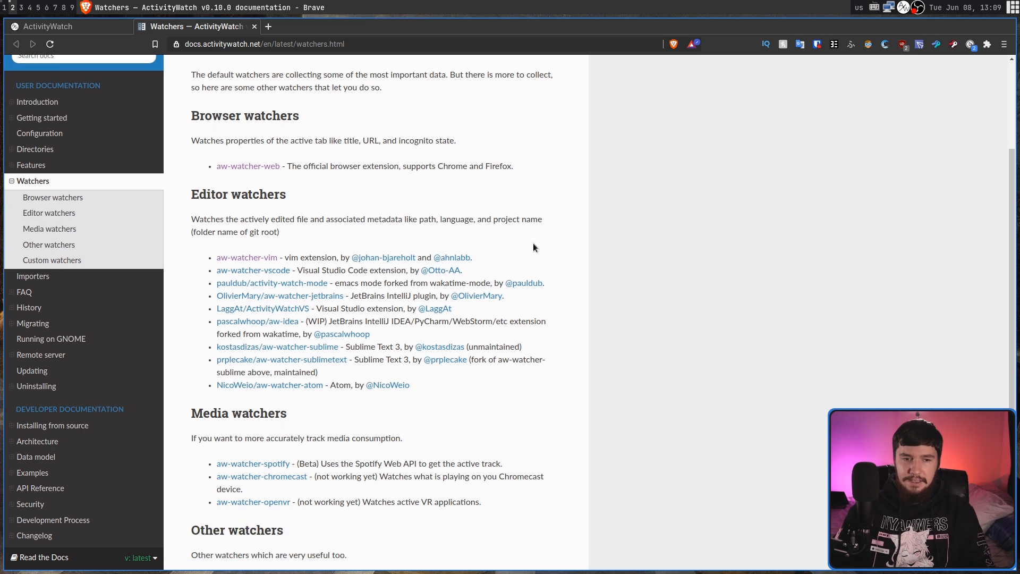
pyautogui.scroll(-3)
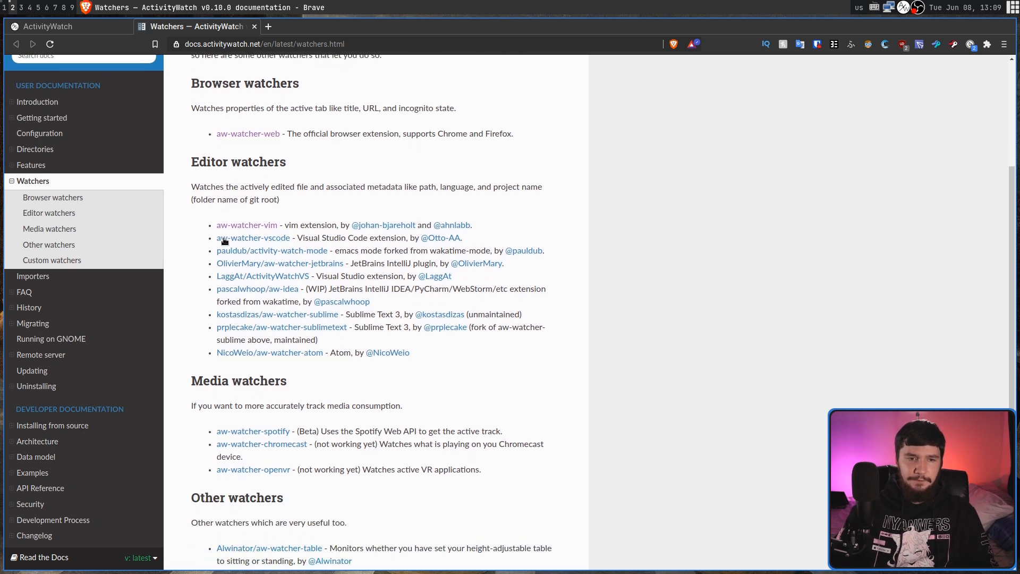
pyautogui.scroll(-3)
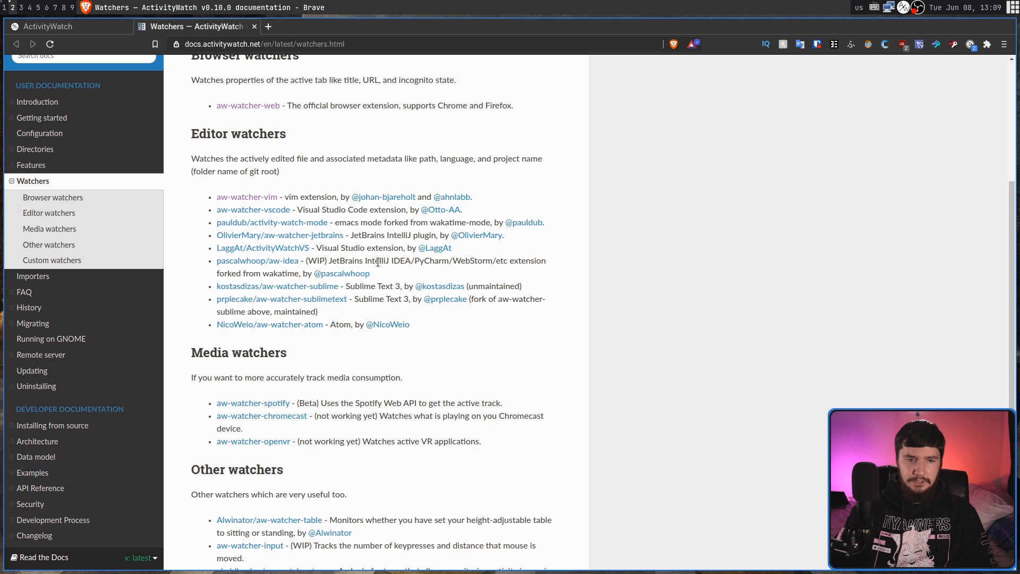
pyautogui.click(49, 26)
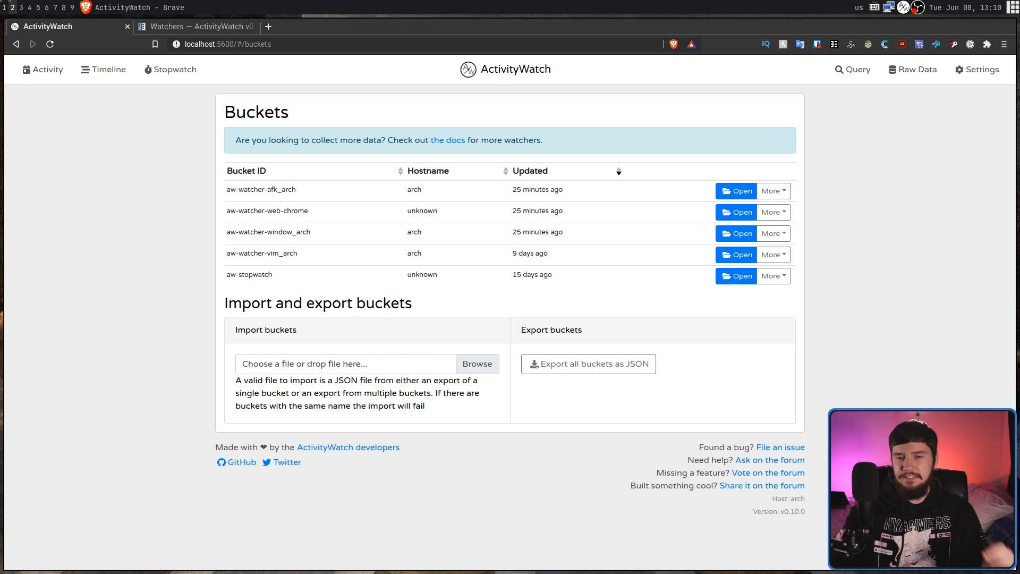
pyautogui.moveTo(606, 325)
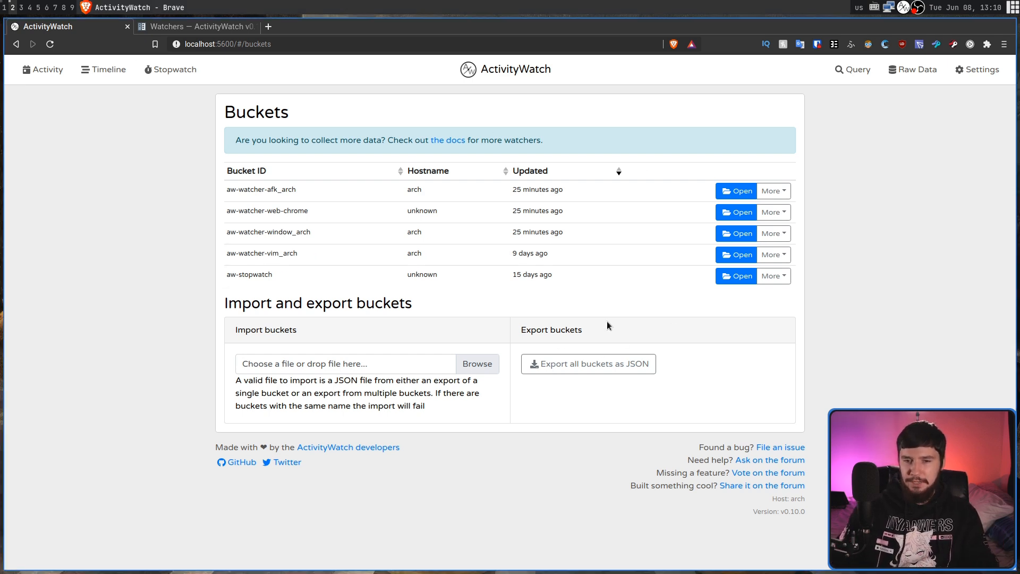
pyautogui.moveTo(587, 356)
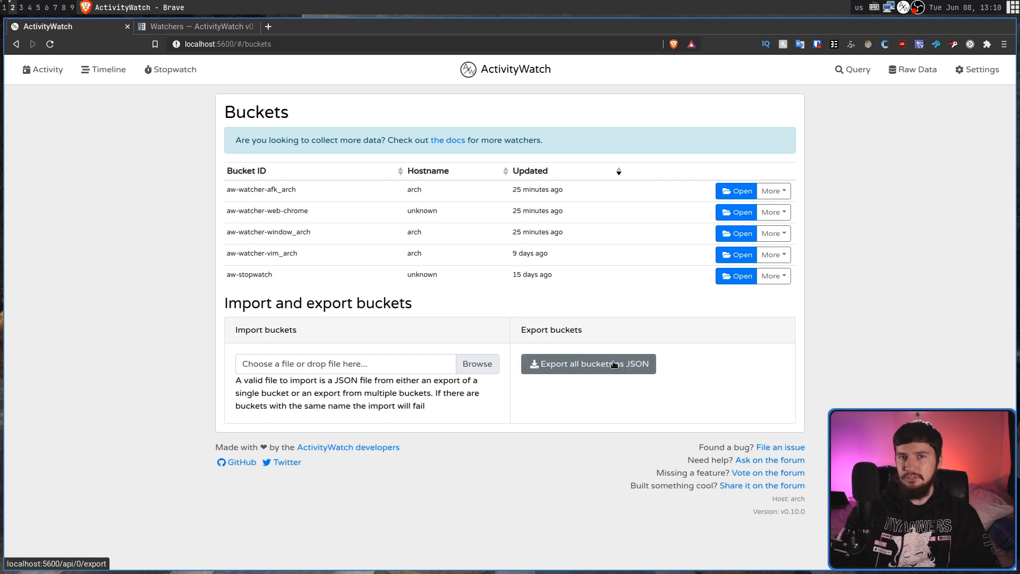
pyautogui.moveTo(588, 363)
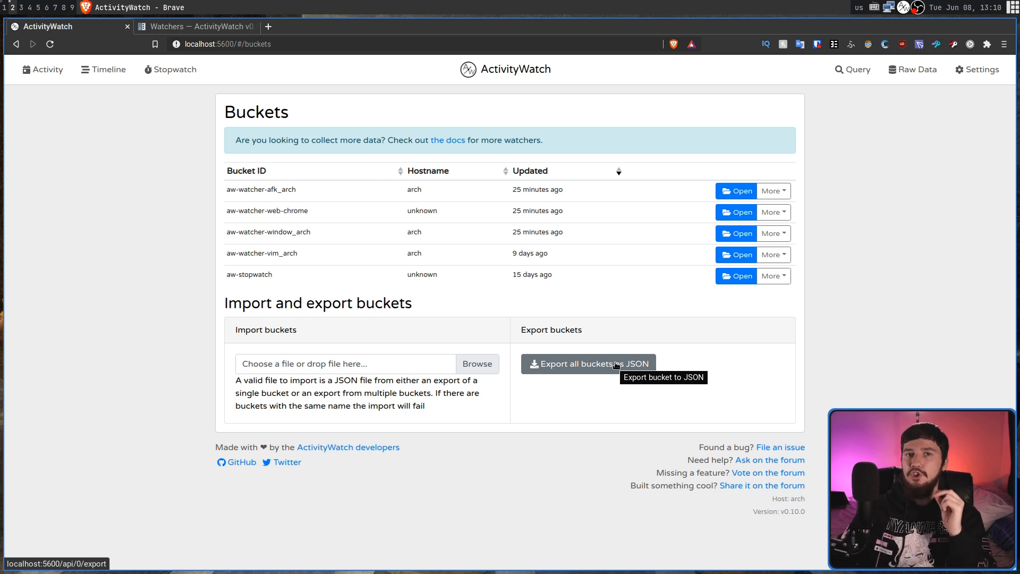
pyautogui.moveTo(716, 356)
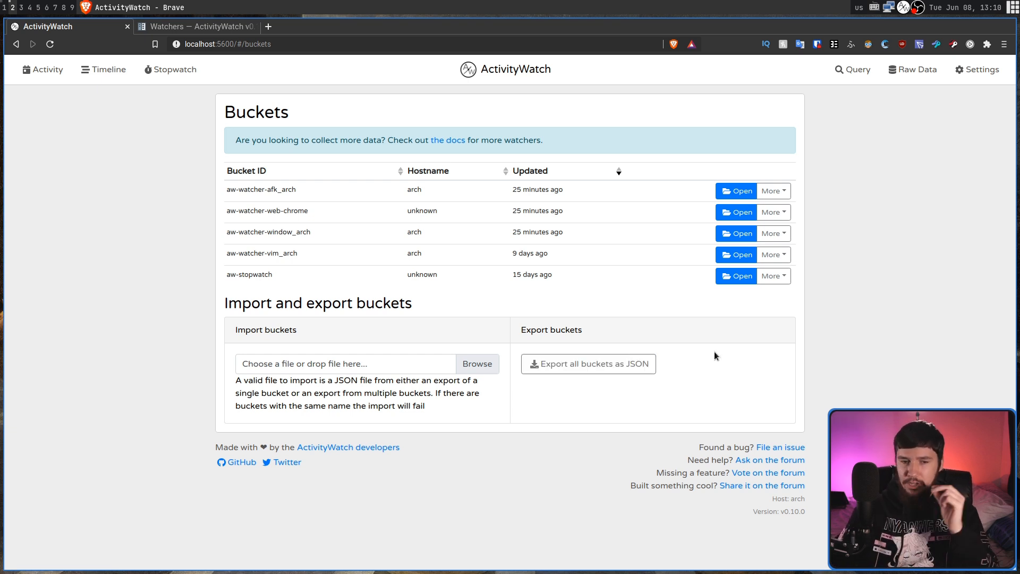
pyautogui.moveTo(701, 348)
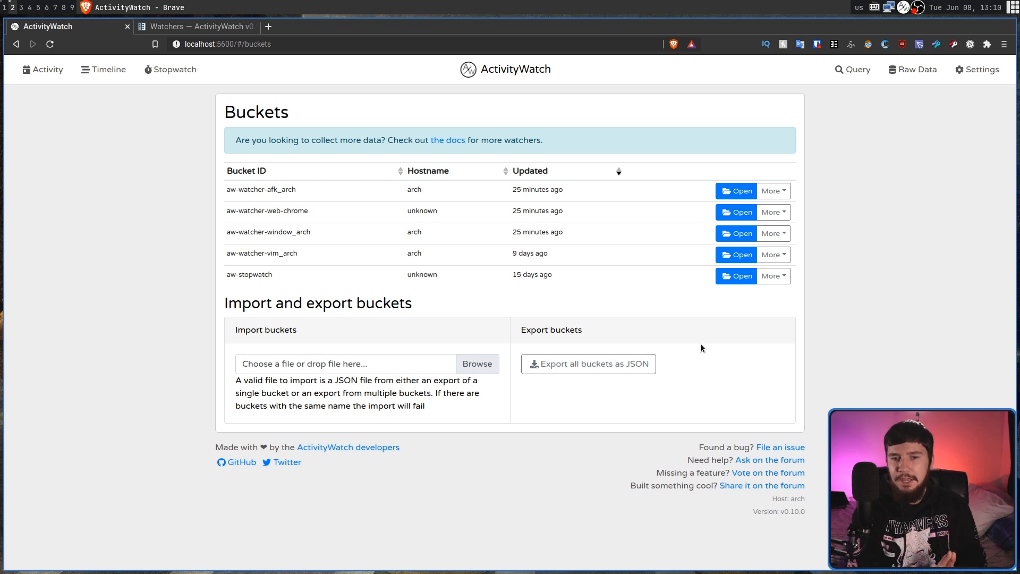
pyautogui.moveTo(749, 365)
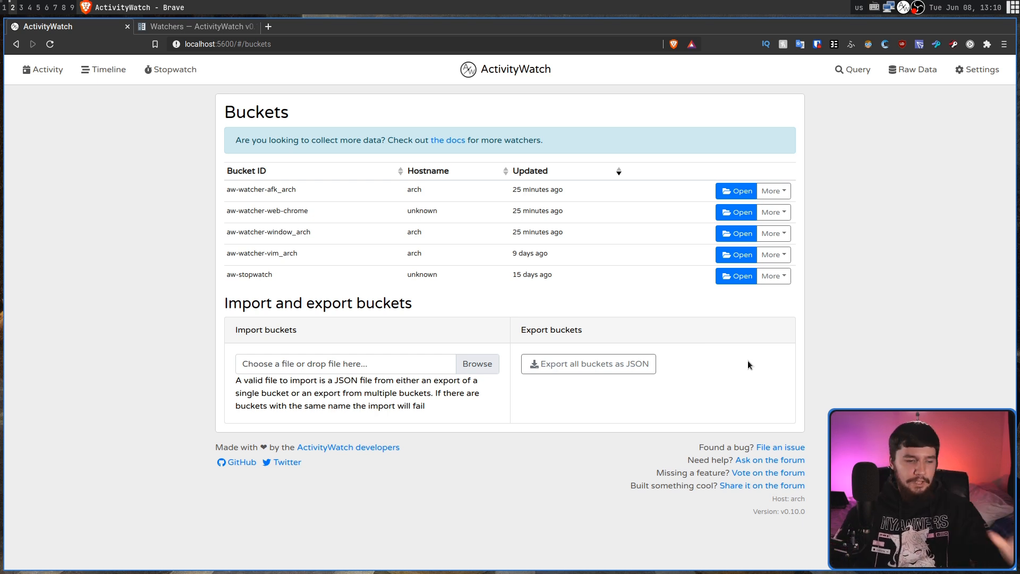
pyautogui.moveTo(290, 363)
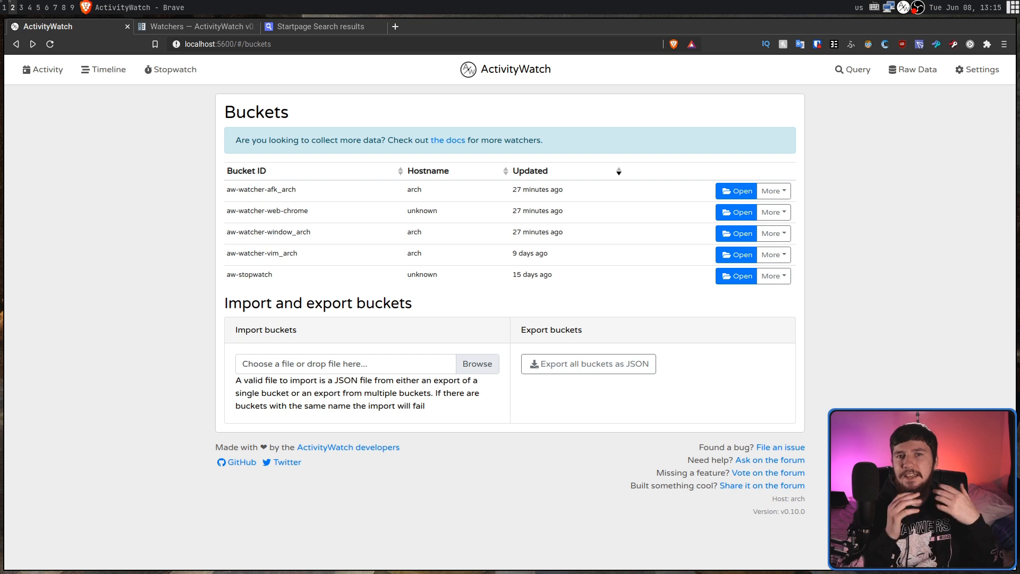
pyautogui.click(365, 27)
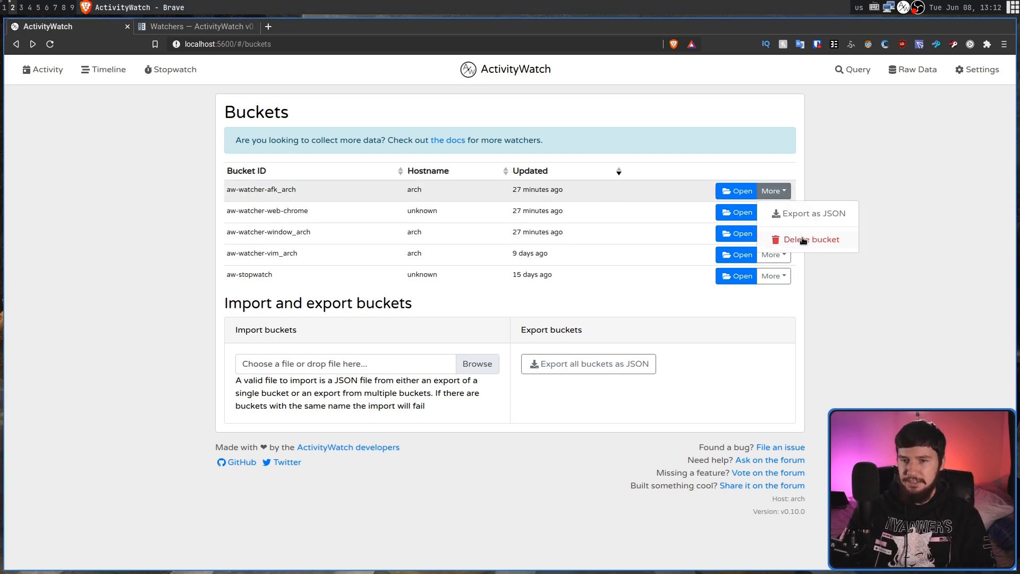
pyautogui.click(933, 221)
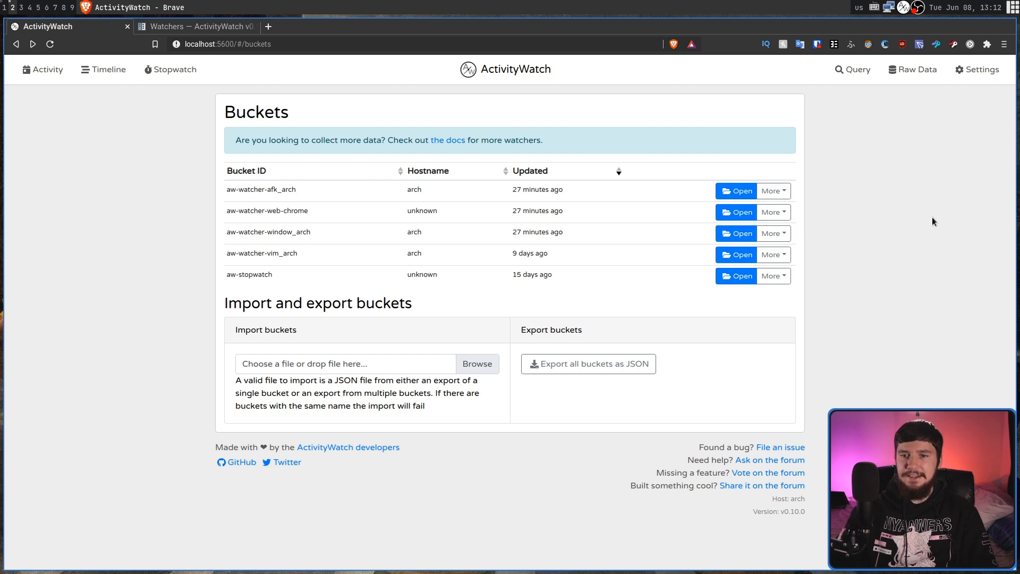
pyautogui.moveTo(527, 192)
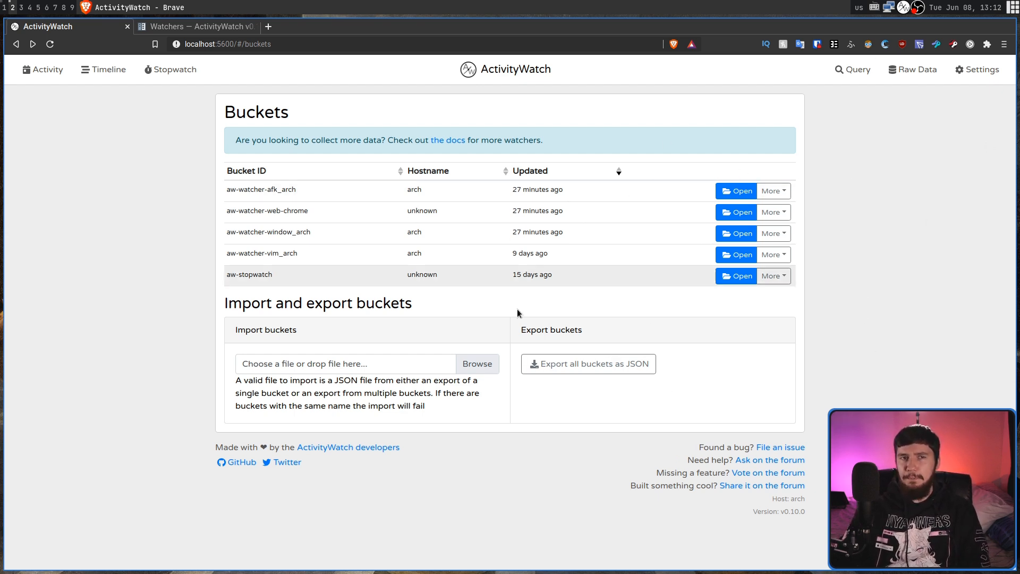
pyautogui.moveTo(519, 401)
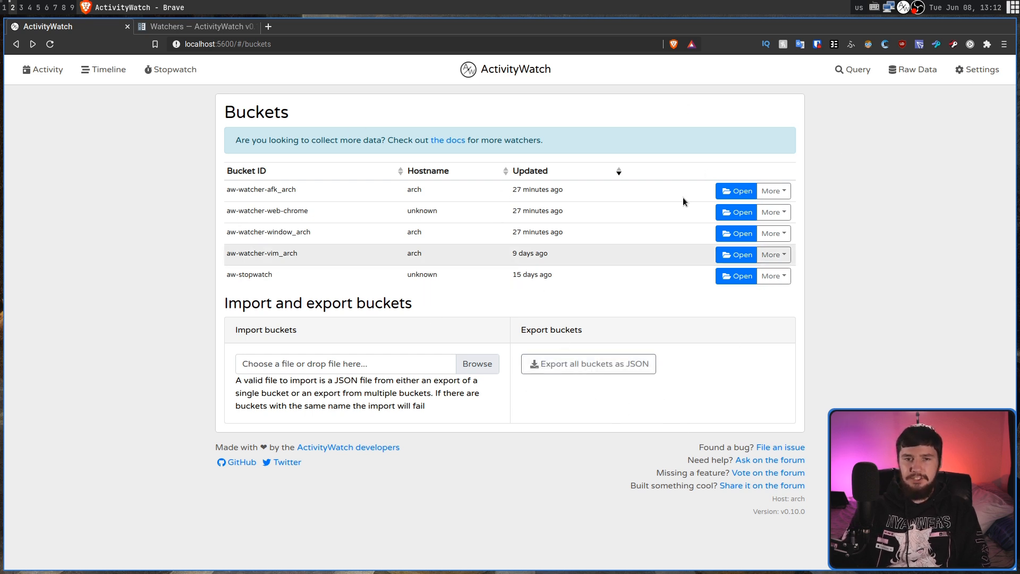
pyautogui.moveTo(591, 57)
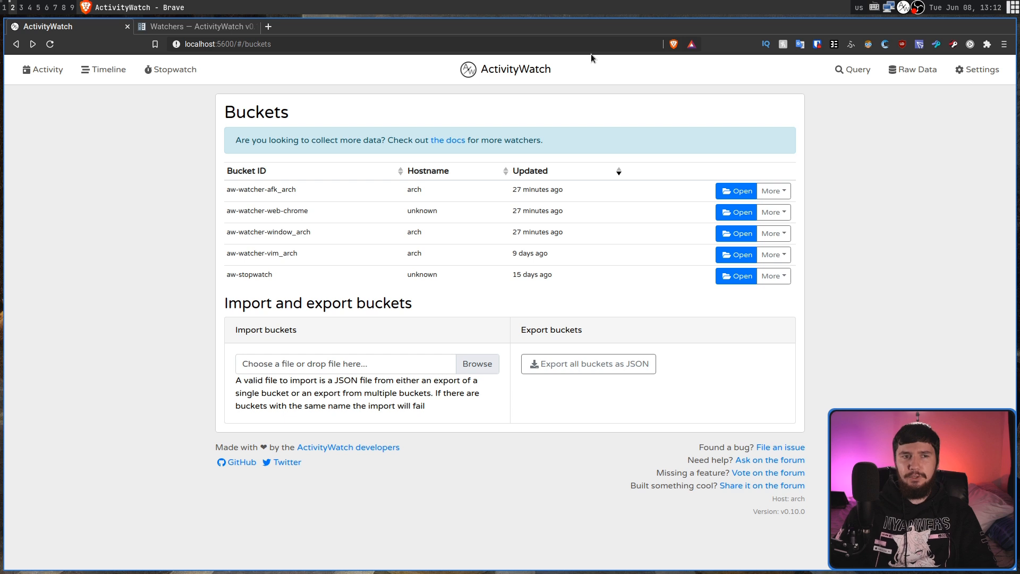
pyautogui.moveTo(578, 47)
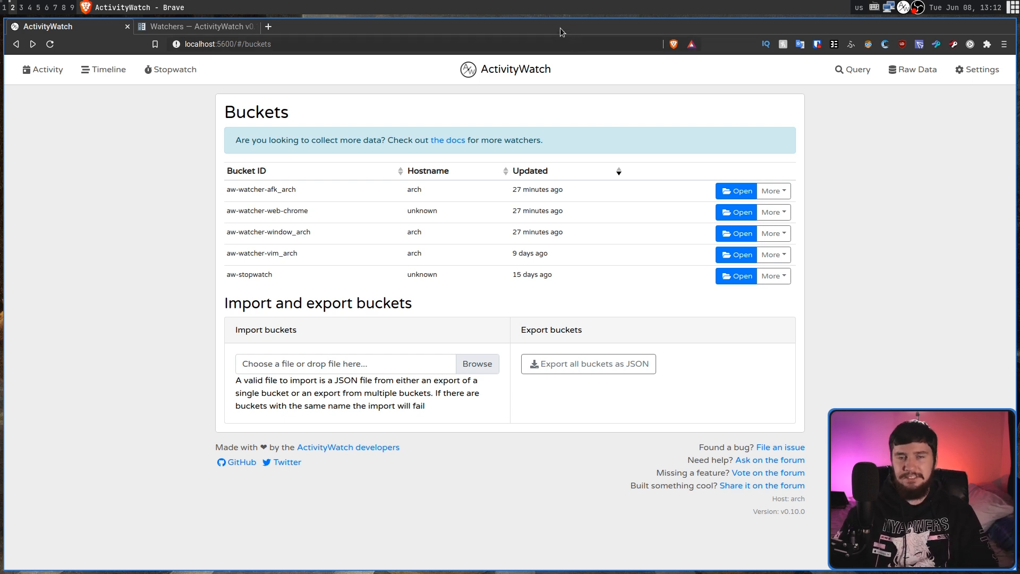
pyautogui.click(269, 26)
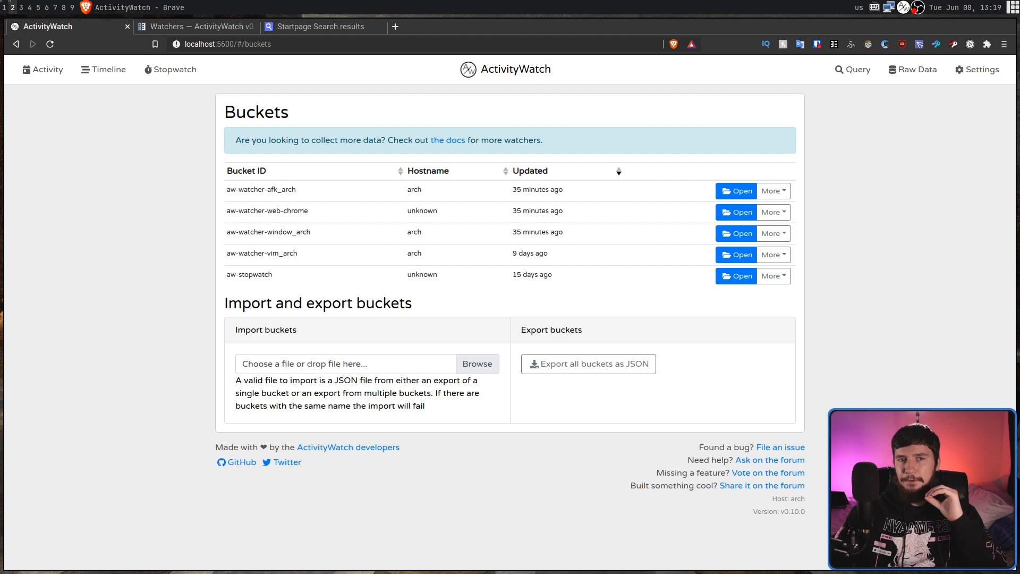
pyautogui.click(41, 69)
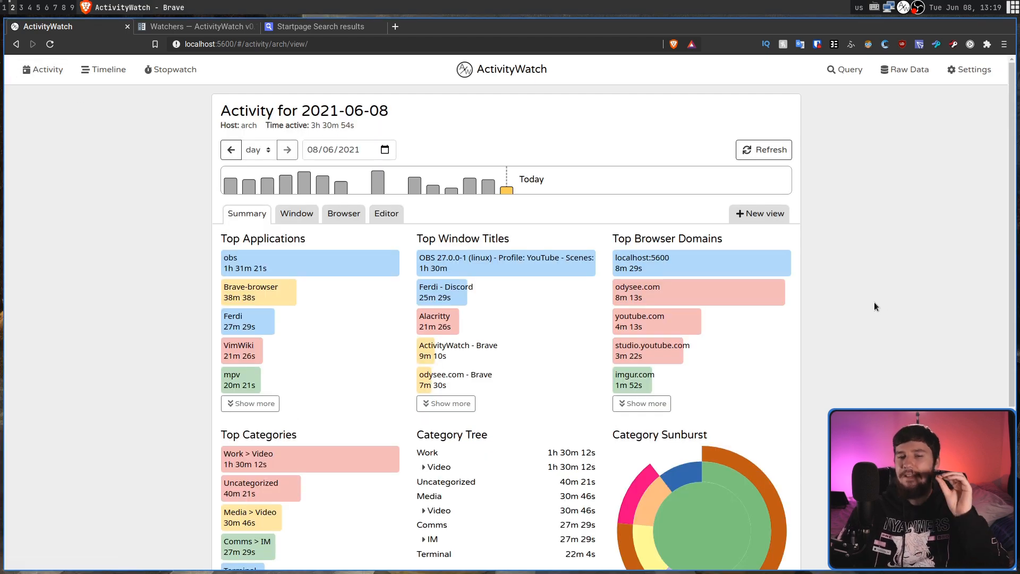
pyautogui.moveTo(474, 326)
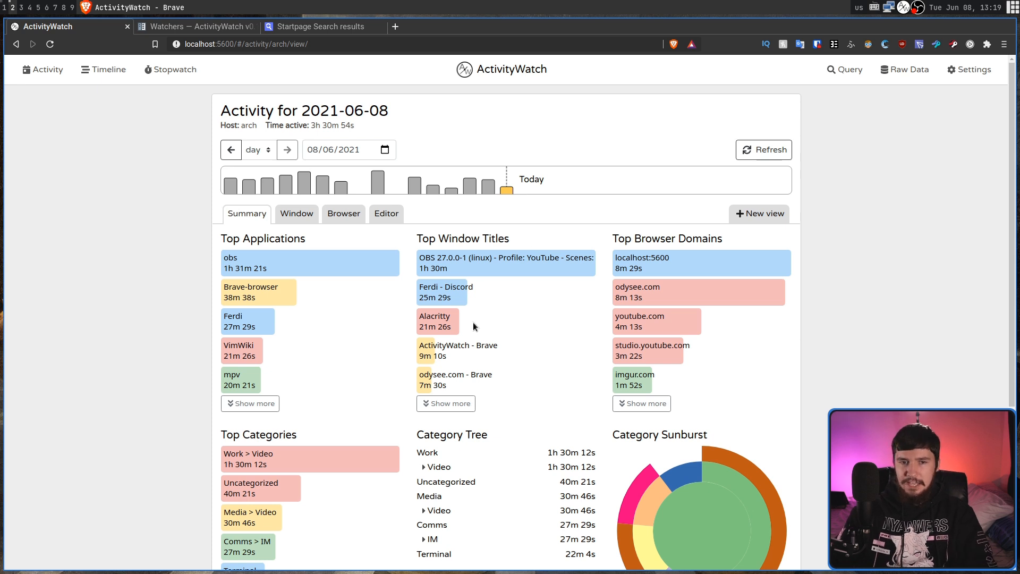
pyautogui.moveTo(387, 214)
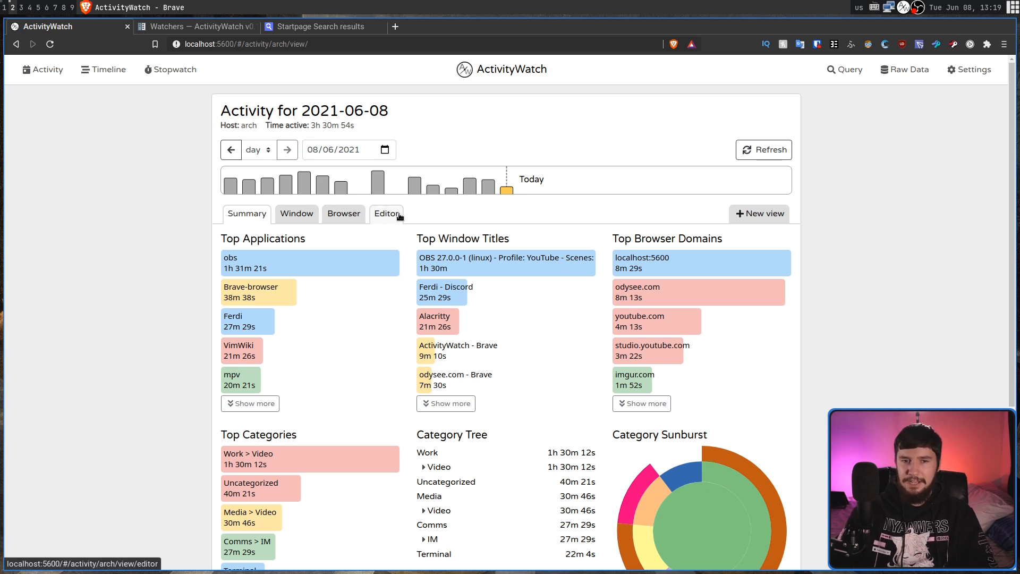
pyautogui.moveTo(757, 194)
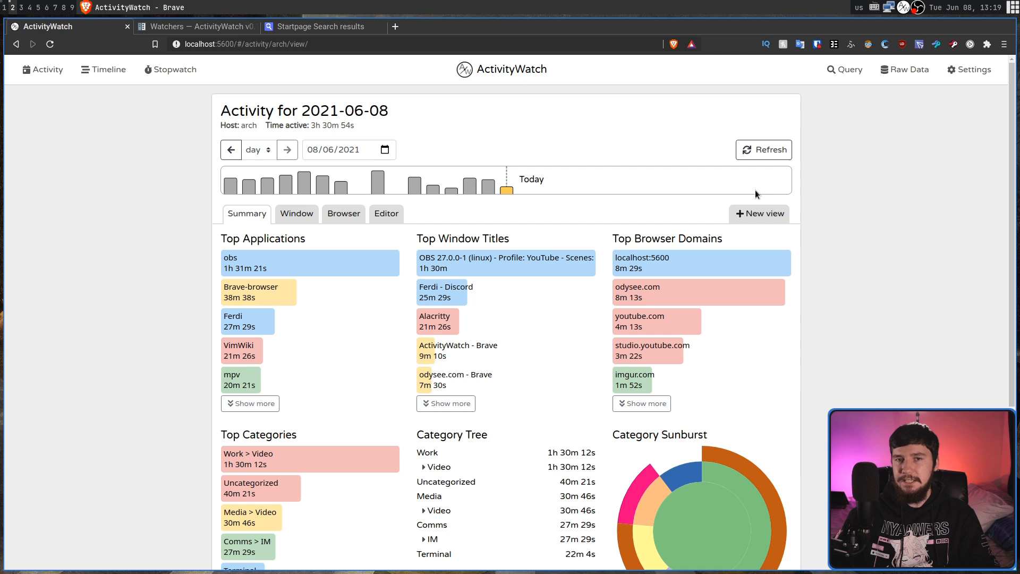
# - Scroll down the 2021-06-08 summary and enter Edit view mode
pyautogui.scroll(-3)
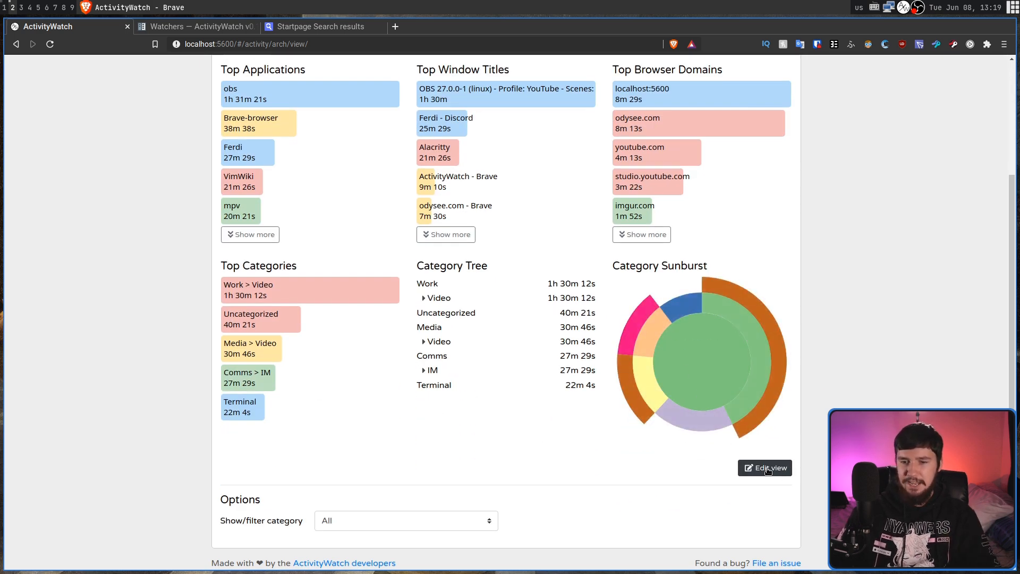
pyautogui.click(765, 467)
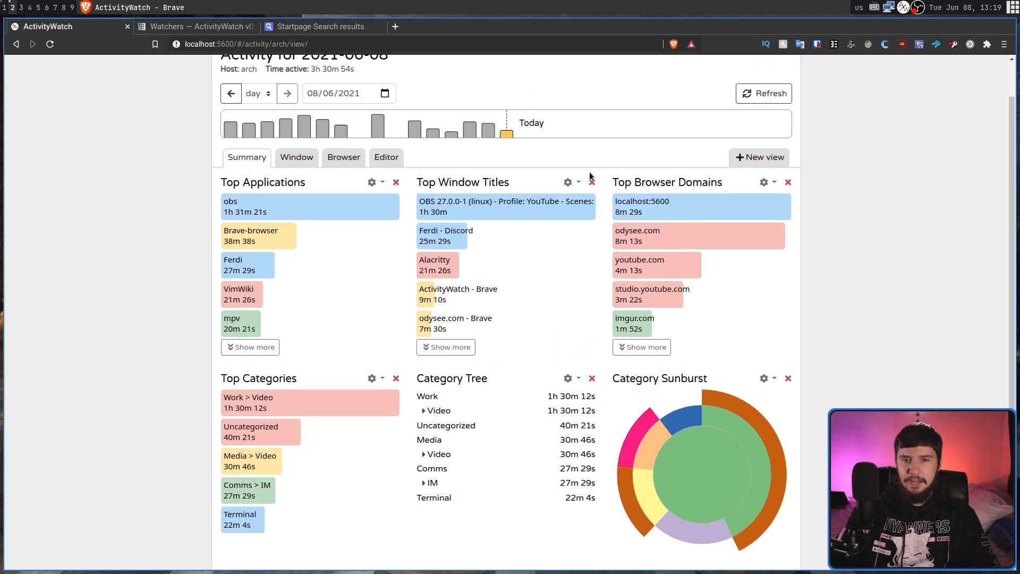
# - Remove Top Window Titles, make Top Categories a Category Sunburst, and add a Top Applications panel
pyautogui.click(570, 182)
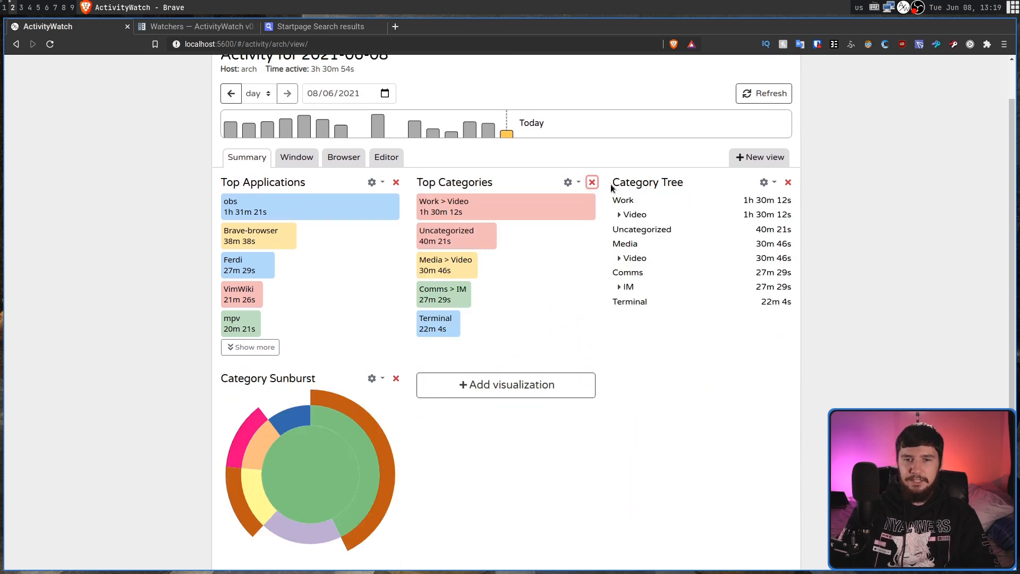
pyautogui.click(567, 182)
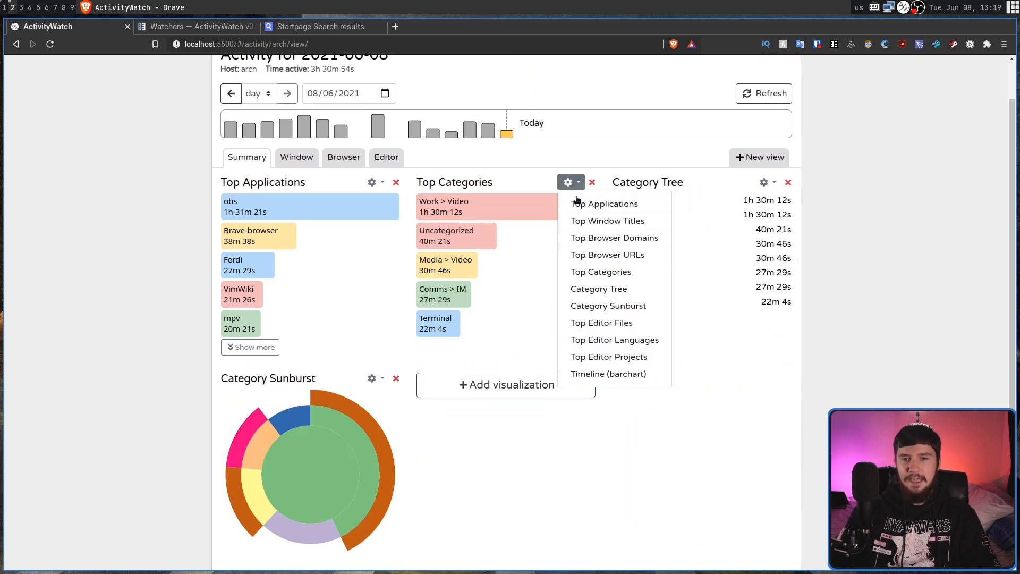
pyautogui.moveTo(606, 254)
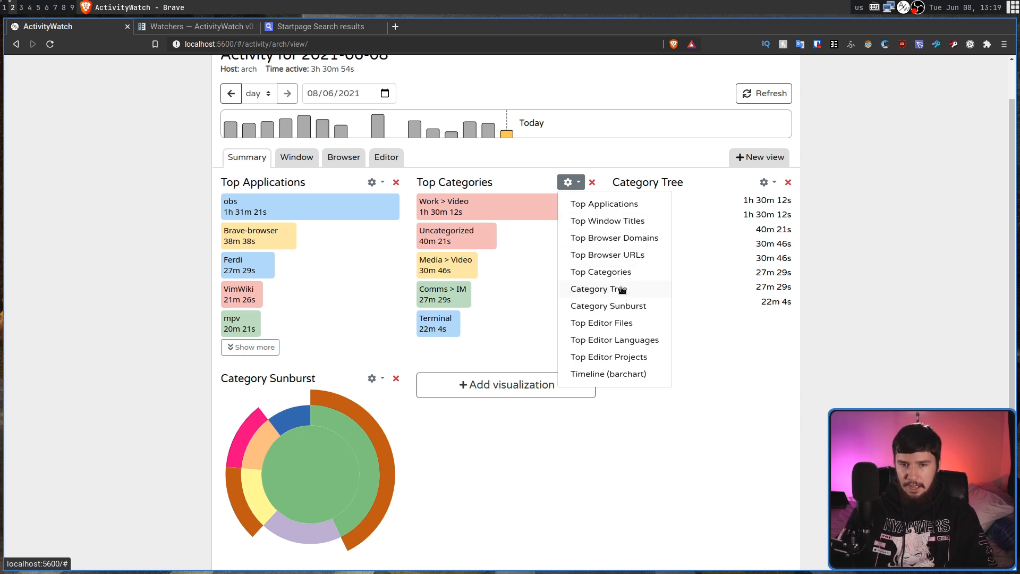
pyautogui.click(599, 288)
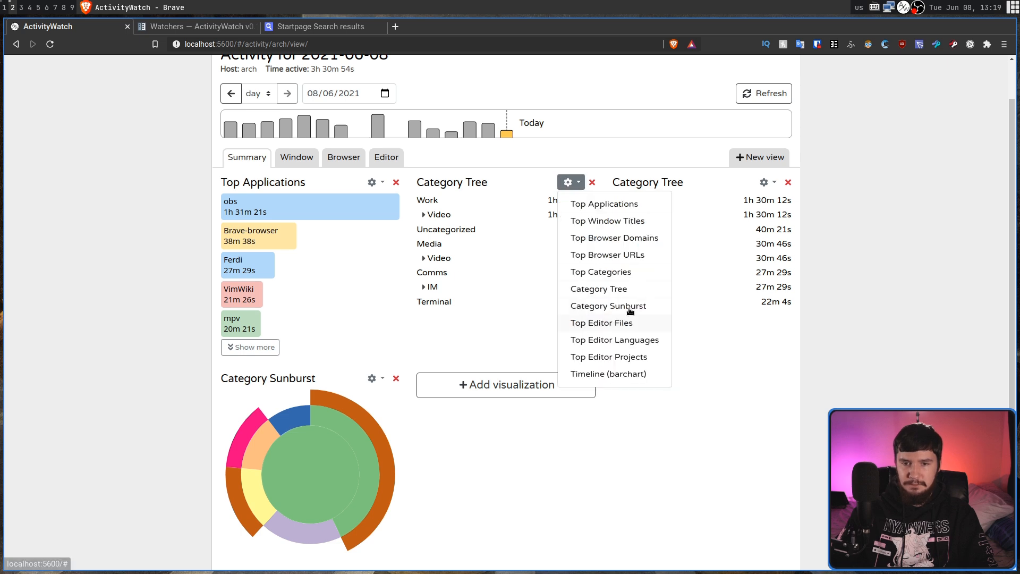
pyautogui.click(608, 305)
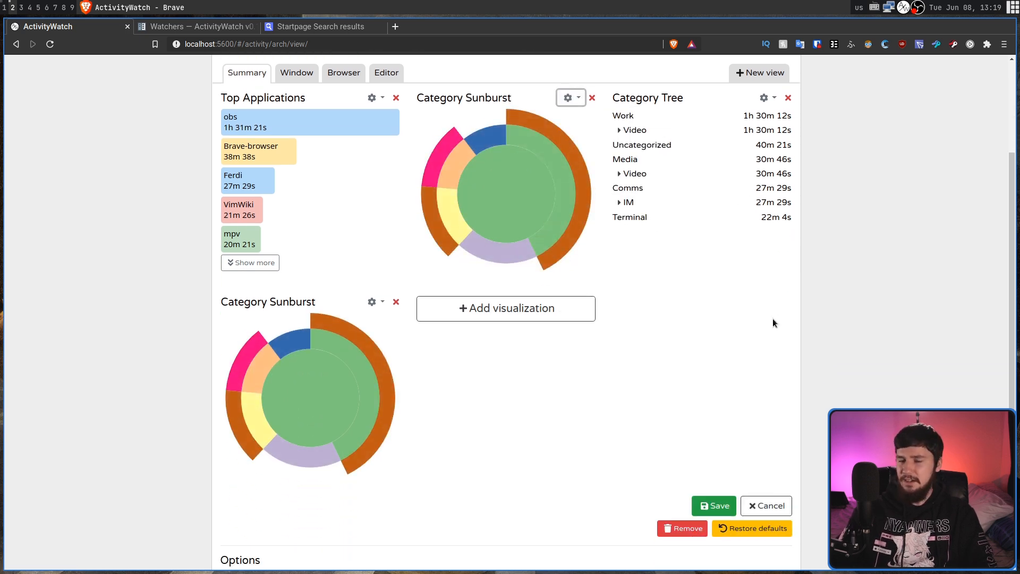
pyautogui.moveTo(538, 373)
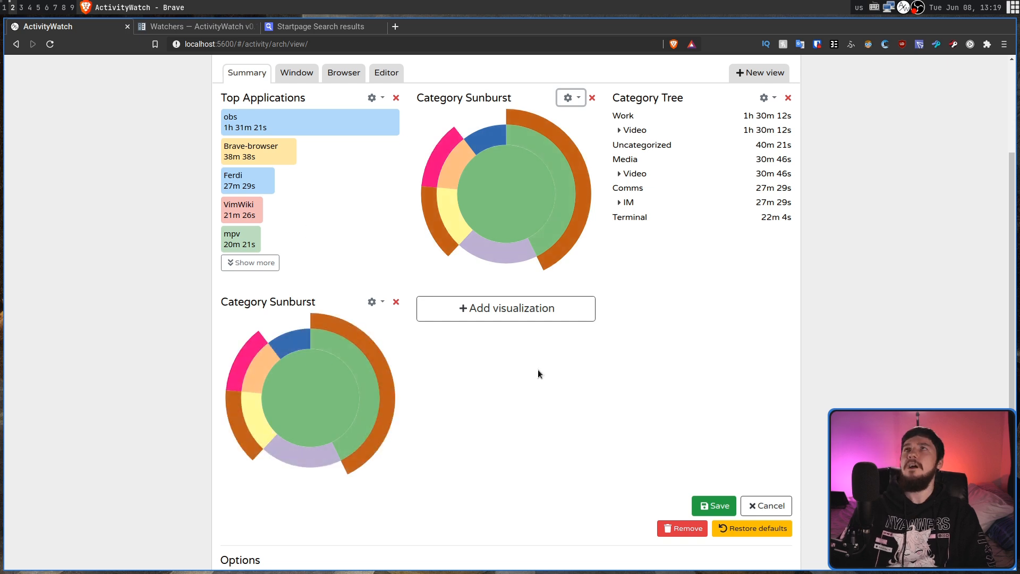
pyautogui.moveTo(635, 409)
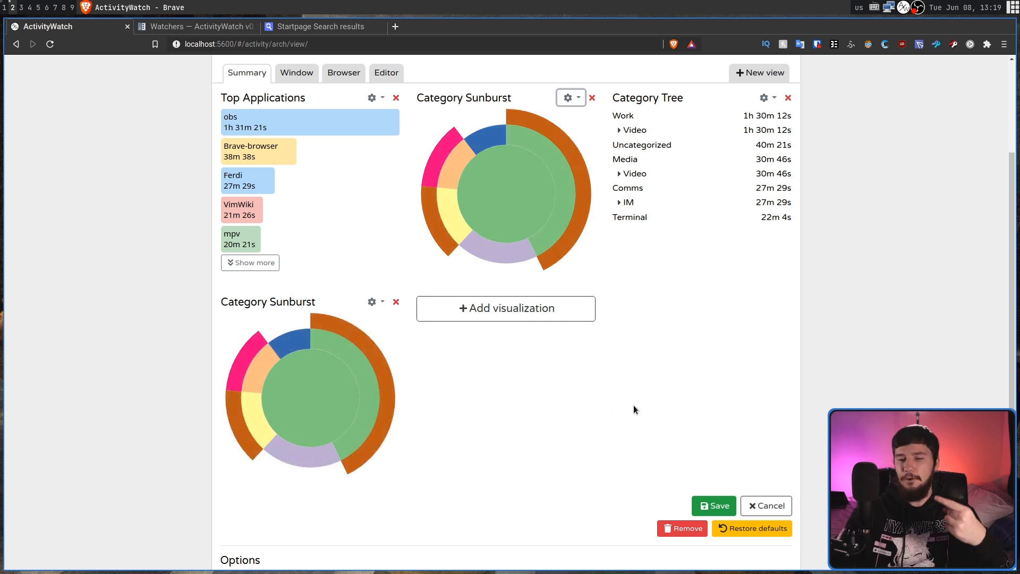
pyautogui.click(506, 308)
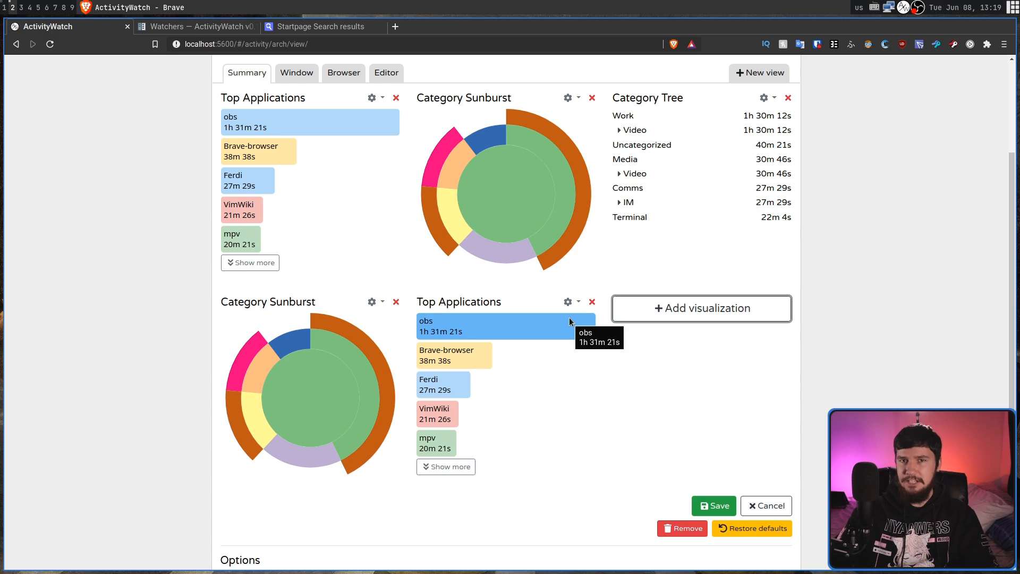
pyautogui.moveTo(568, 323)
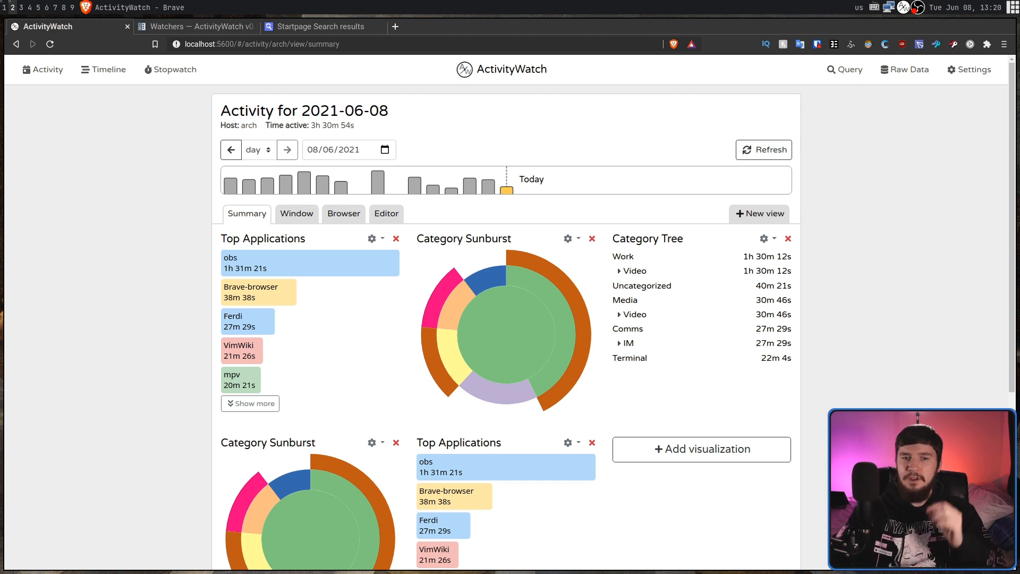
pyautogui.moveTo(540, 303)
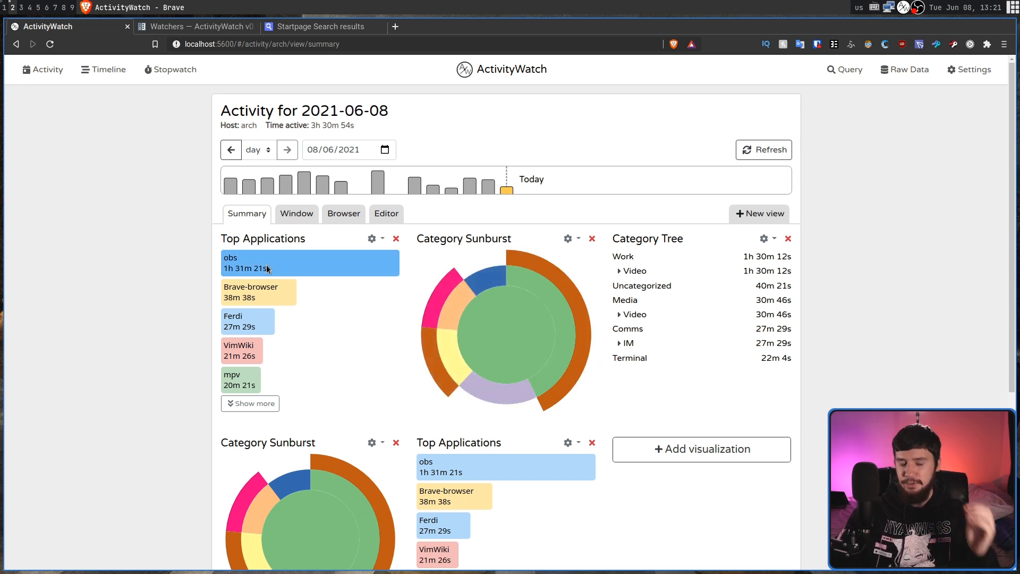
pyautogui.moveTo(267, 269)
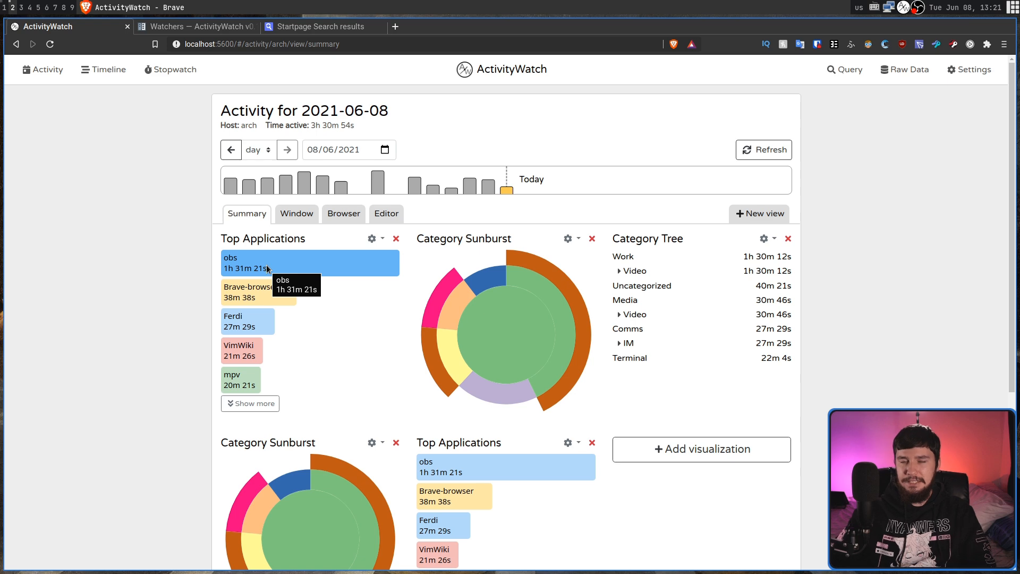
# - Restore the summary visualizations to their default panels and exit edit view
pyautogui.scroll(-3)
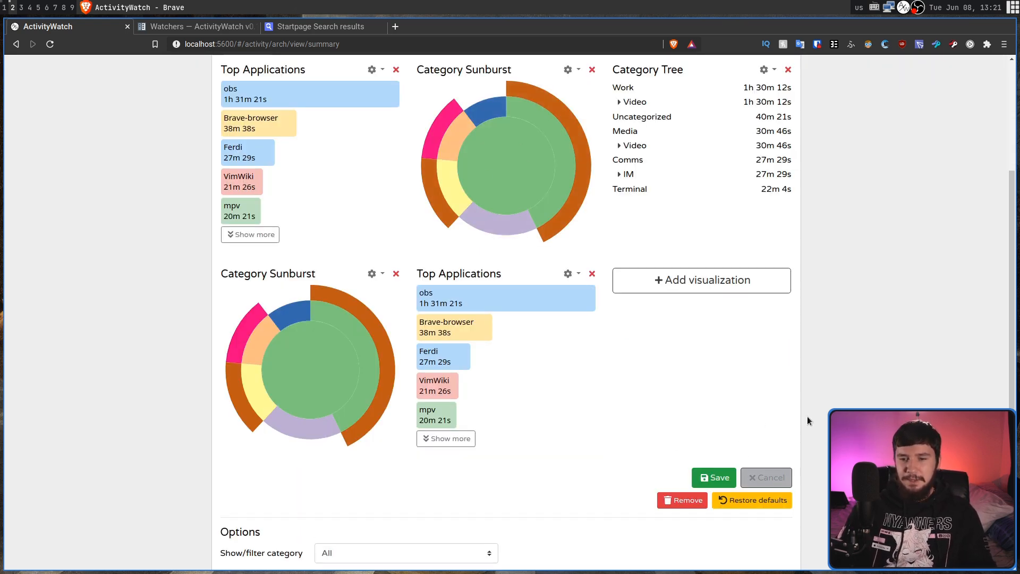
pyautogui.click(751, 499)
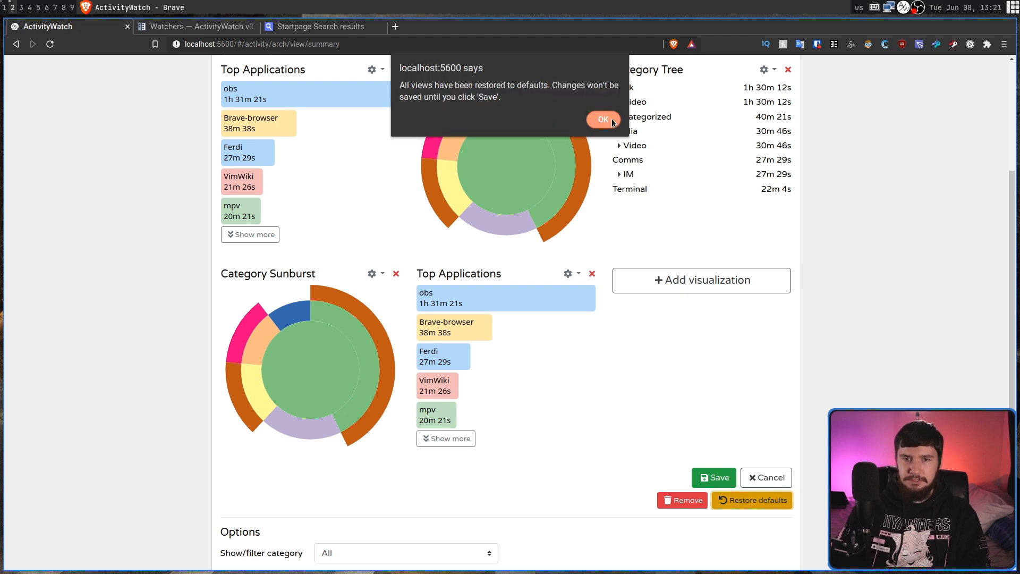
pyautogui.click(603, 120)
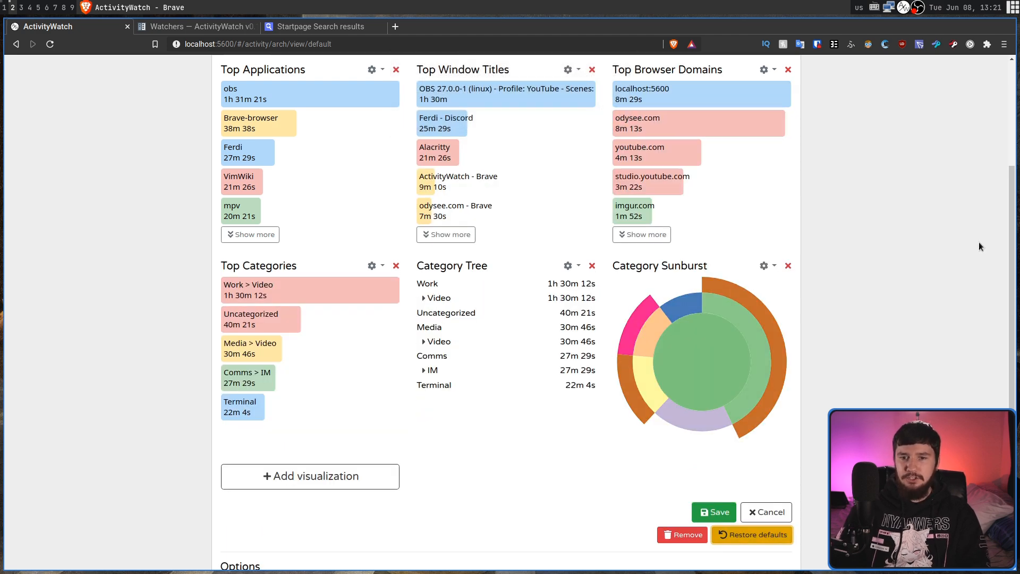
pyautogui.moveTo(760, 216)
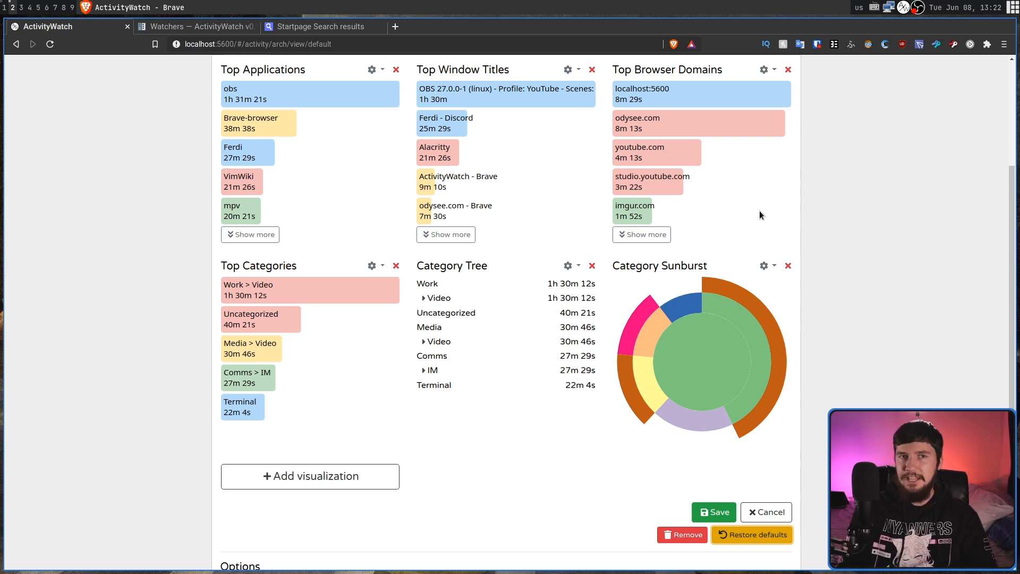
pyautogui.click(713, 511)
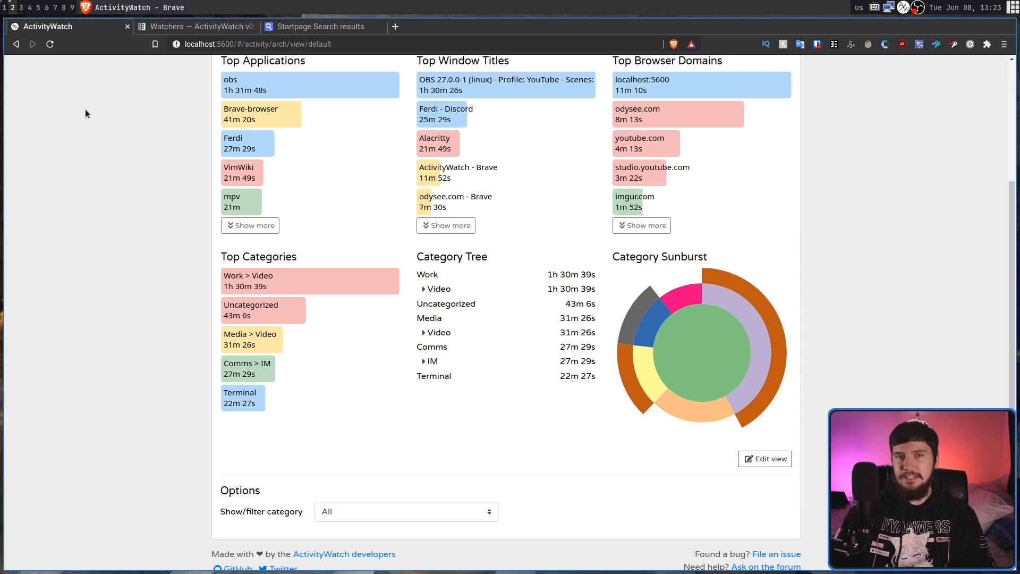
pyautogui.moveTo(247, 142)
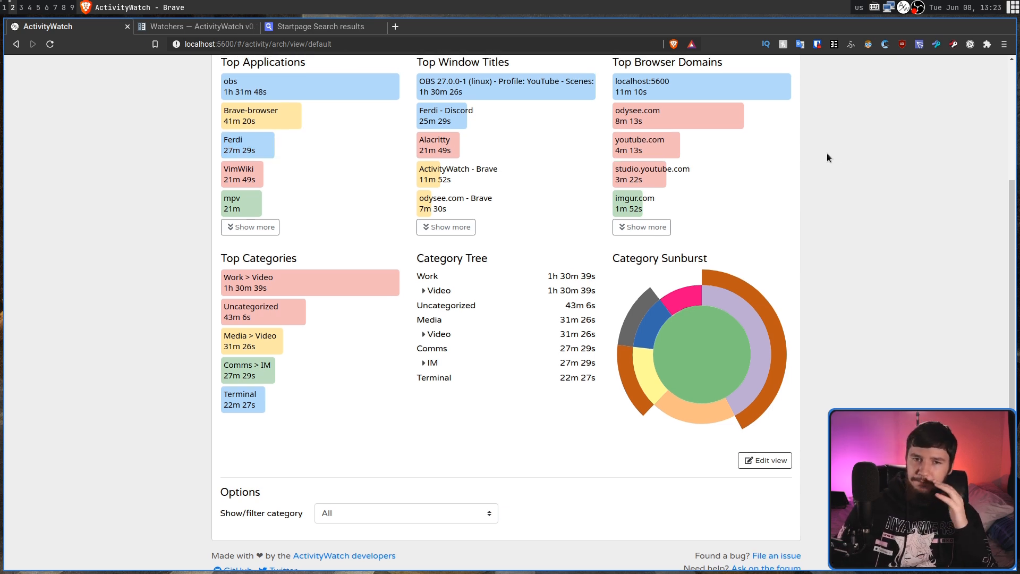
# - Scroll back to the top of the Activity page and open Settings
pyautogui.scroll(3)
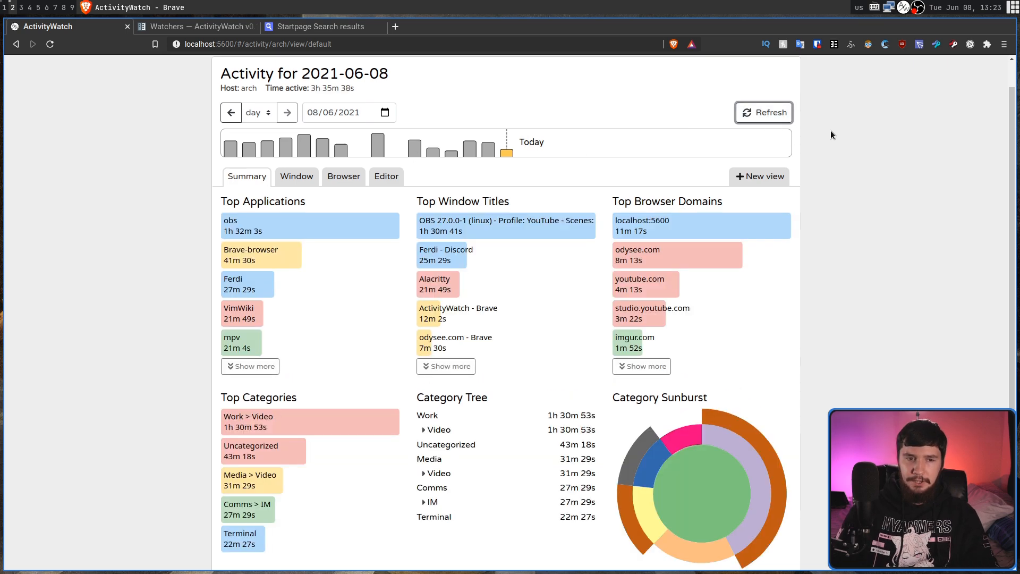
pyautogui.moveTo(173, 251)
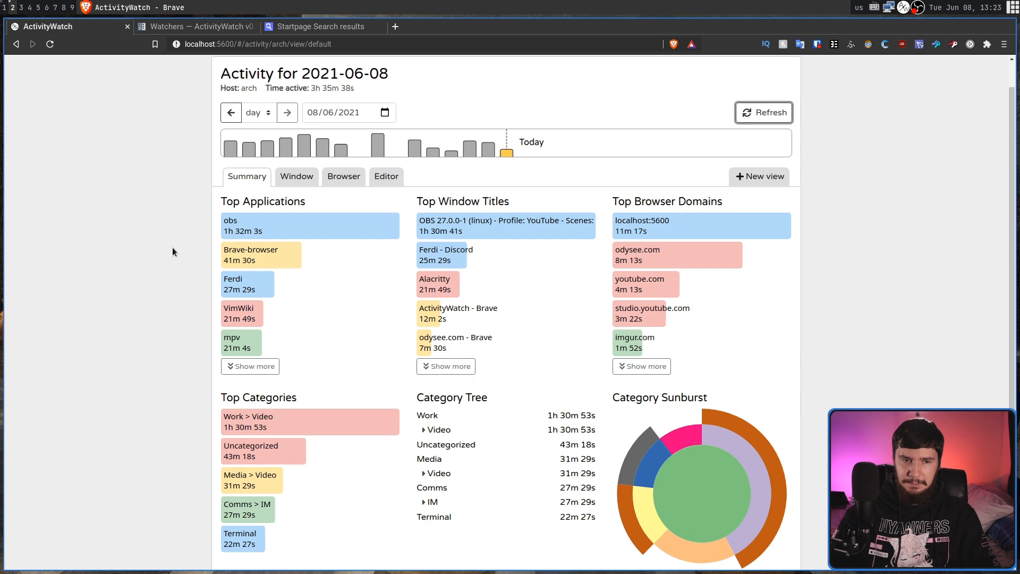
pyautogui.moveTo(740, 102)
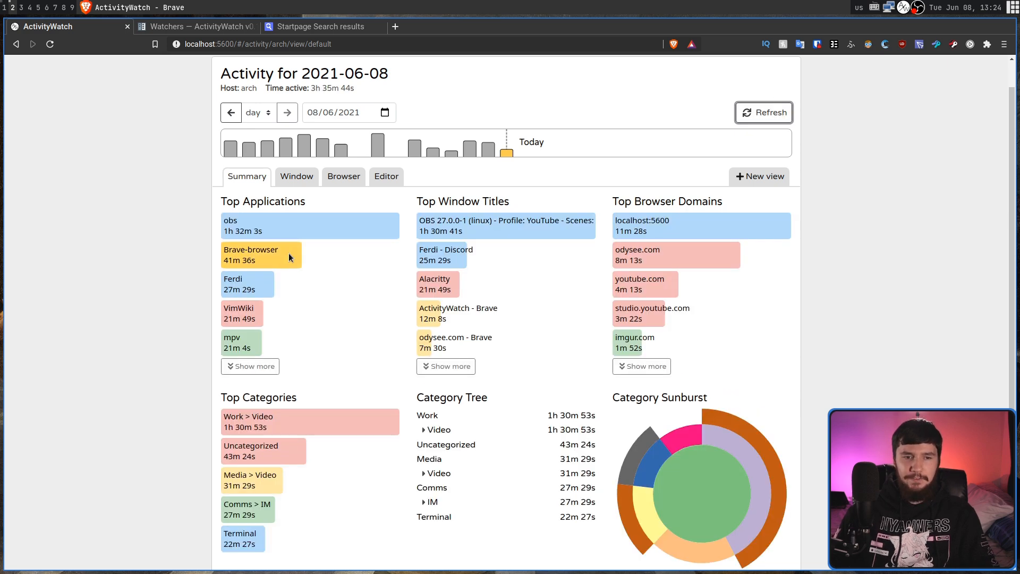
pyautogui.scroll(-3)
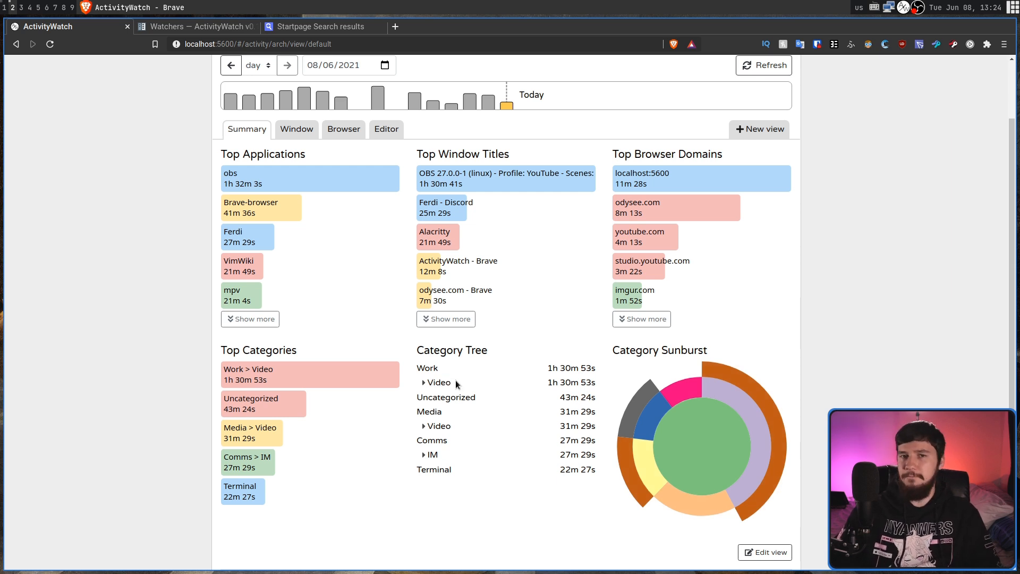
pyautogui.scroll(3)
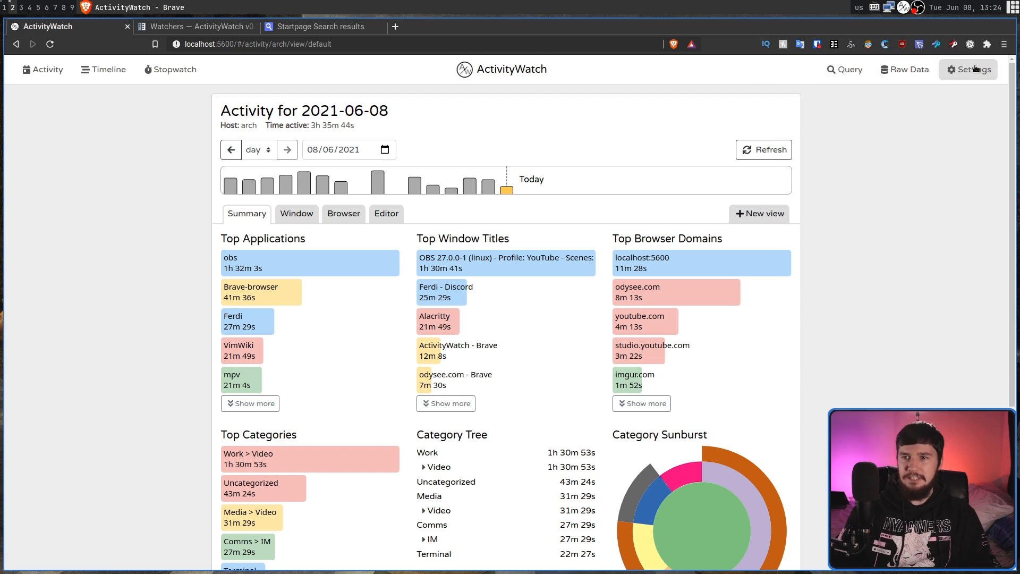
pyautogui.click(972, 70)
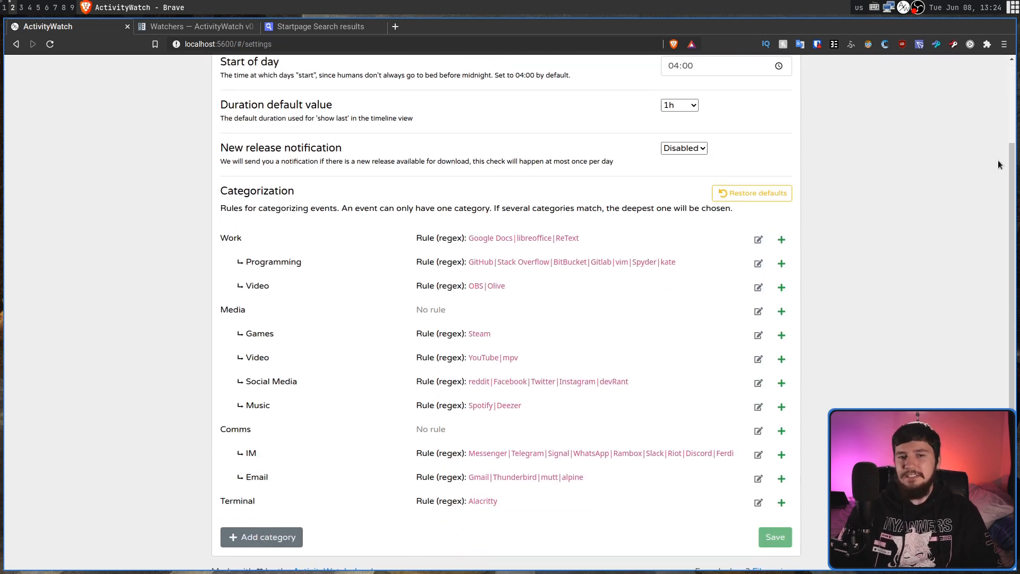
pyautogui.moveTo(898, 166)
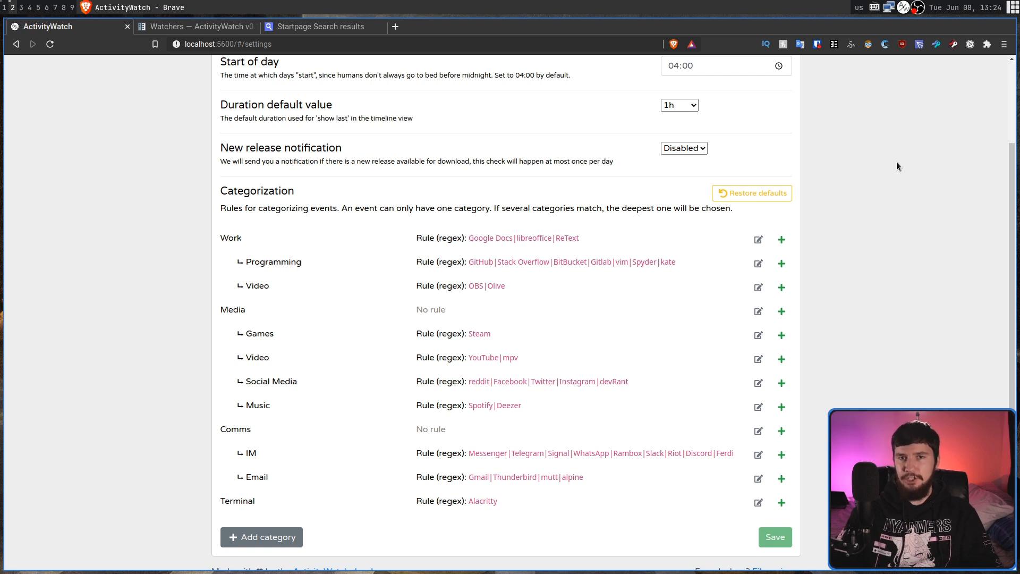
# - Highlight the Work category's regex patterns, then edit the Work > Video rule
pyautogui.scroll(3)
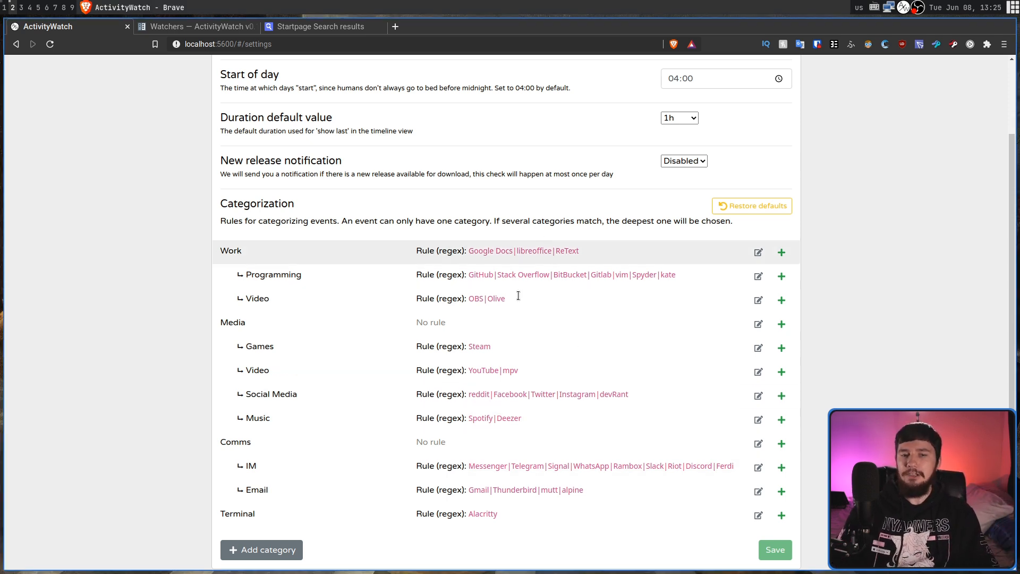
pyautogui.moveTo(482, 250)
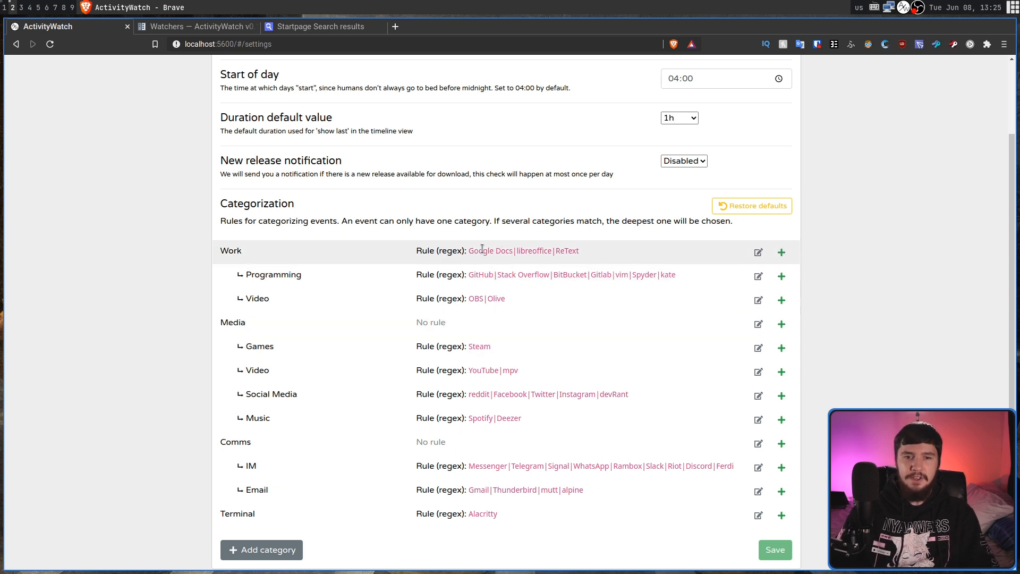
pyautogui.doubleClick(451, 250)
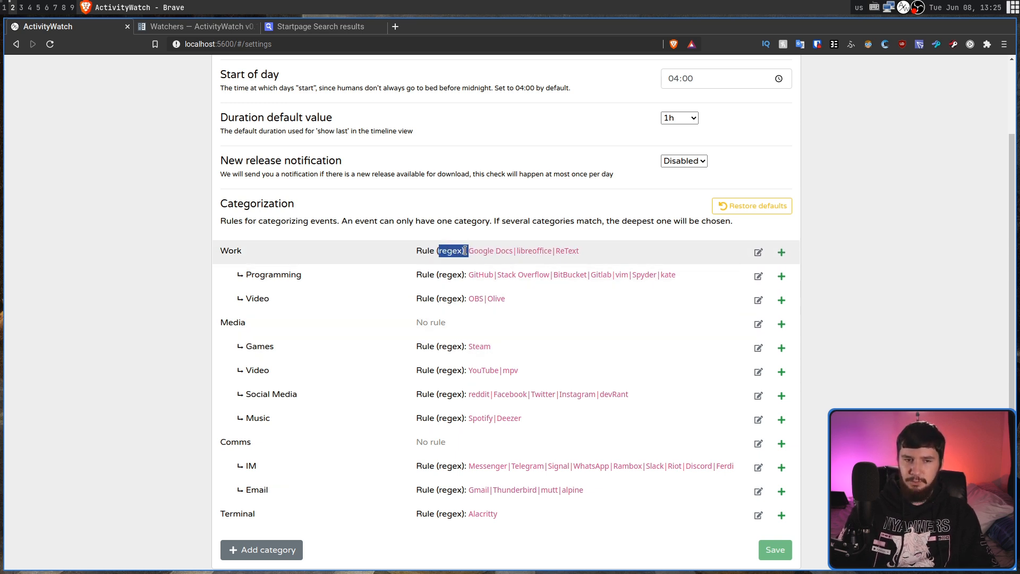
pyautogui.scroll(-3)
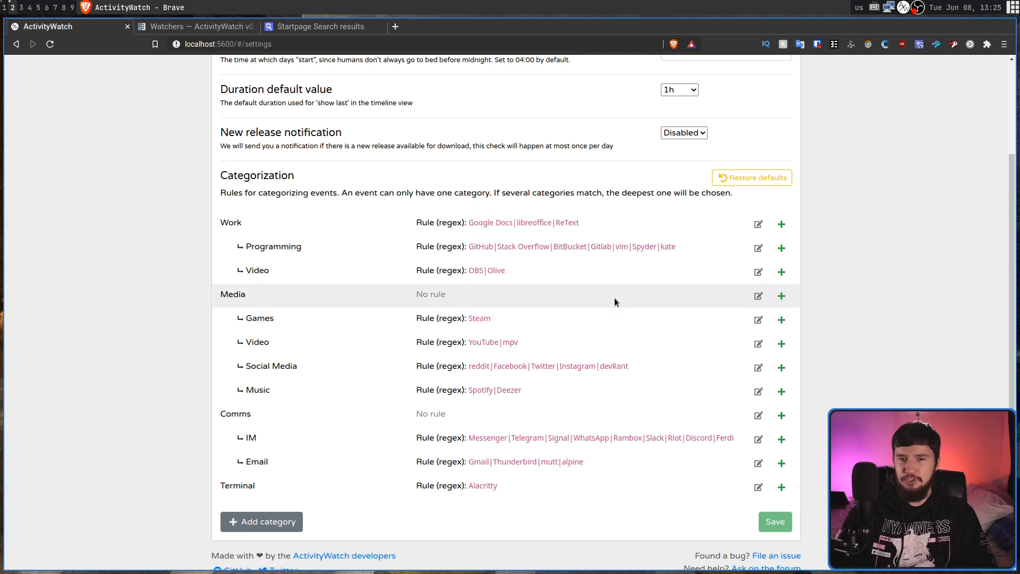
pyautogui.doubleClick(490, 222)
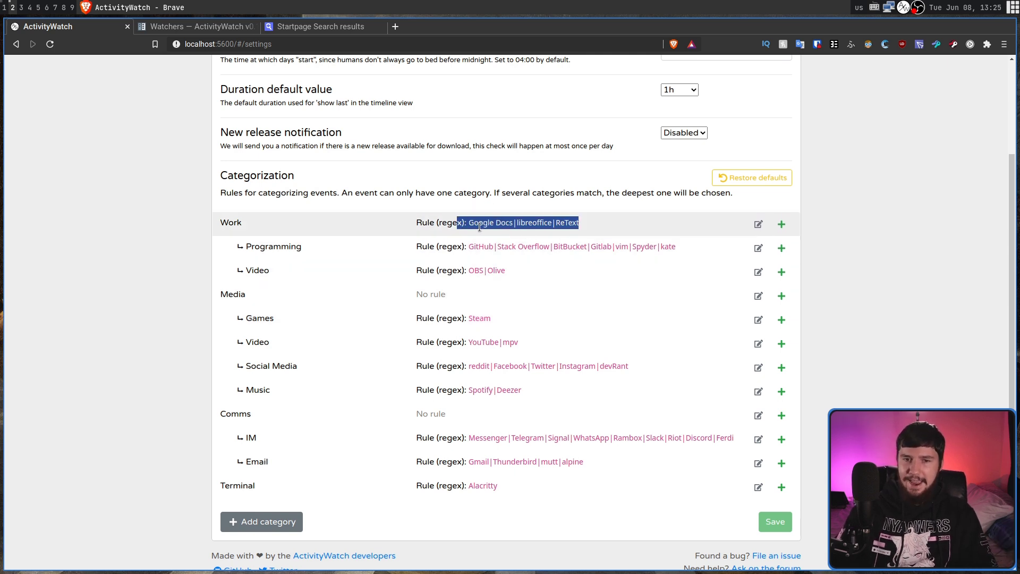
pyautogui.doubleClick(487, 270)
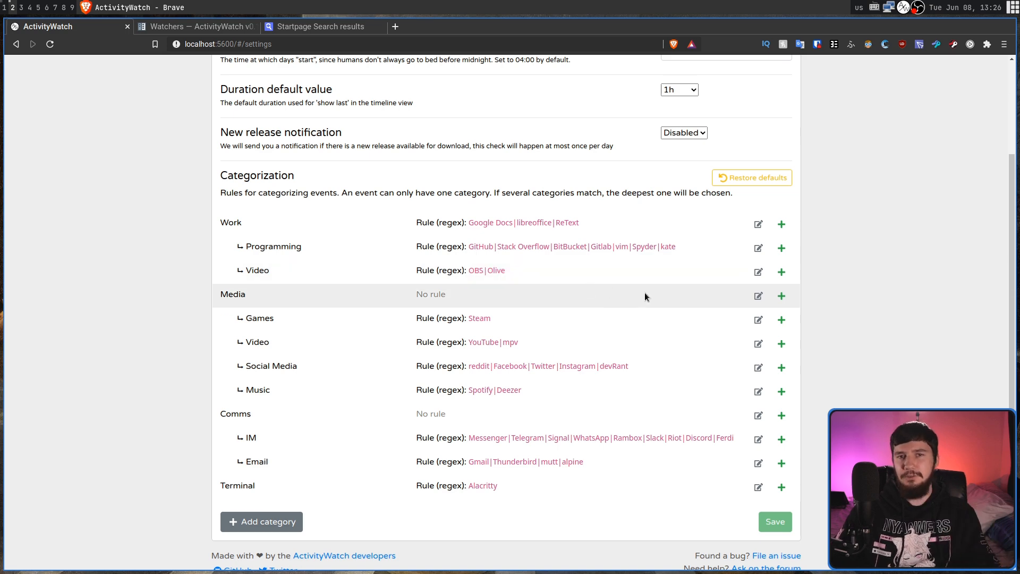
pyautogui.click(758, 271)
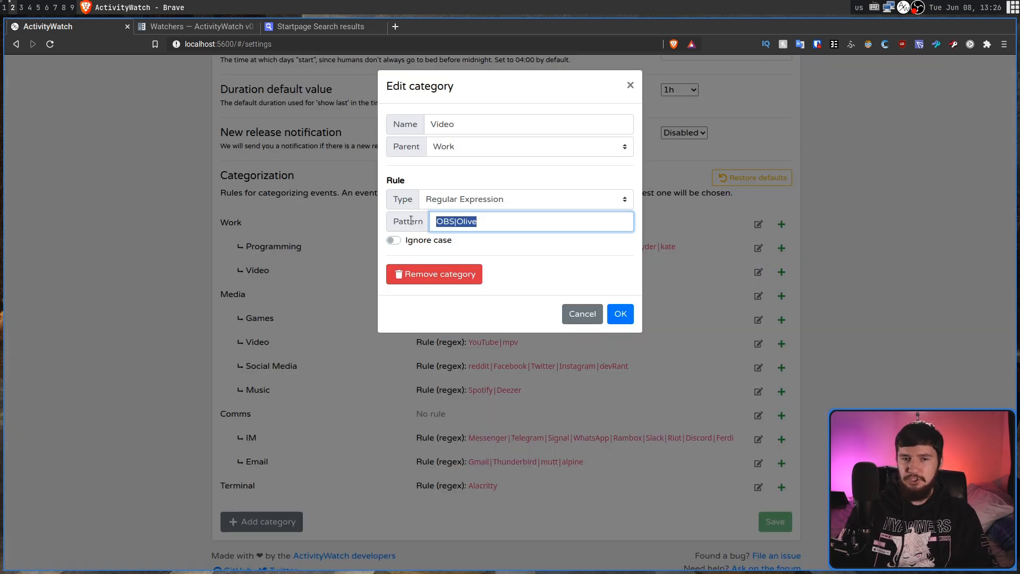
# - Cancel the Work > Video category editor, keeping its OBS|Olive pattern unchanged
pyautogui.click(527, 221)
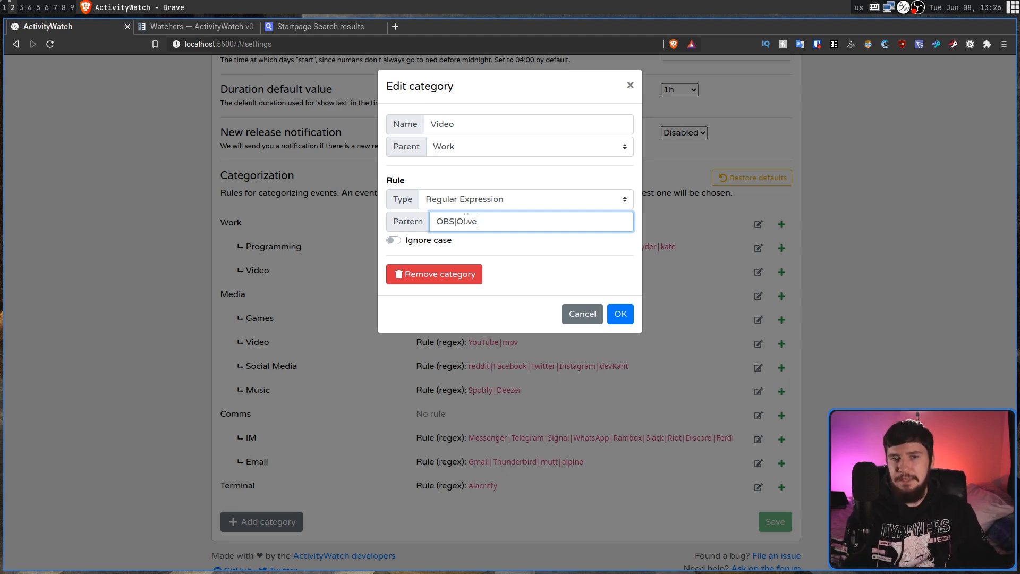
pyautogui.click(618, 313)
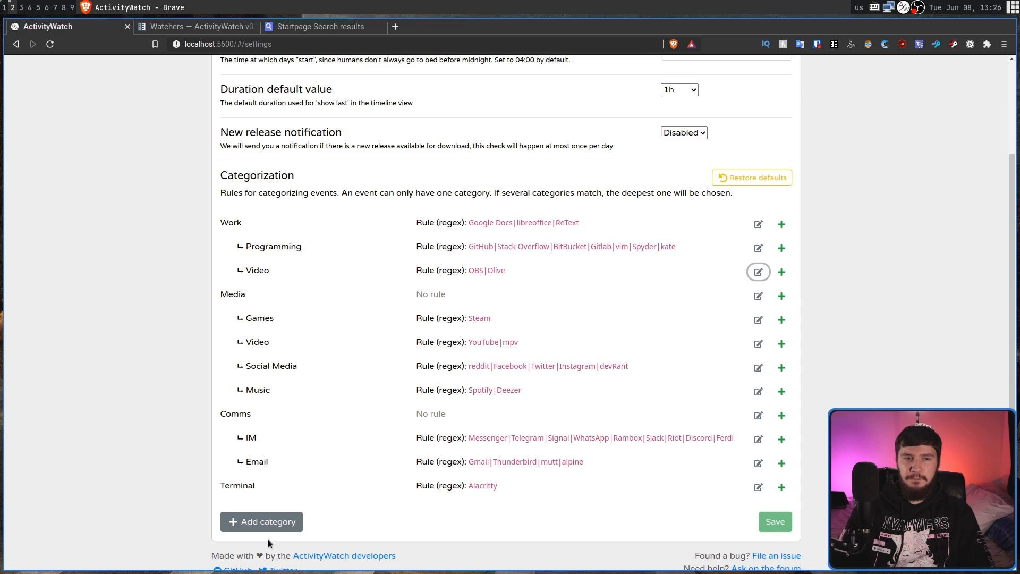
pyautogui.scroll(3)
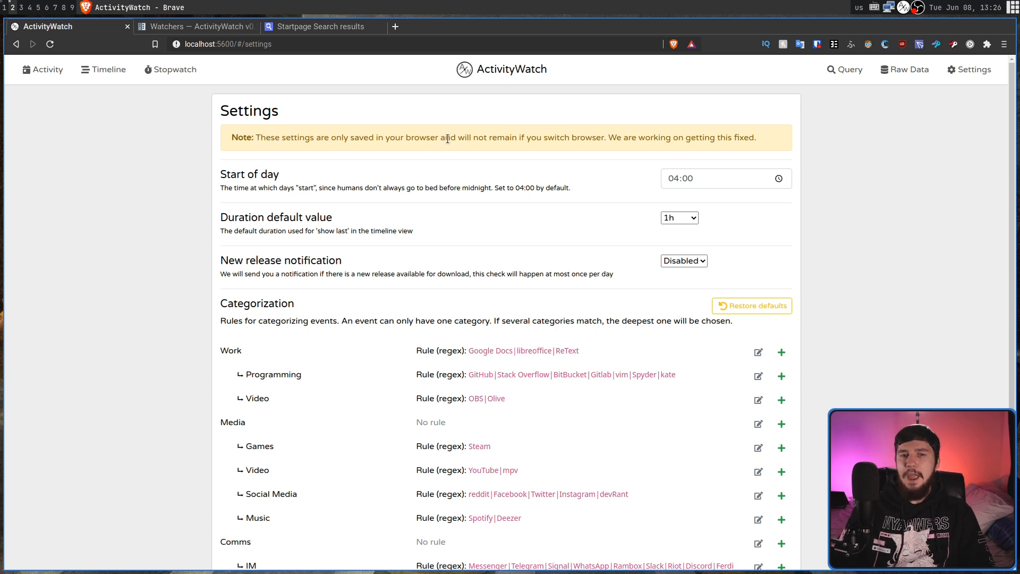
pyautogui.moveTo(606, 137)
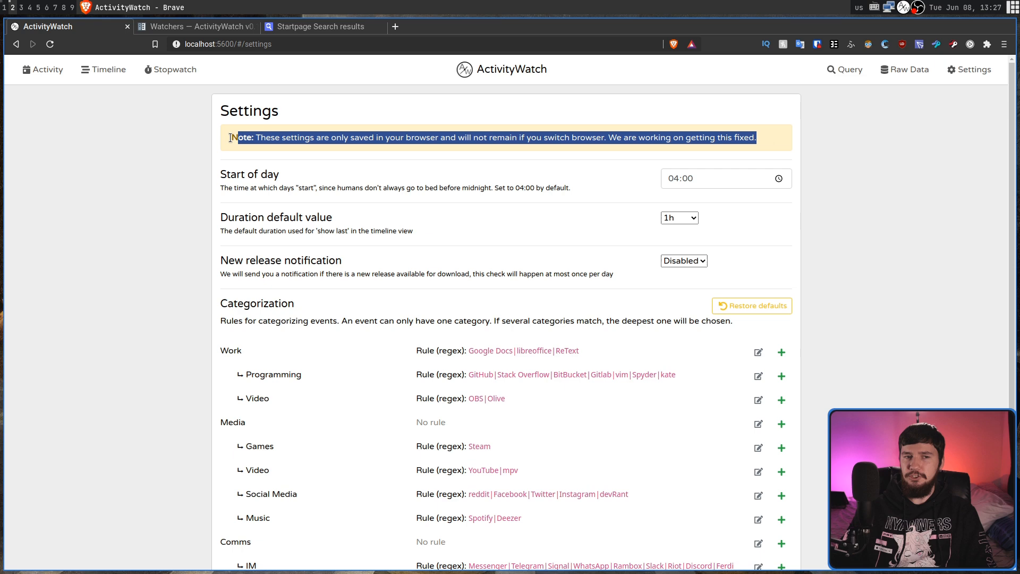
pyautogui.scroll(-3)
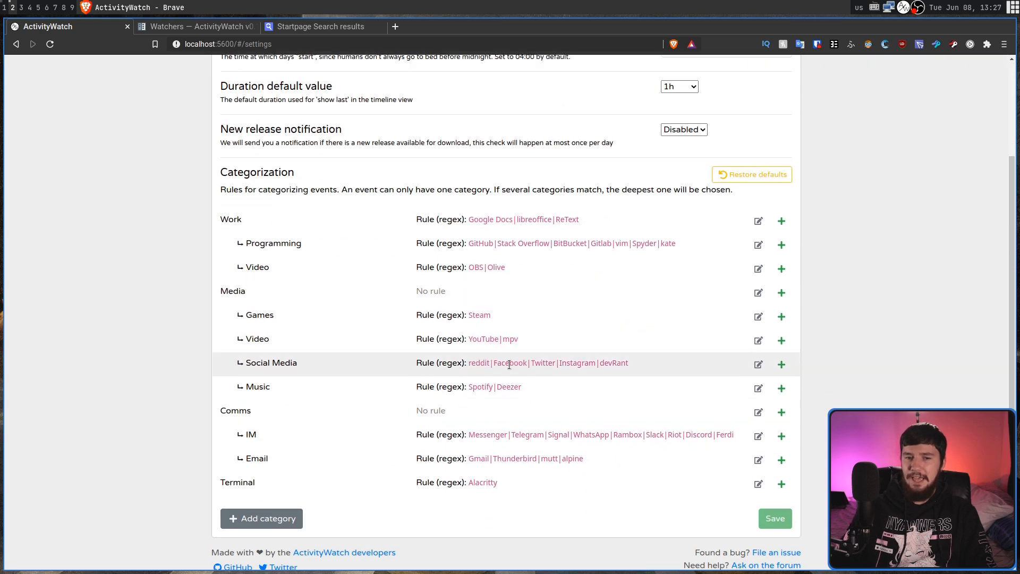
pyautogui.scroll(3)
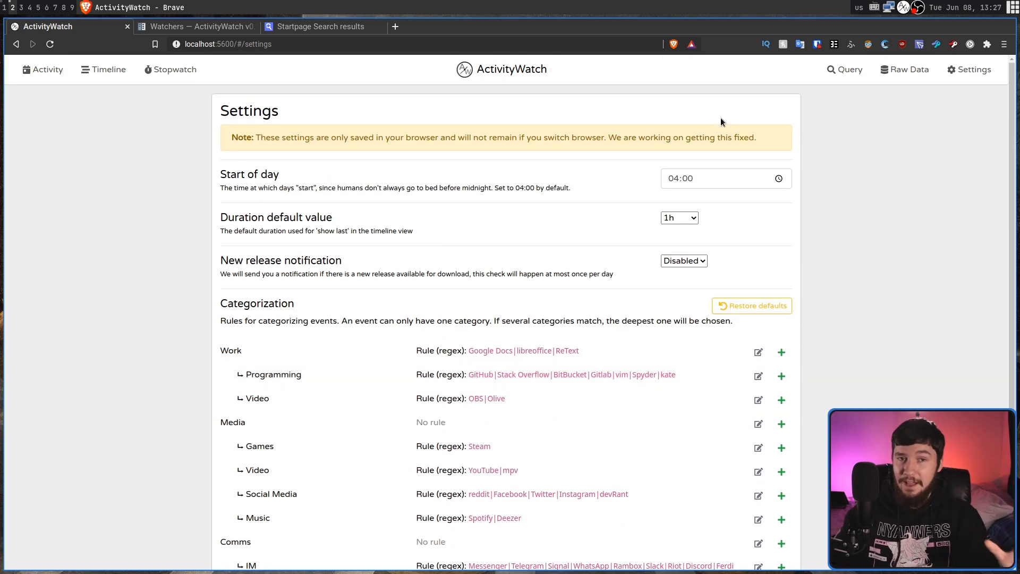
# - Return to Activity, pick an earlier day, and switch to the 2021 W22 weekly view
pyautogui.click(43, 69)
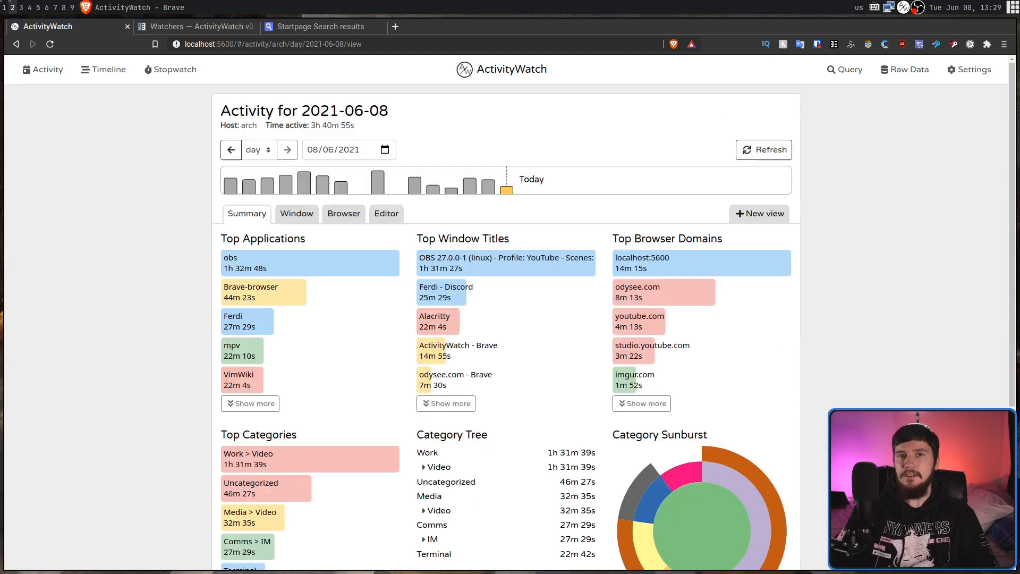
pyautogui.click(230, 150)
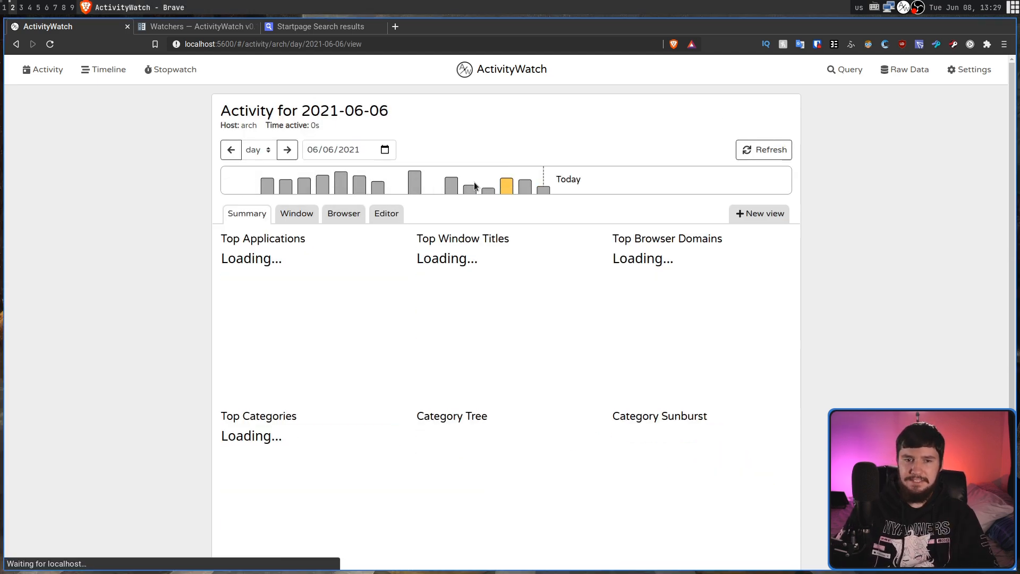
pyautogui.click(257, 150)
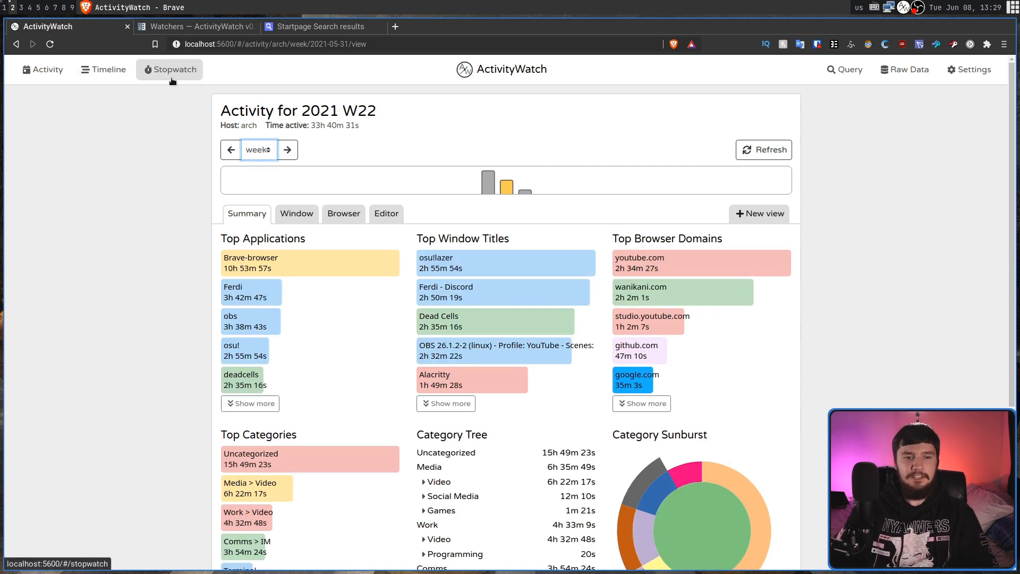
# - Open the Timeline and set 'Show last' to 24h, showing 2929 events
pyautogui.click(102, 70)
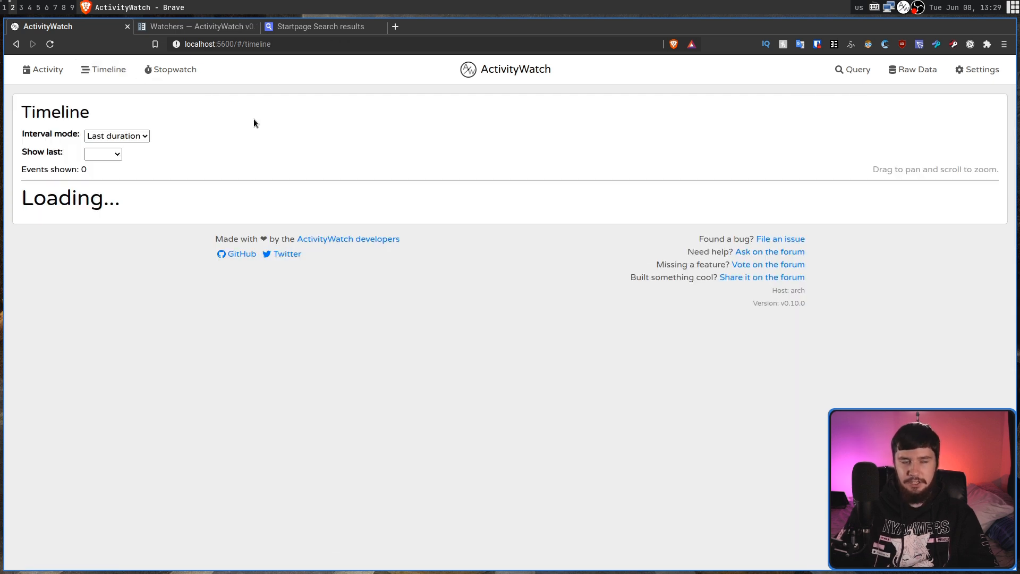
pyautogui.moveTo(249, 119)
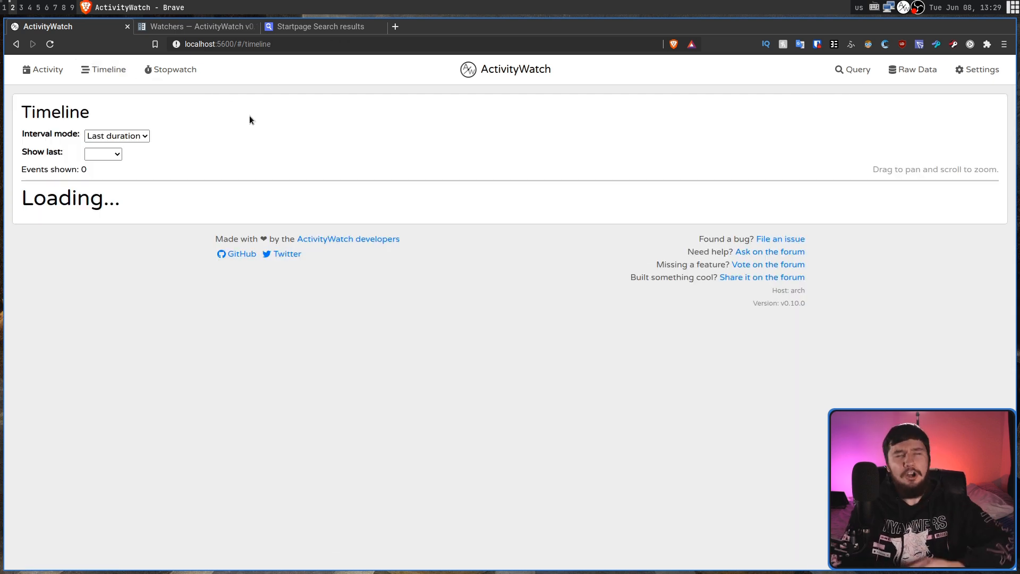
pyautogui.click(102, 154)
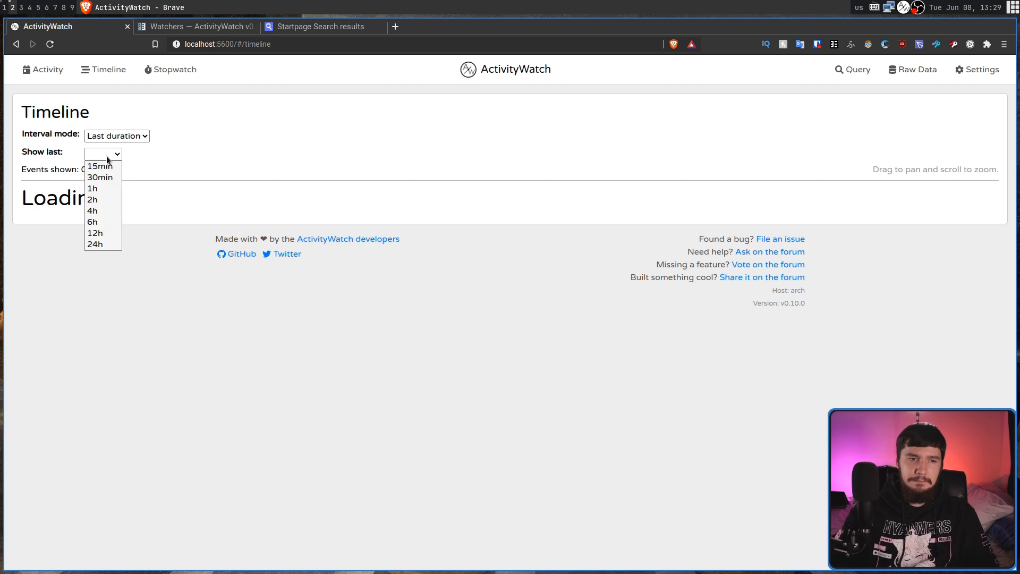
pyautogui.moveTo(96, 244)
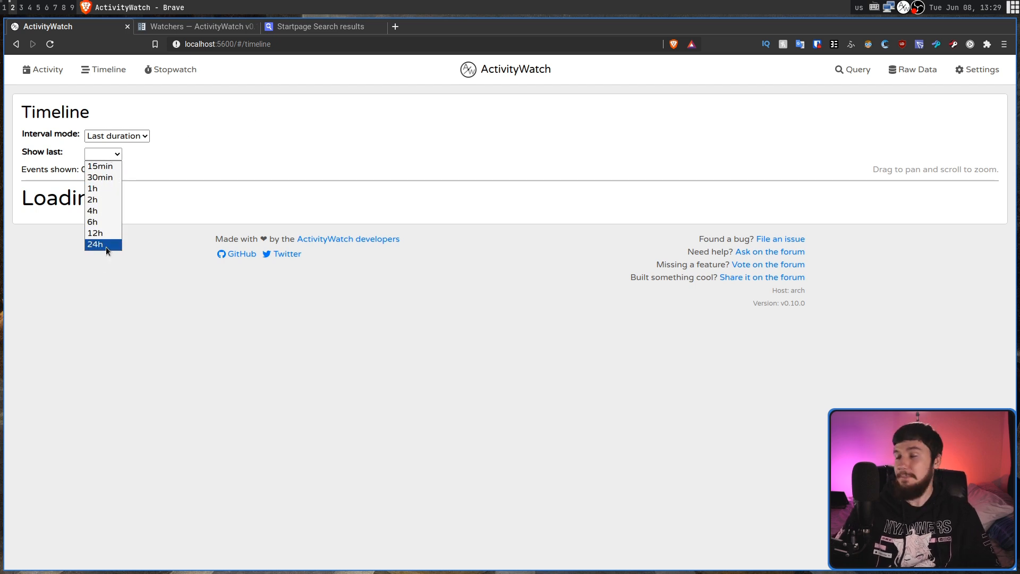
pyautogui.click(95, 244)
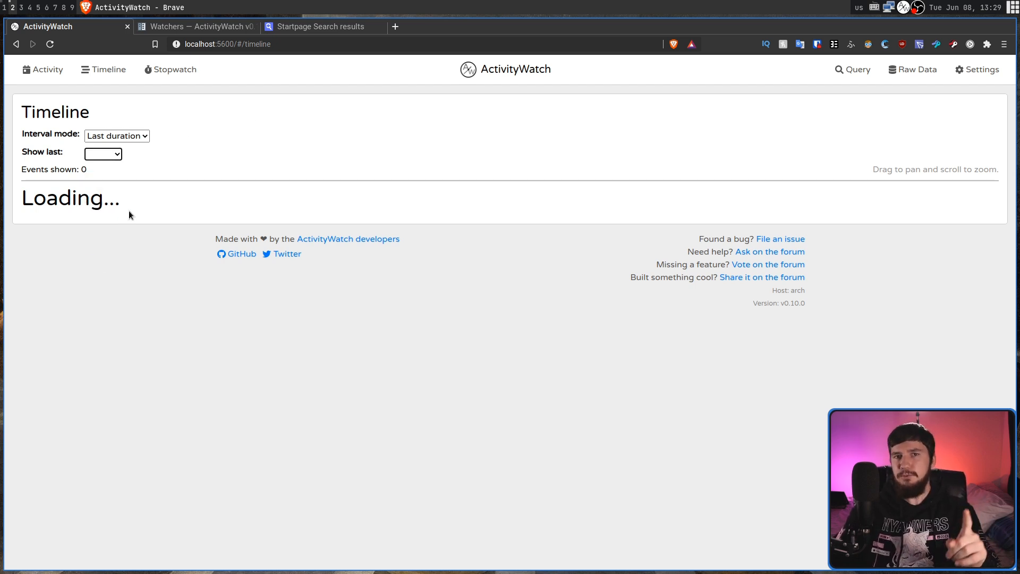
pyautogui.doubleClick(70, 197)
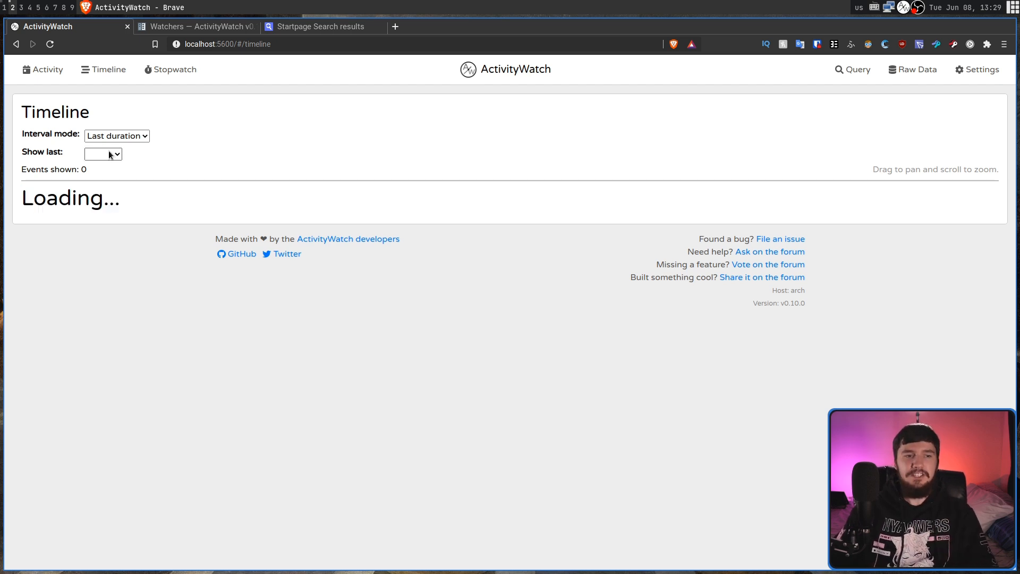
pyautogui.click(102, 154)
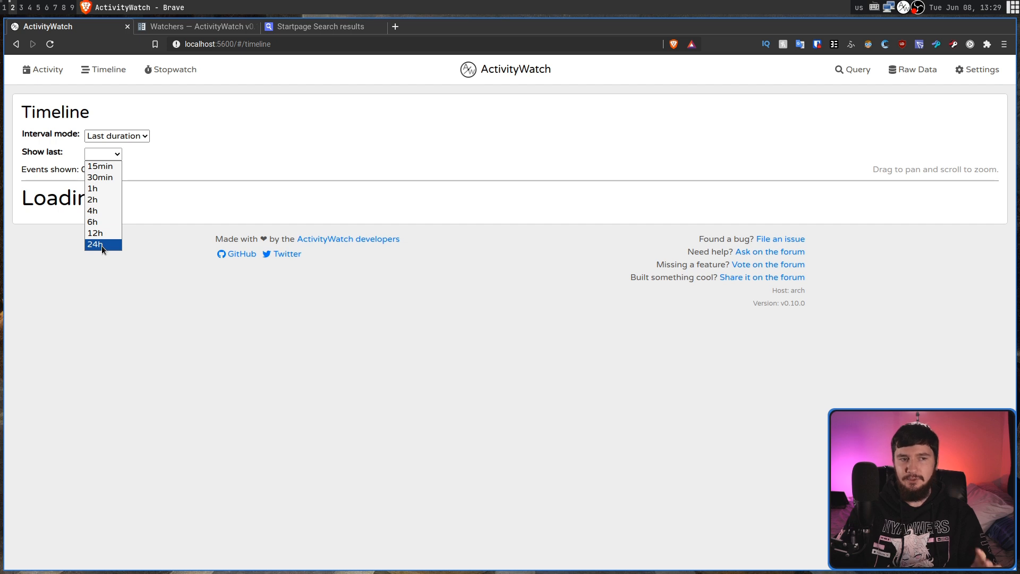
pyautogui.click(96, 244)
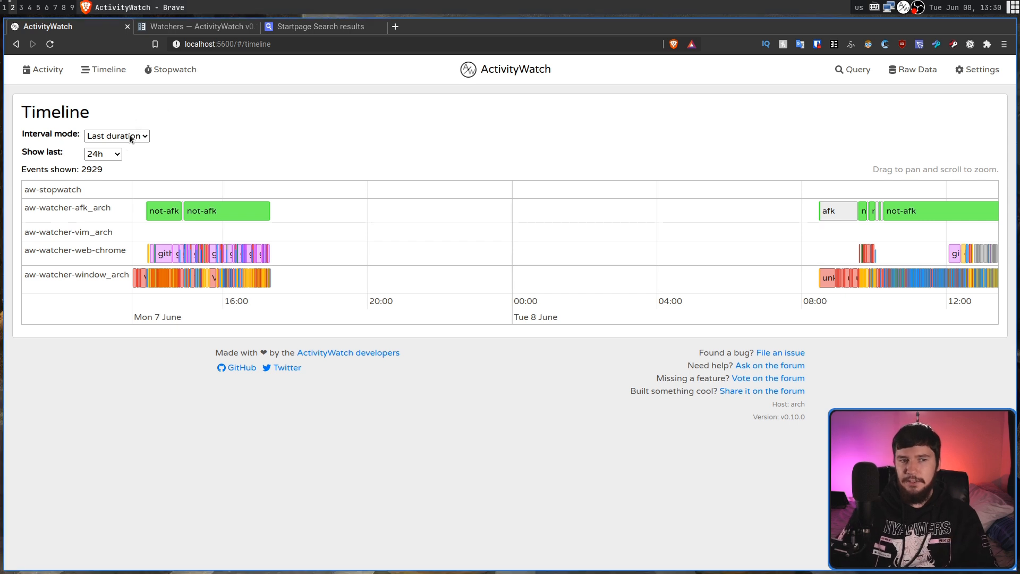
# - Narrow the timeline's 'Show last' span to 12h
pyautogui.click(102, 154)
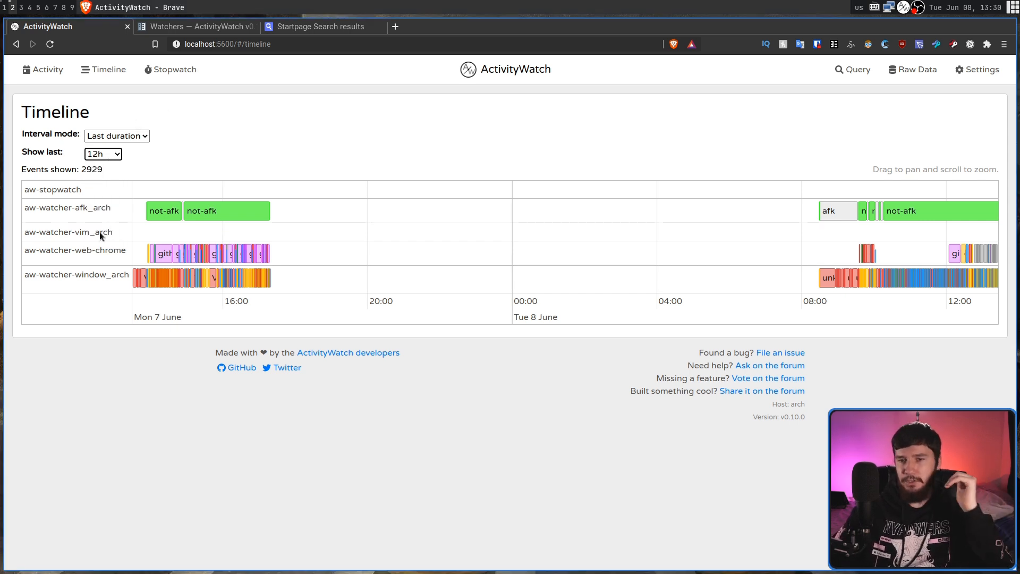
pyautogui.moveTo(267, 137)
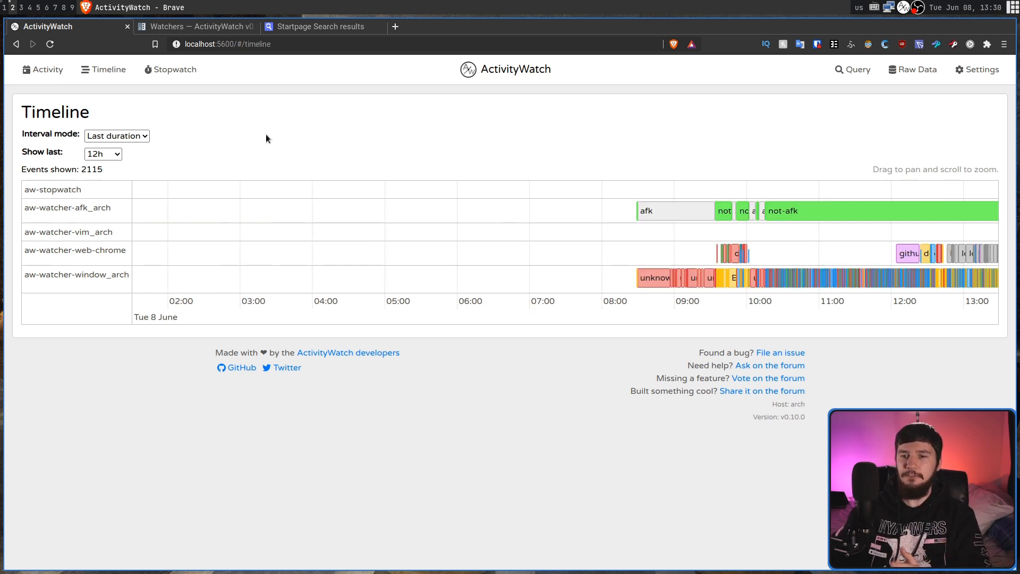
pyautogui.moveTo(725, 257)
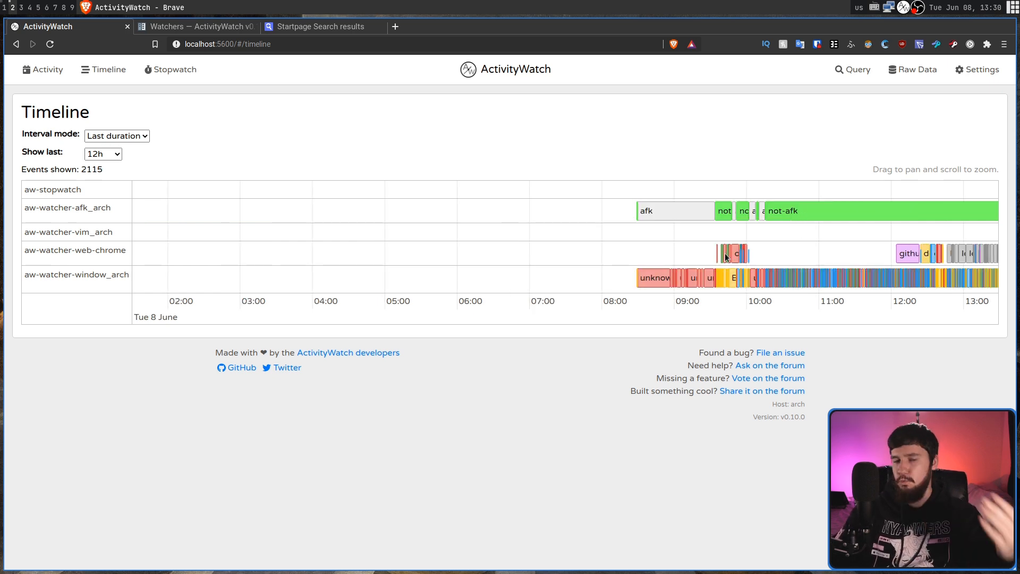
pyautogui.moveTo(609, 139)
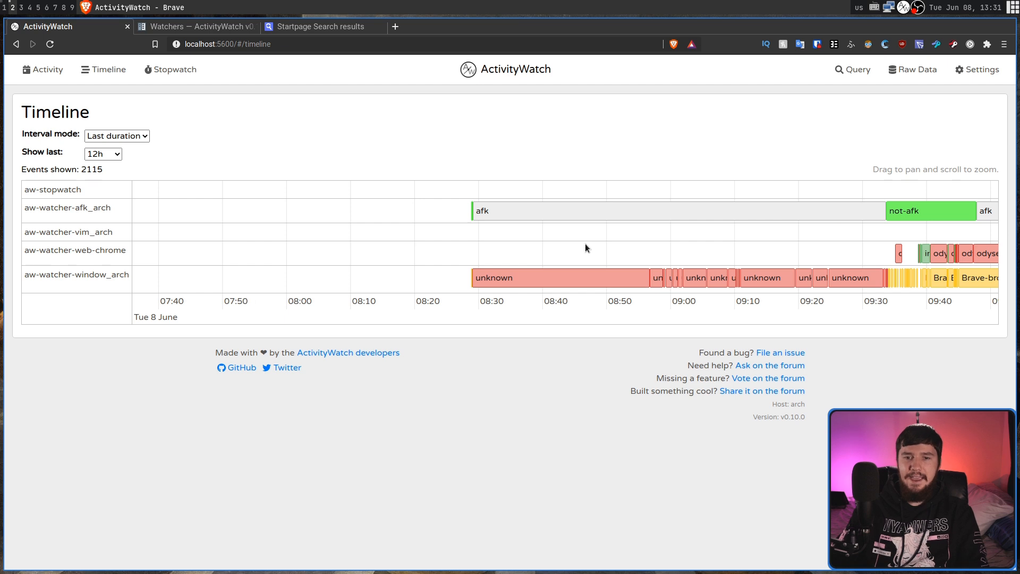
pyautogui.moveTo(555, 278)
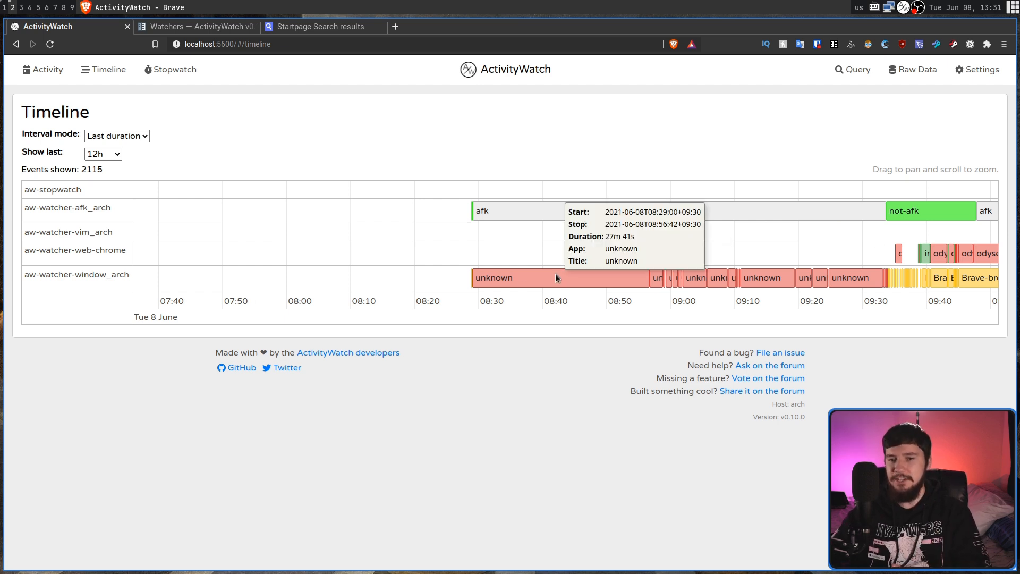
pyautogui.moveTo(586, 281)
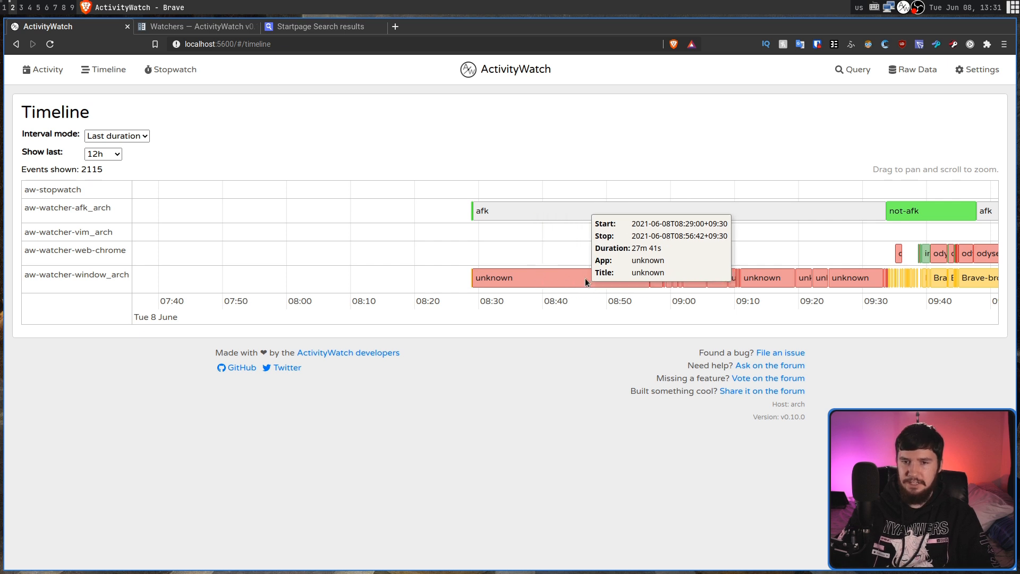
pyautogui.moveTo(853, 144)
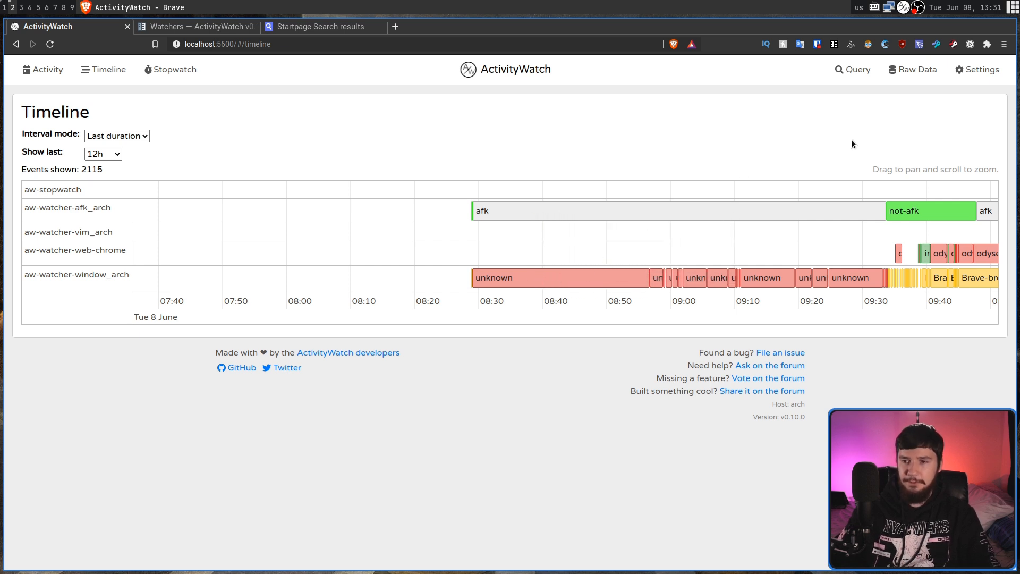
pyautogui.moveTo(976, 284)
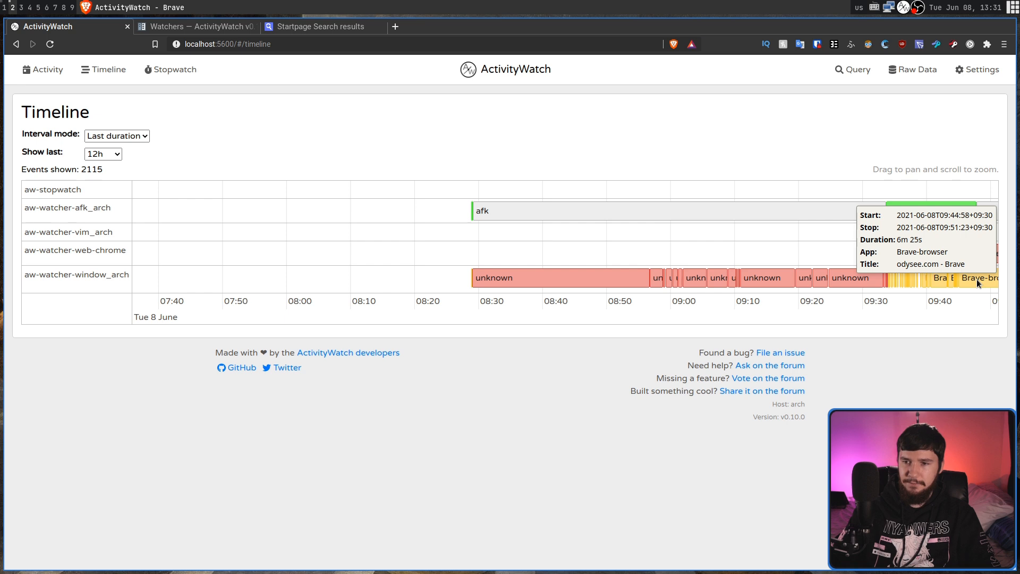
pyautogui.moveTo(977, 280)
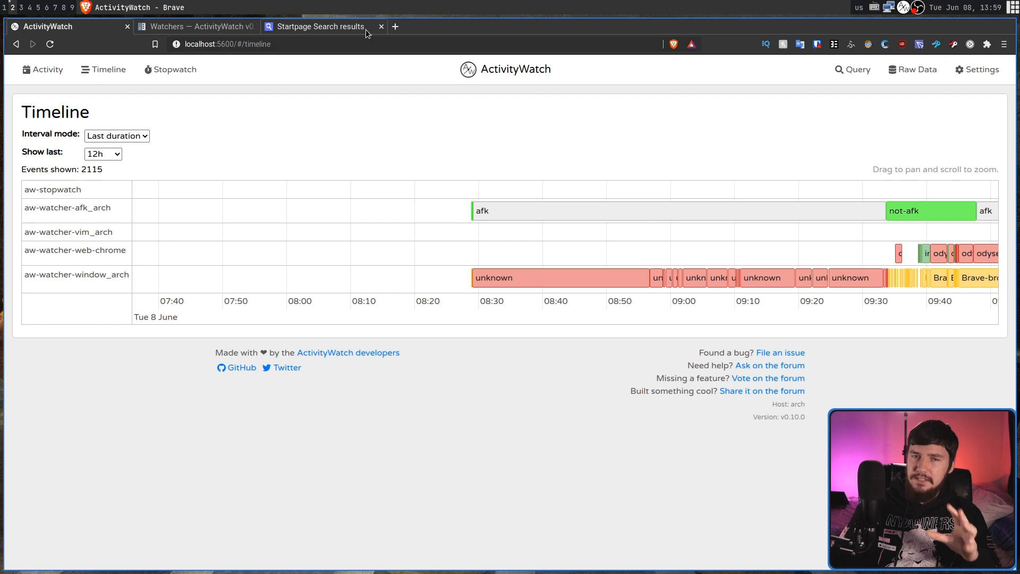
# - Open the Query Explorer, then its 'the documentation' link in a new tab
pyautogui.click(852, 70)
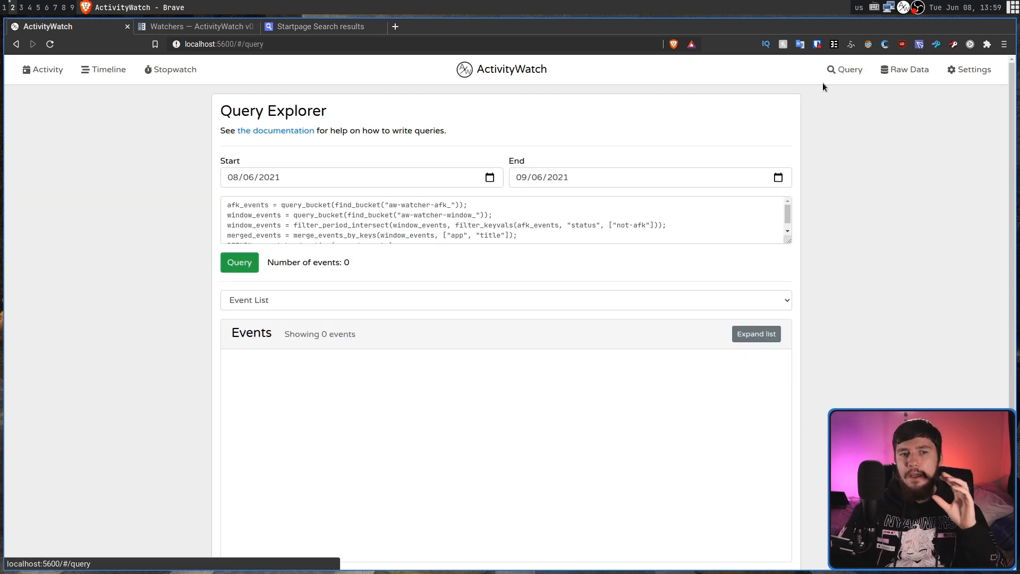
pyautogui.moveTo(819, 99)
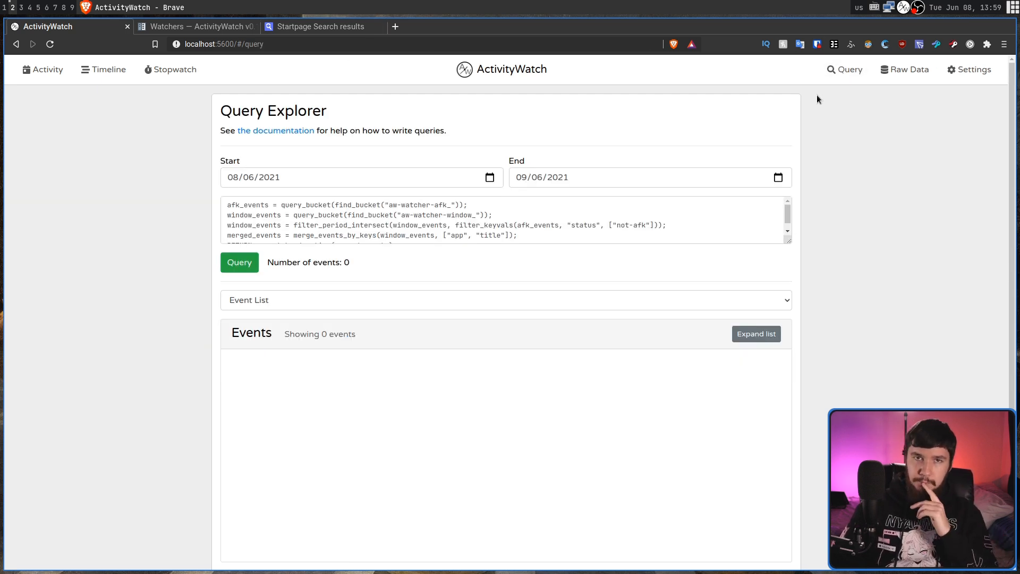
pyautogui.moveTo(275, 131)
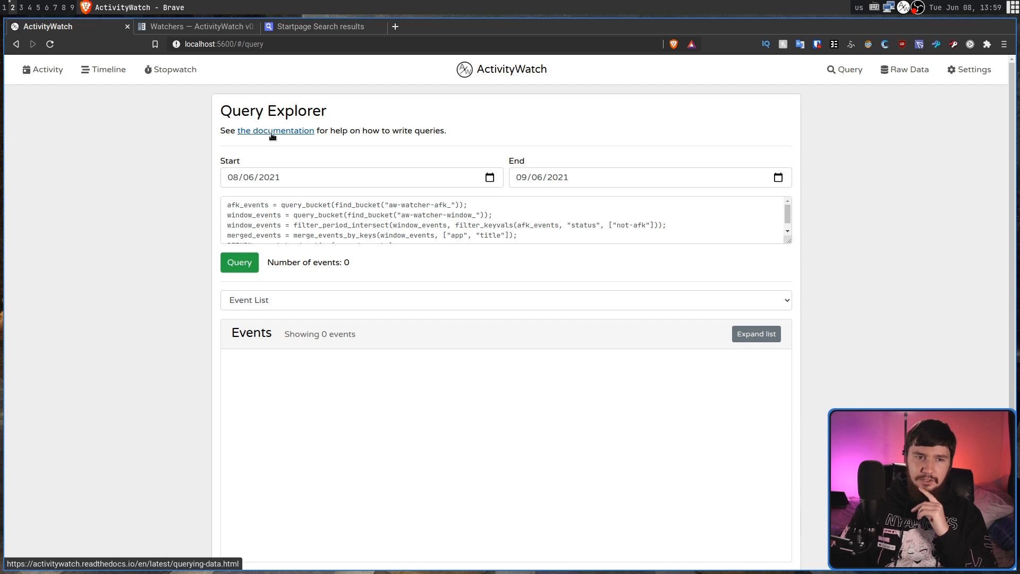
pyautogui.click(275, 131)
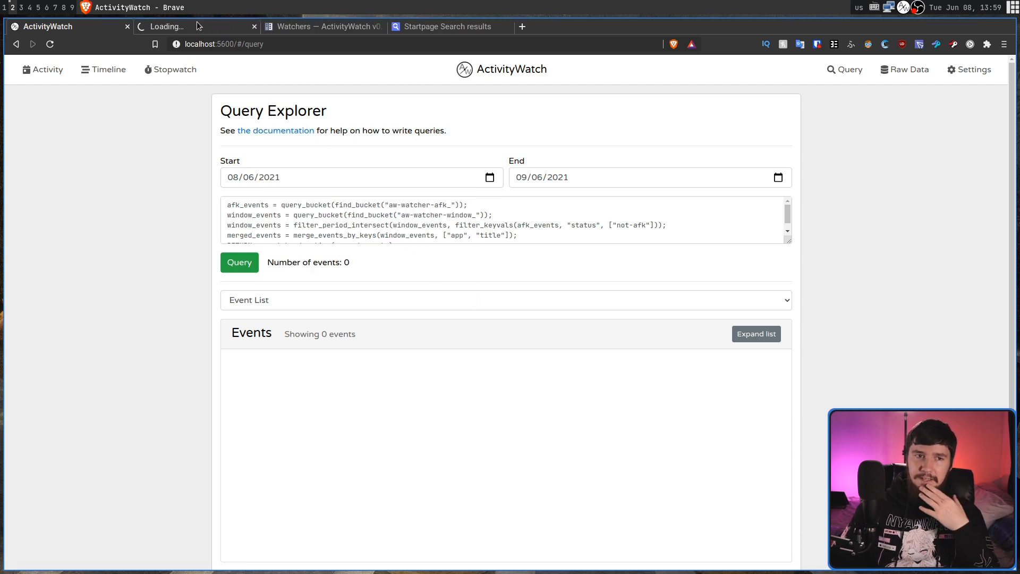
pyautogui.click(276, 130)
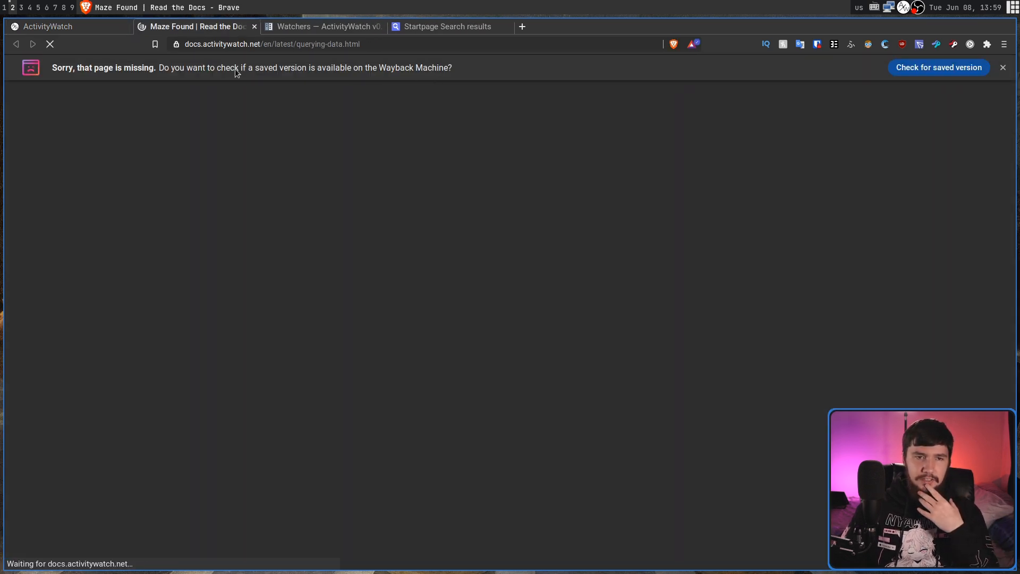
pyautogui.moveTo(383, 85)
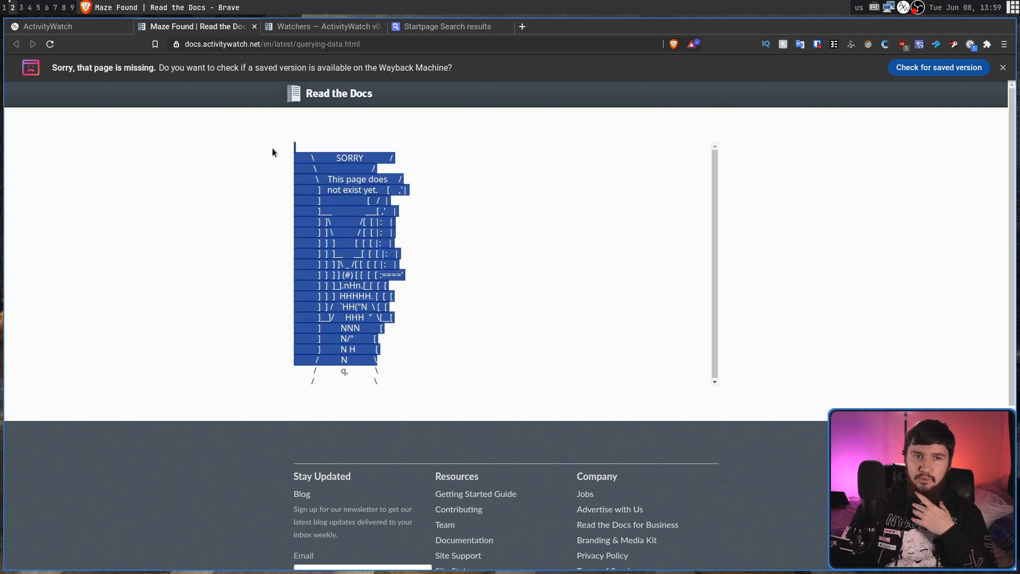
pyautogui.click(45, 26)
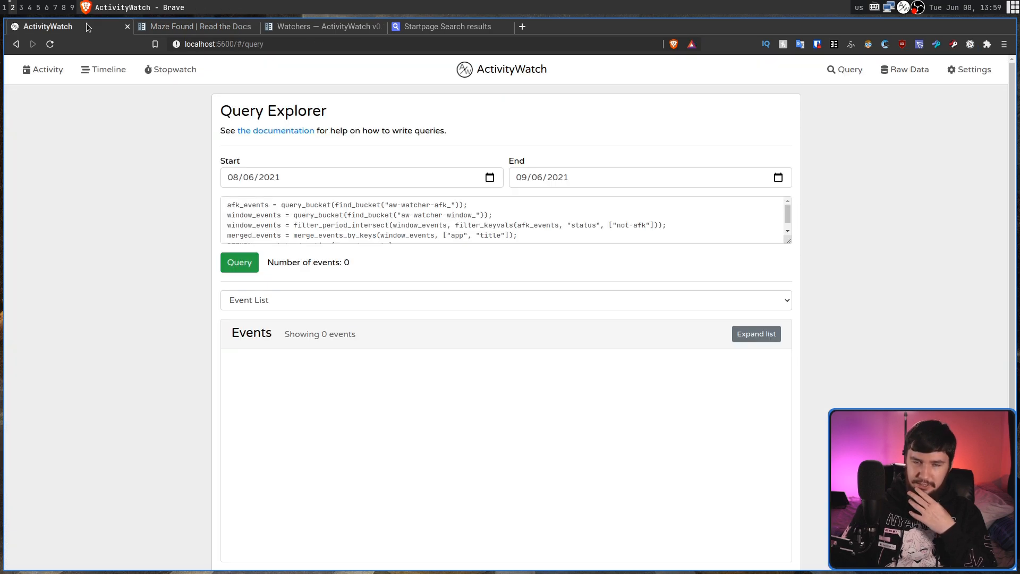
pyautogui.scroll(-3)
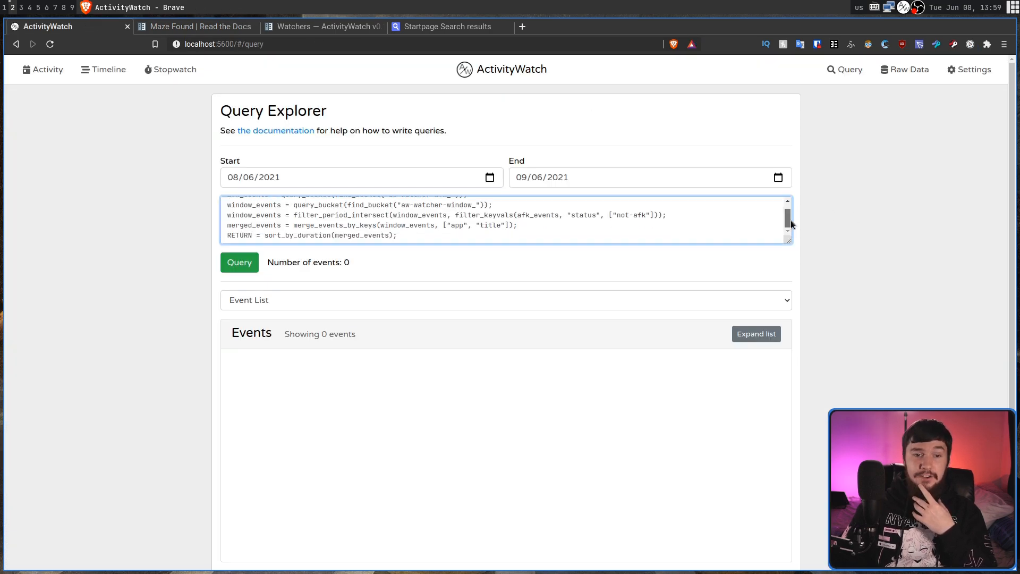
pyautogui.scroll(3)
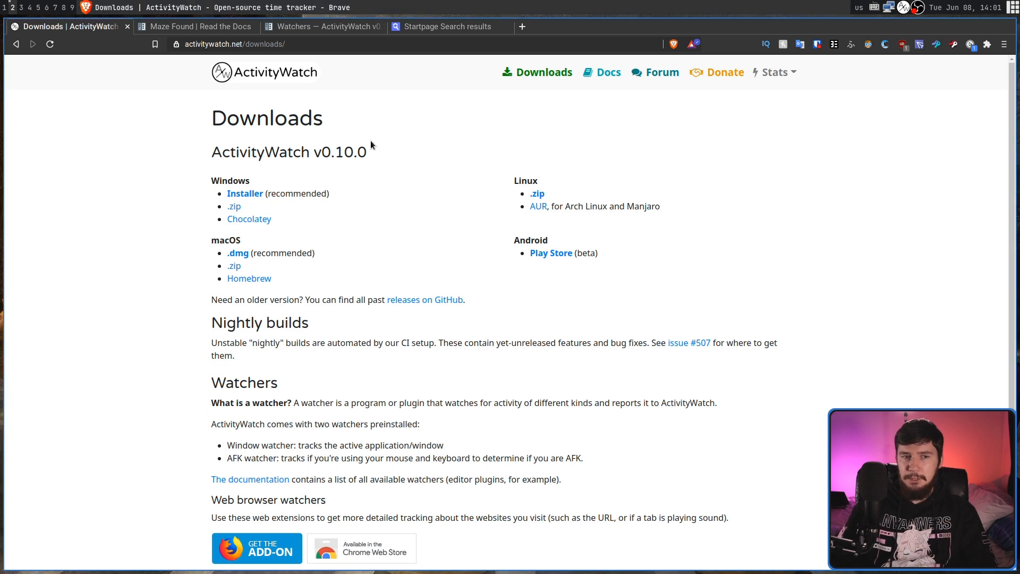
pyautogui.moveTo(507, 196)
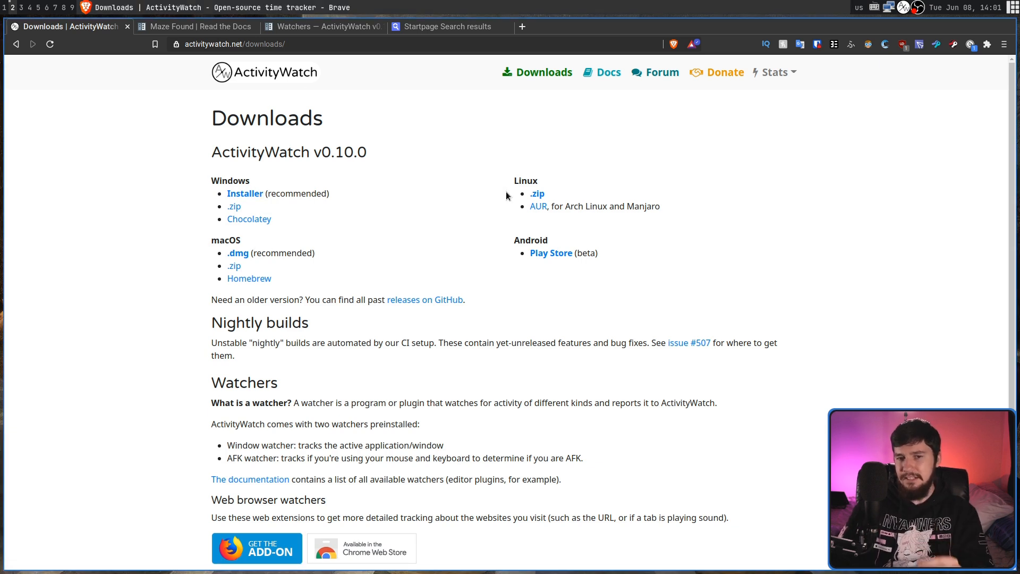
pyautogui.moveTo(502, 211)
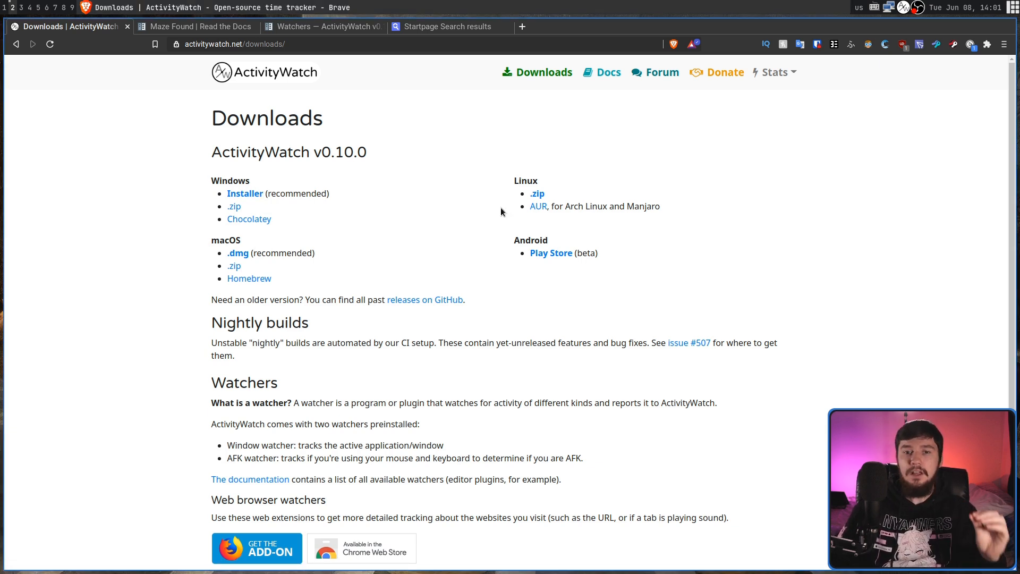
pyautogui.moveTo(491, 221)
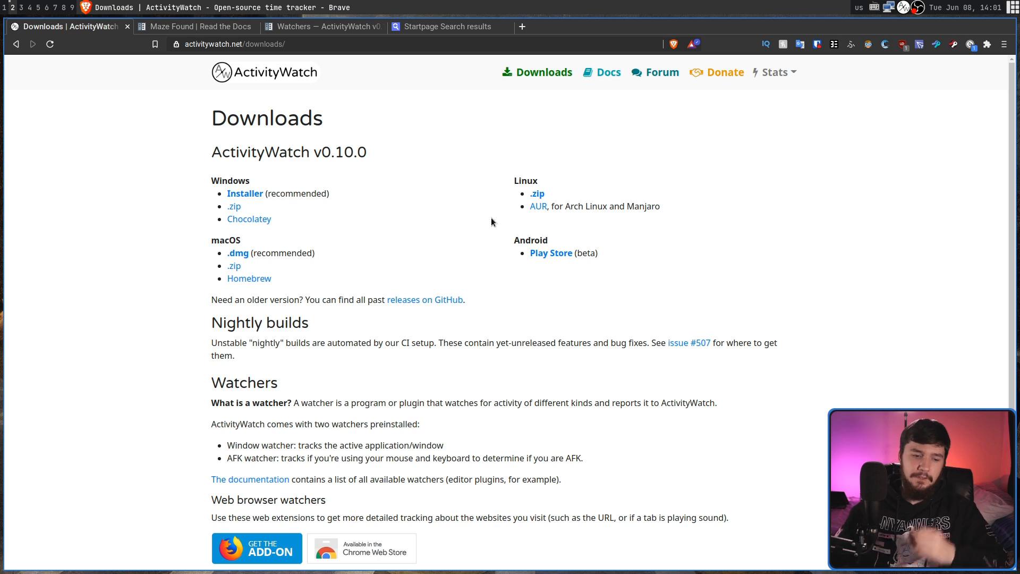
pyautogui.moveTo(538, 207)
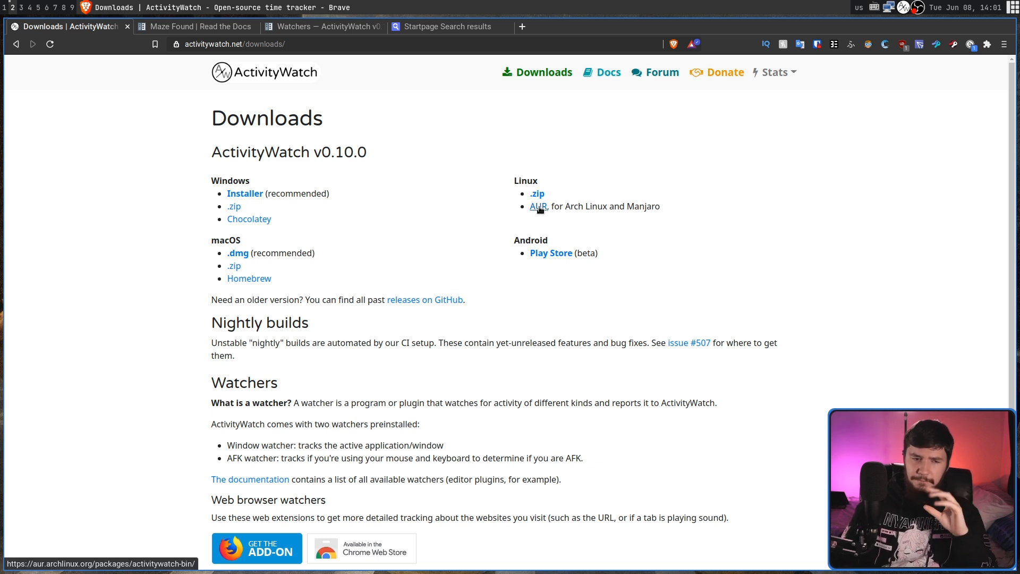
# - Follow the Linux AUR link to the activitywatch-bin 0.10.0-2 package page
pyautogui.click(539, 206)
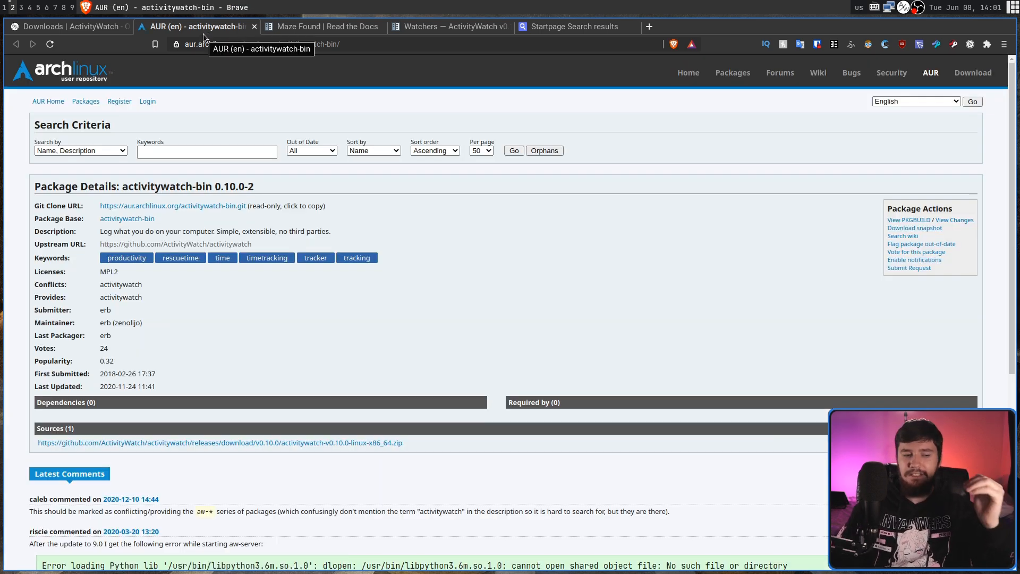
pyautogui.moveTo(202, 69)
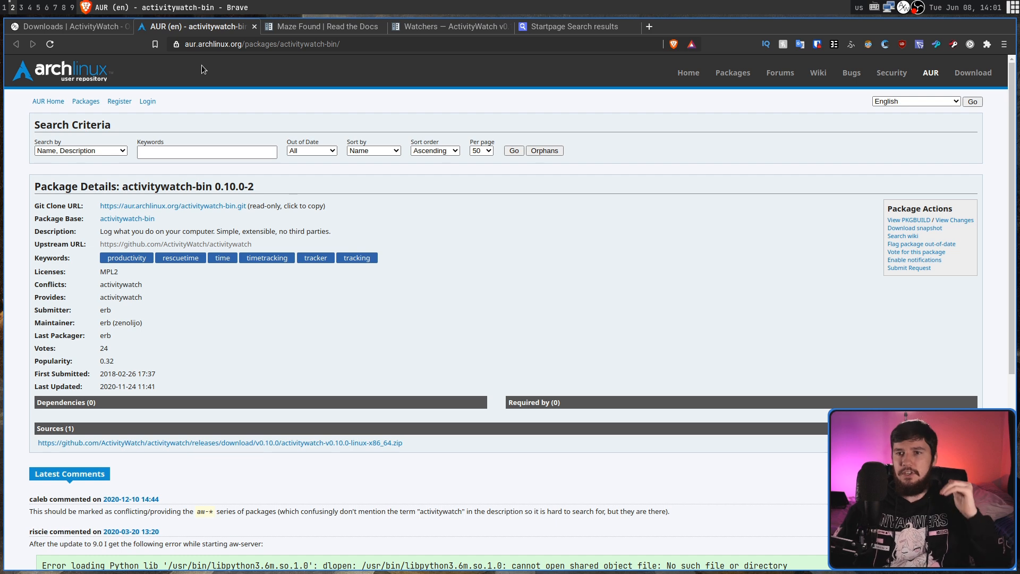